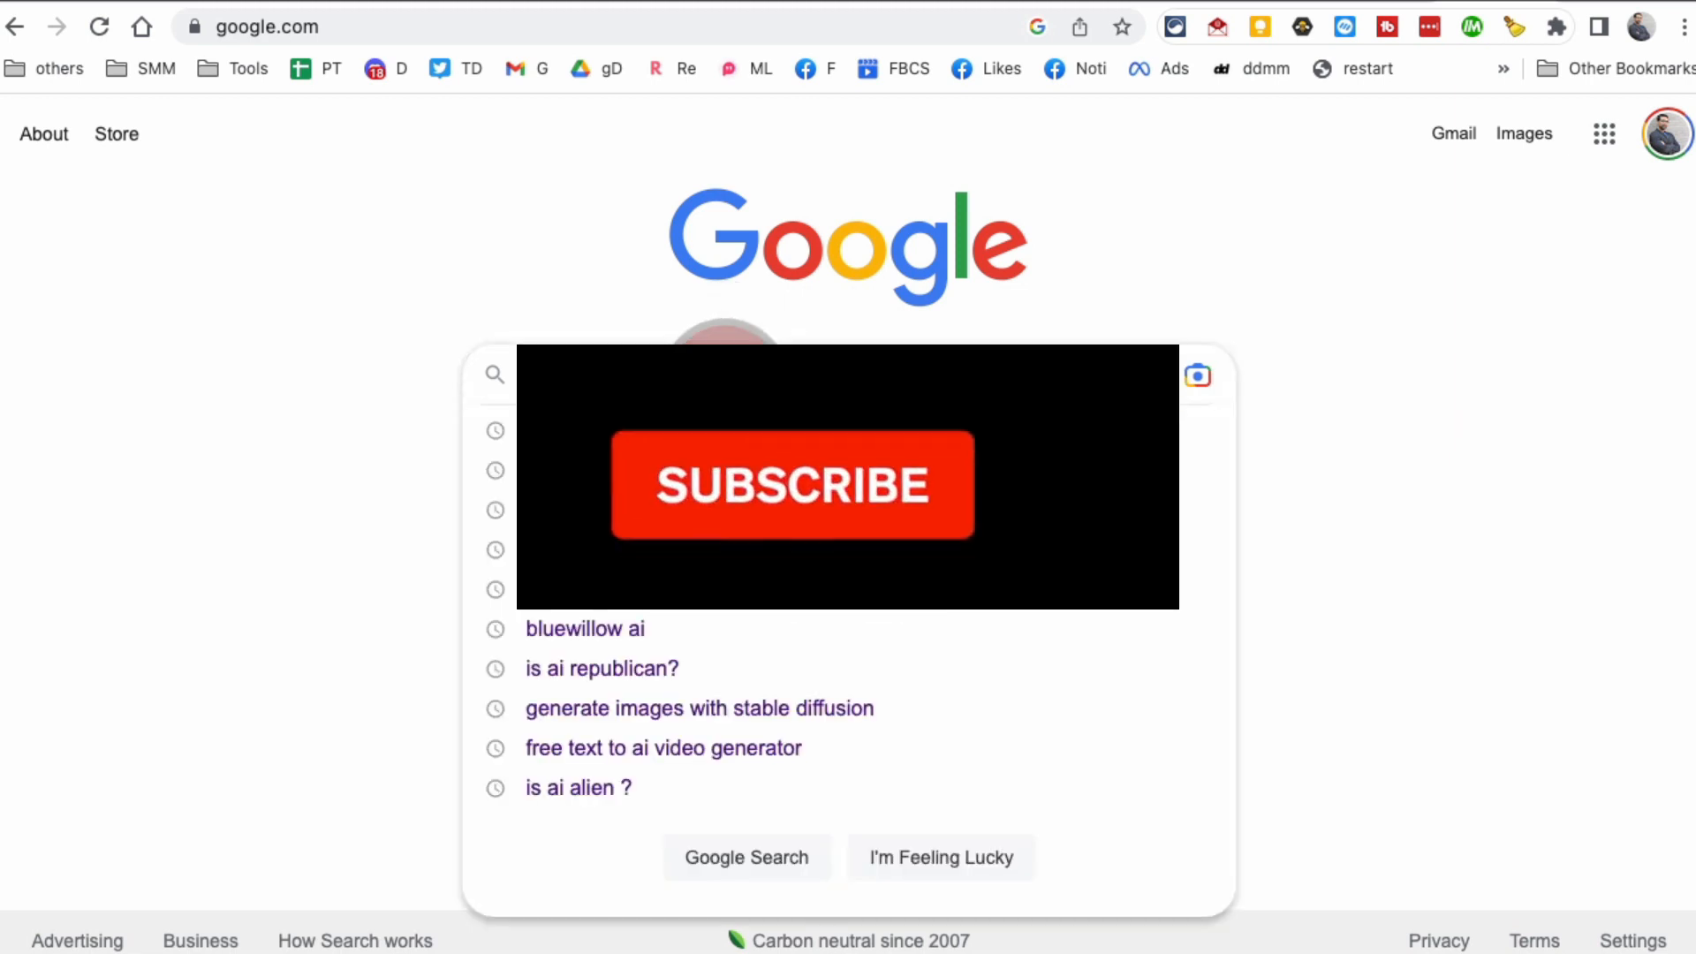
Step: Search Google for 'adobe youtube free animation' to find Adobe's free YouTube animation page
{"action": "left_click", "coordinate": [793, 484]}
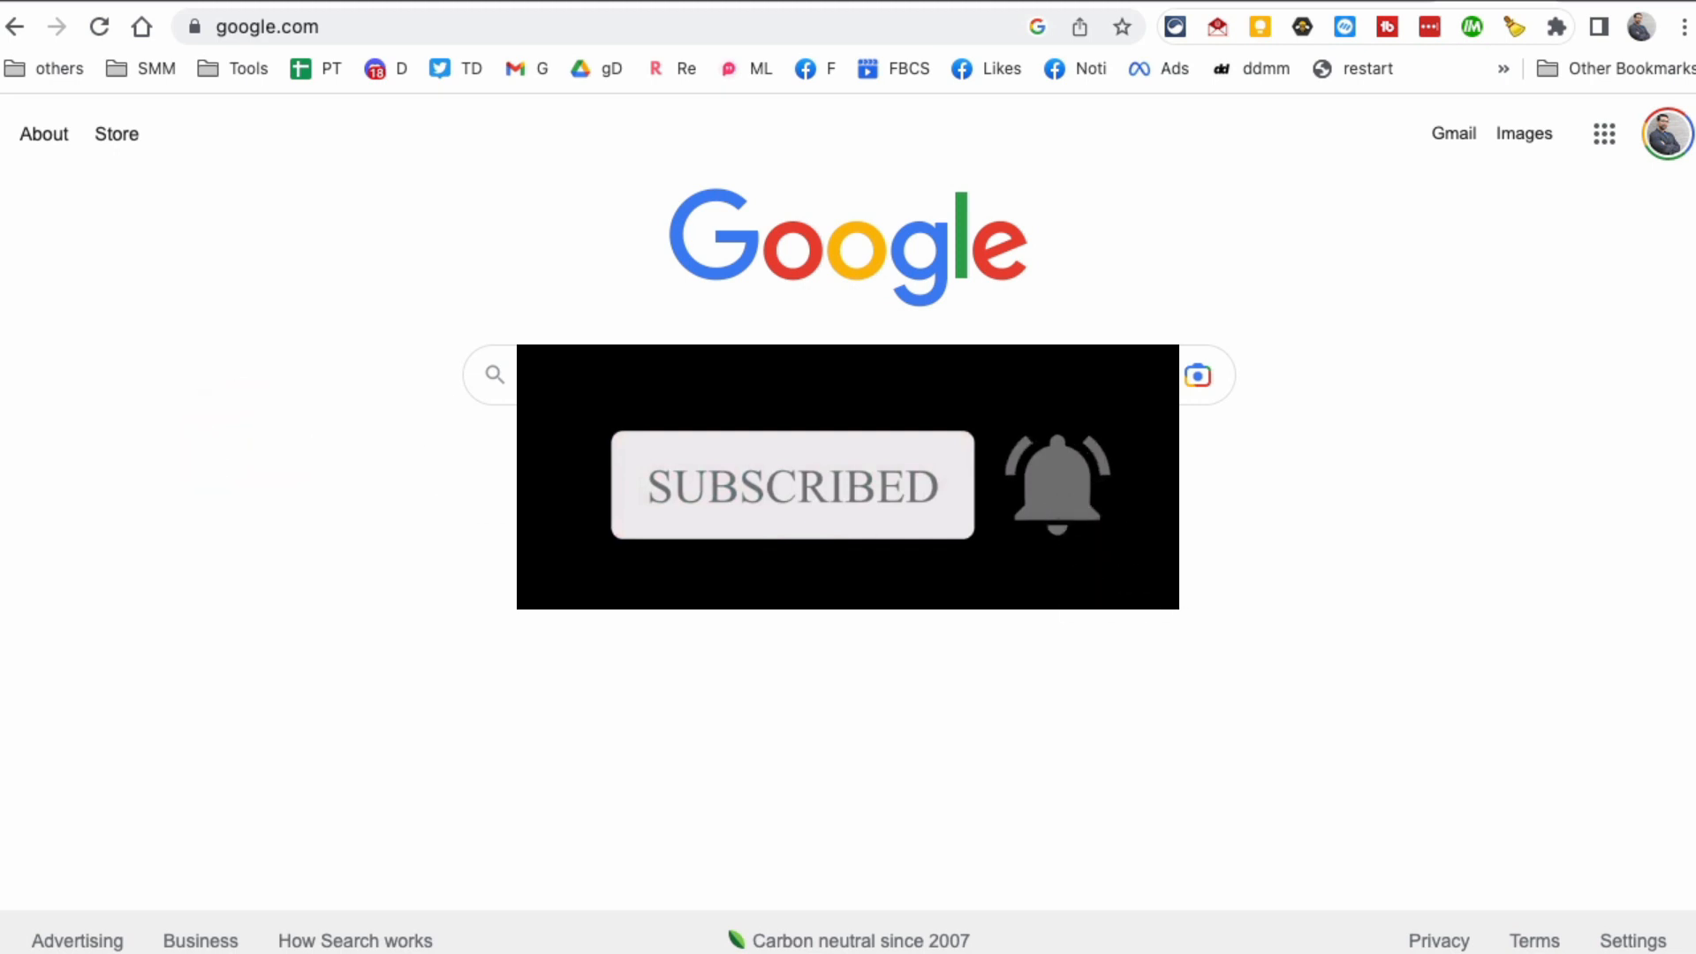
{"action": "type", "text": "adobe youtube free animation"}
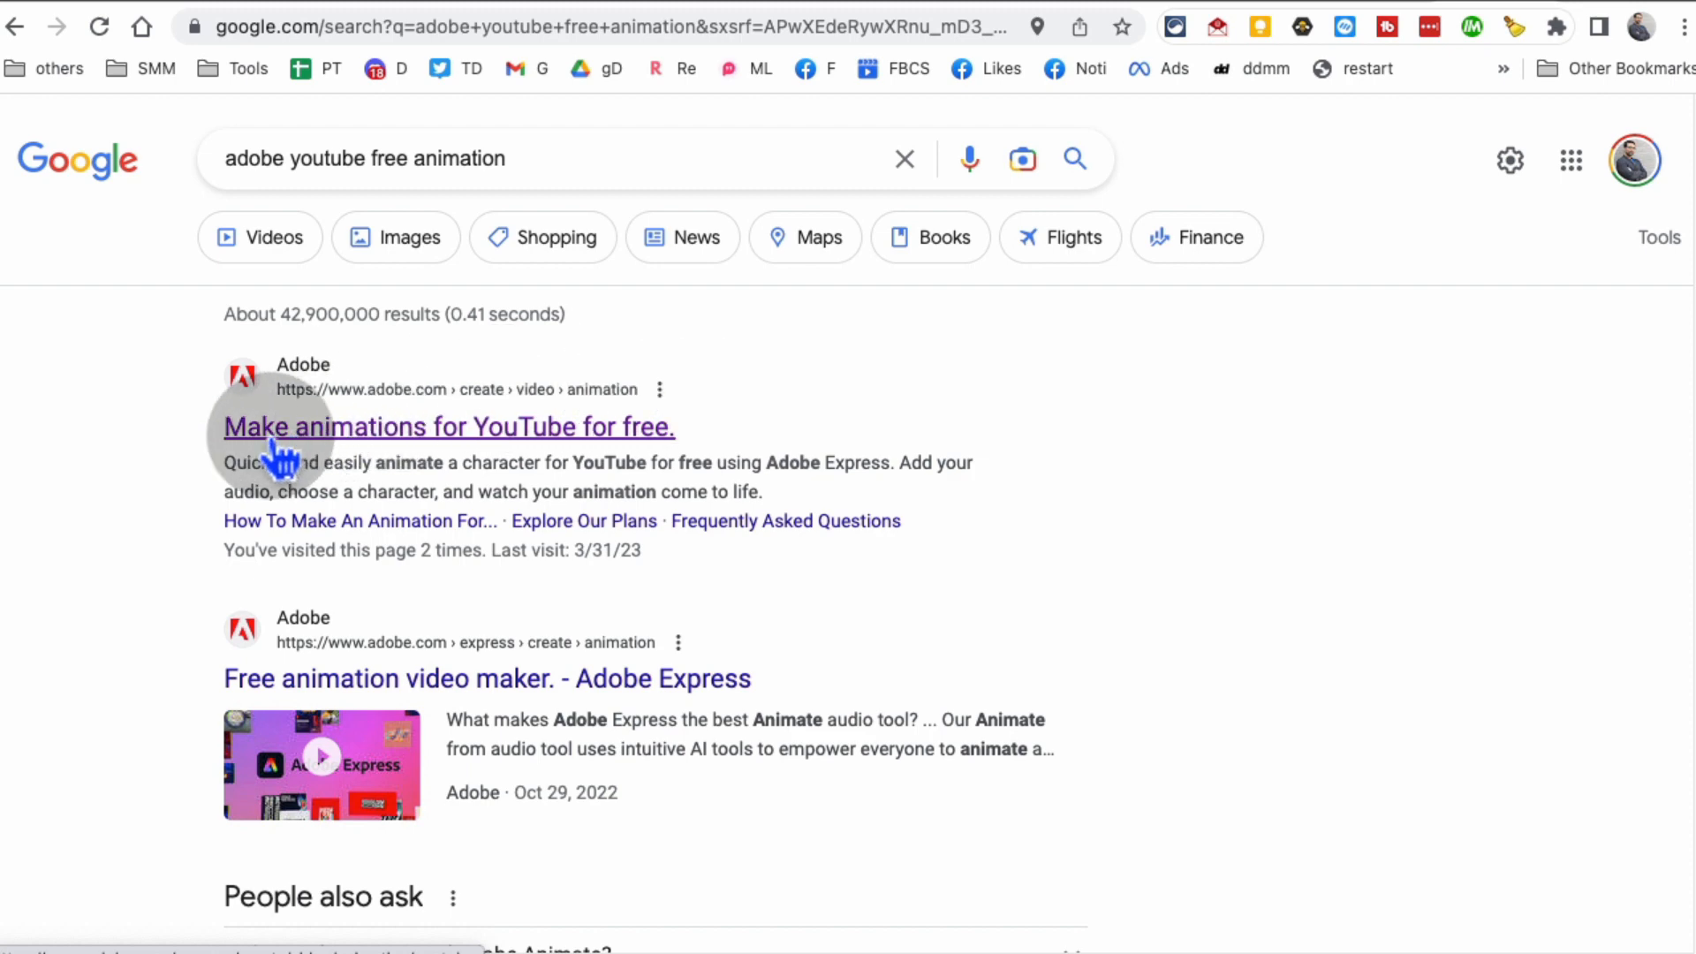
{"action": "mouse_move", "coordinate": [576, 443]}
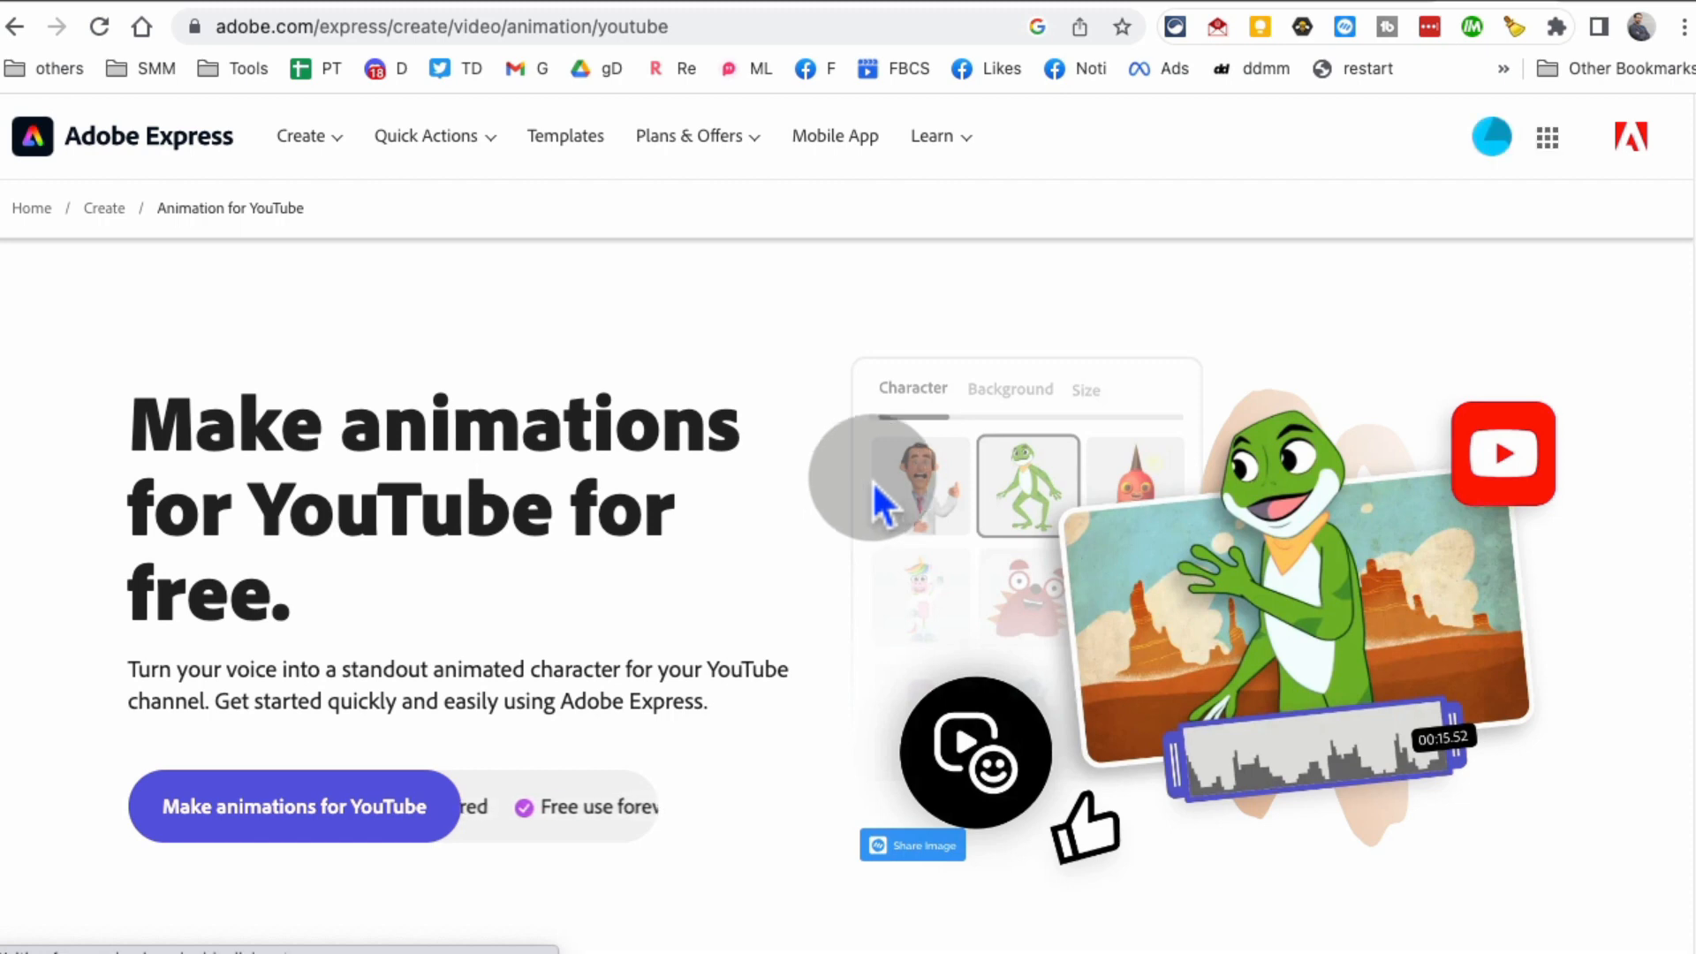
{"action": "mouse_move", "coordinate": [1145, 431]}
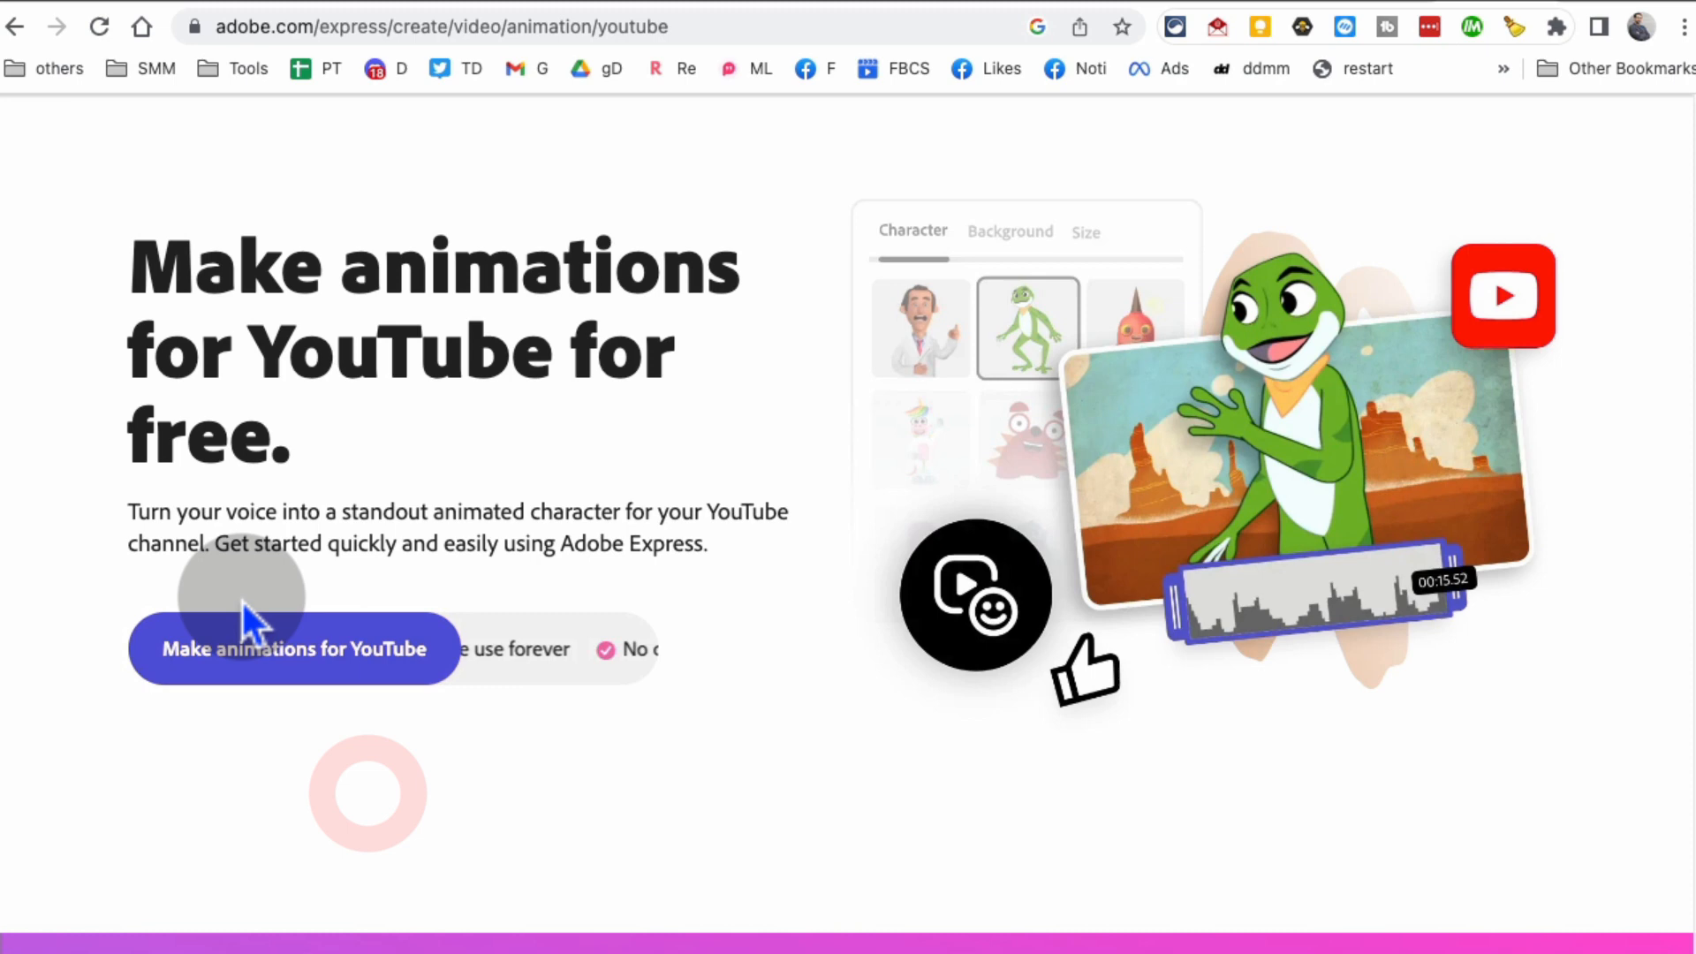
Step: Launch the Animate from Audio tool and glance at the background choices
{"action": "left_click", "coordinate": [295, 648]}
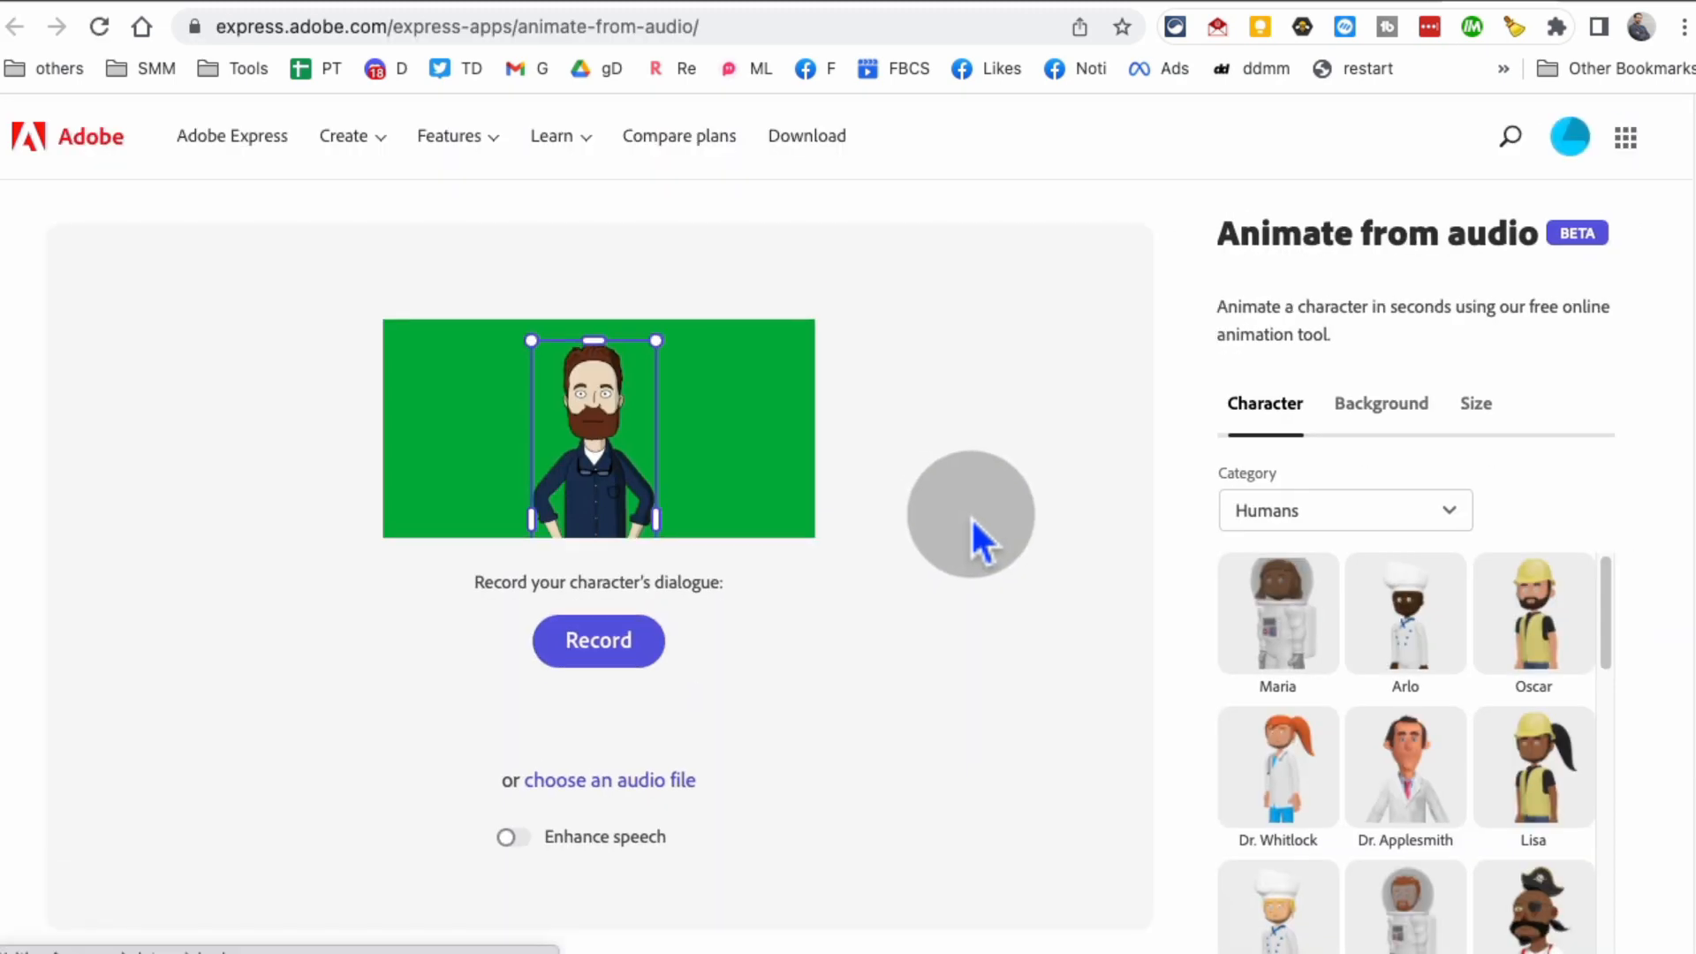
{"action": "mouse_move", "coordinate": [1555, 509]}
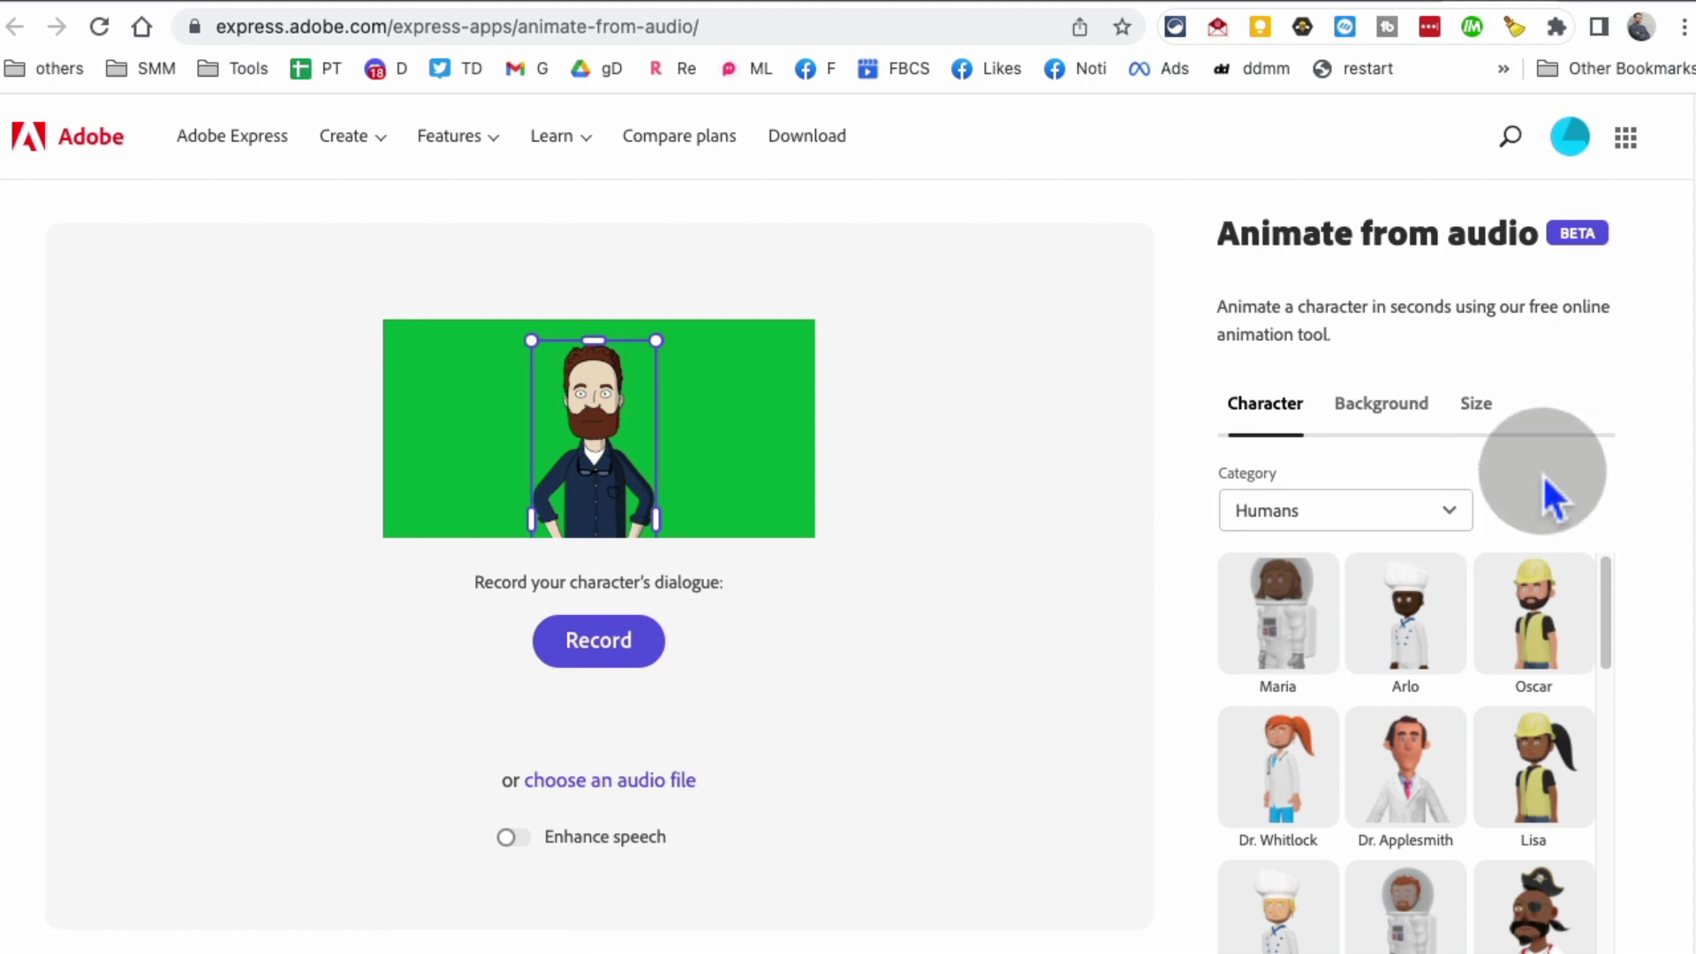
{"action": "scroll", "scroll_direction": "down", "scroll_amount": 3}
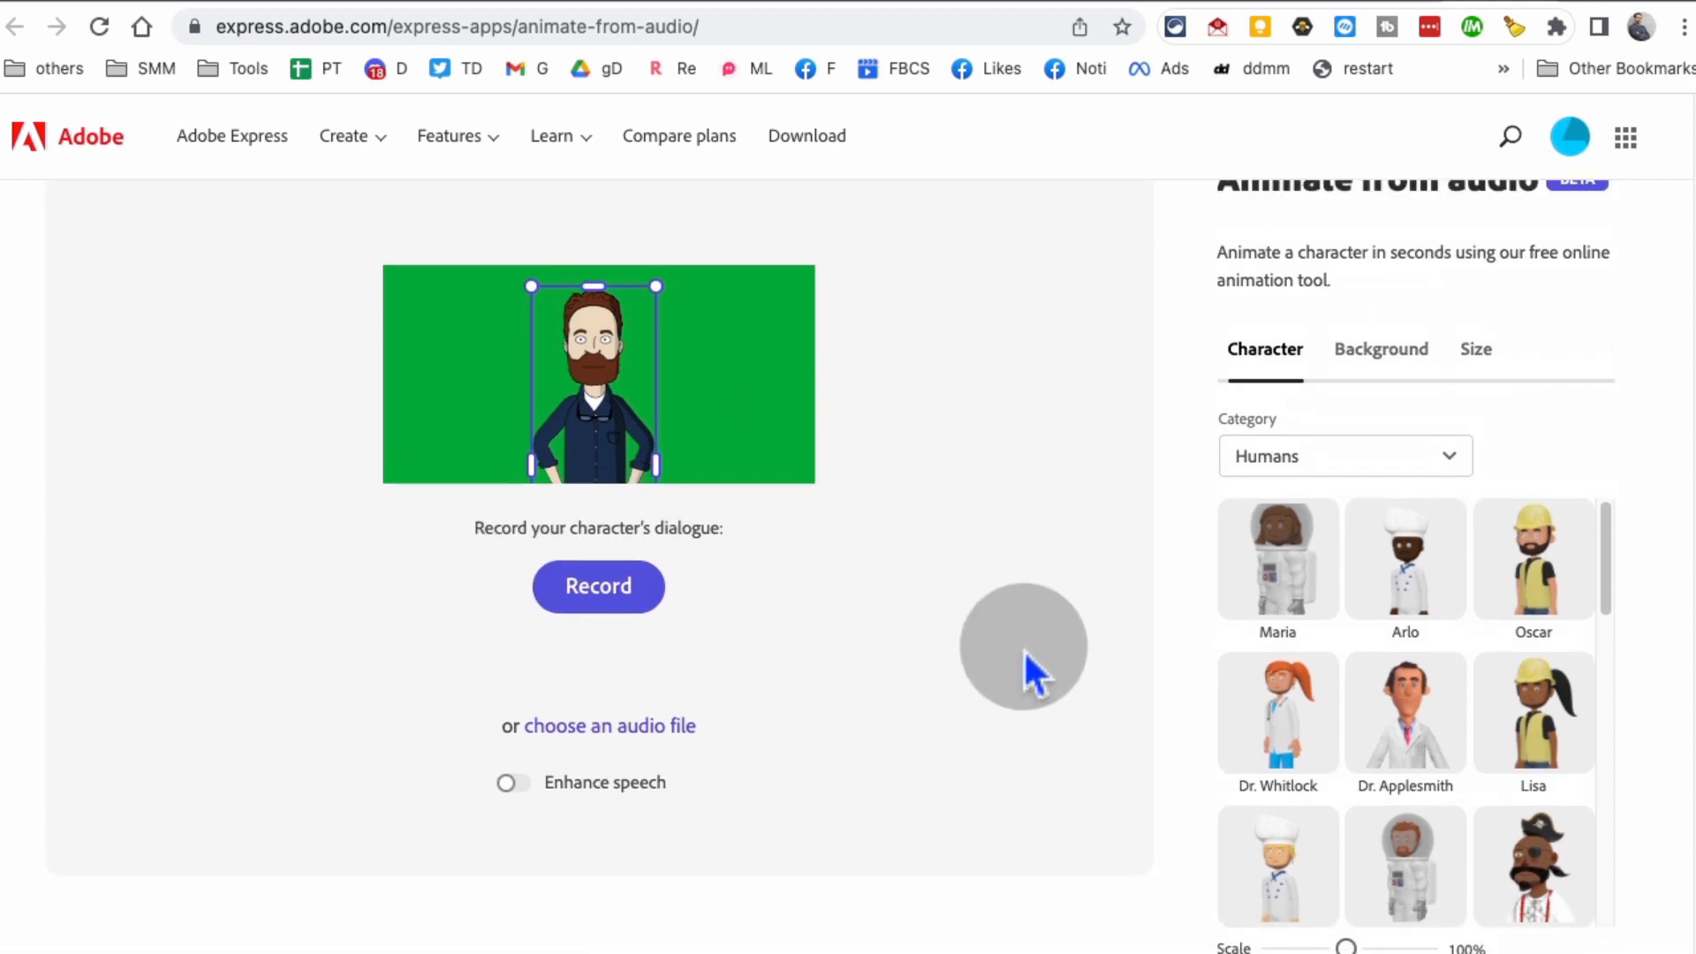
{"action": "left_click", "coordinate": [1399, 403]}
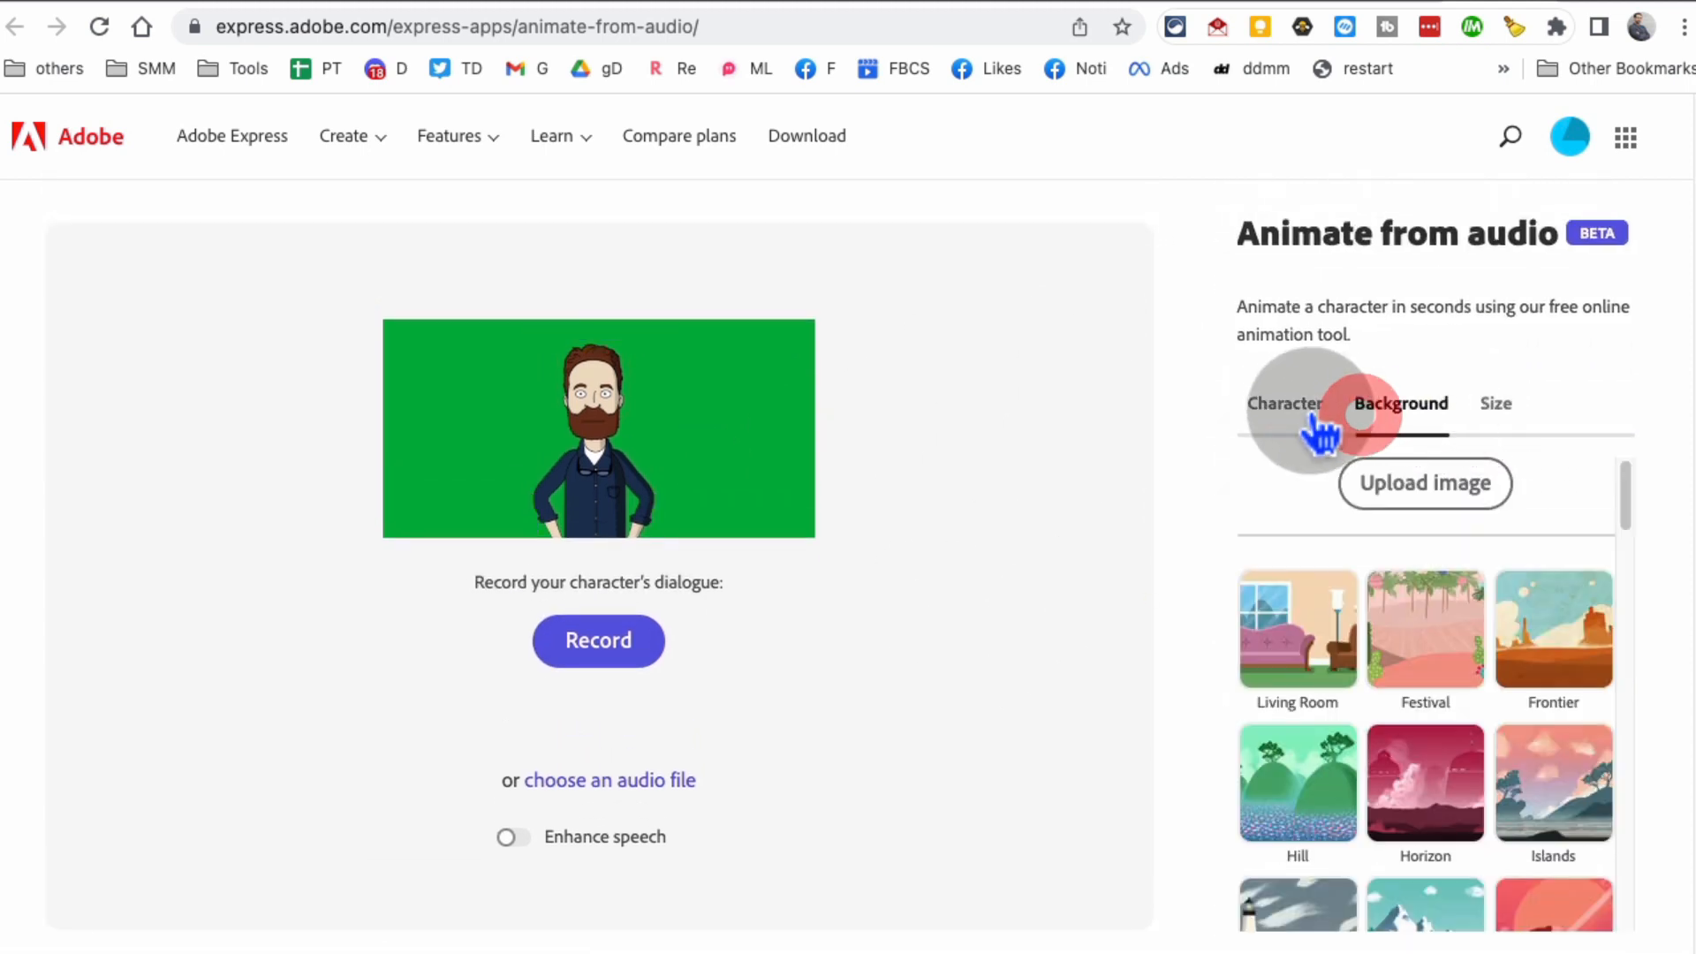
{"action": "left_click", "coordinate": [1286, 403]}
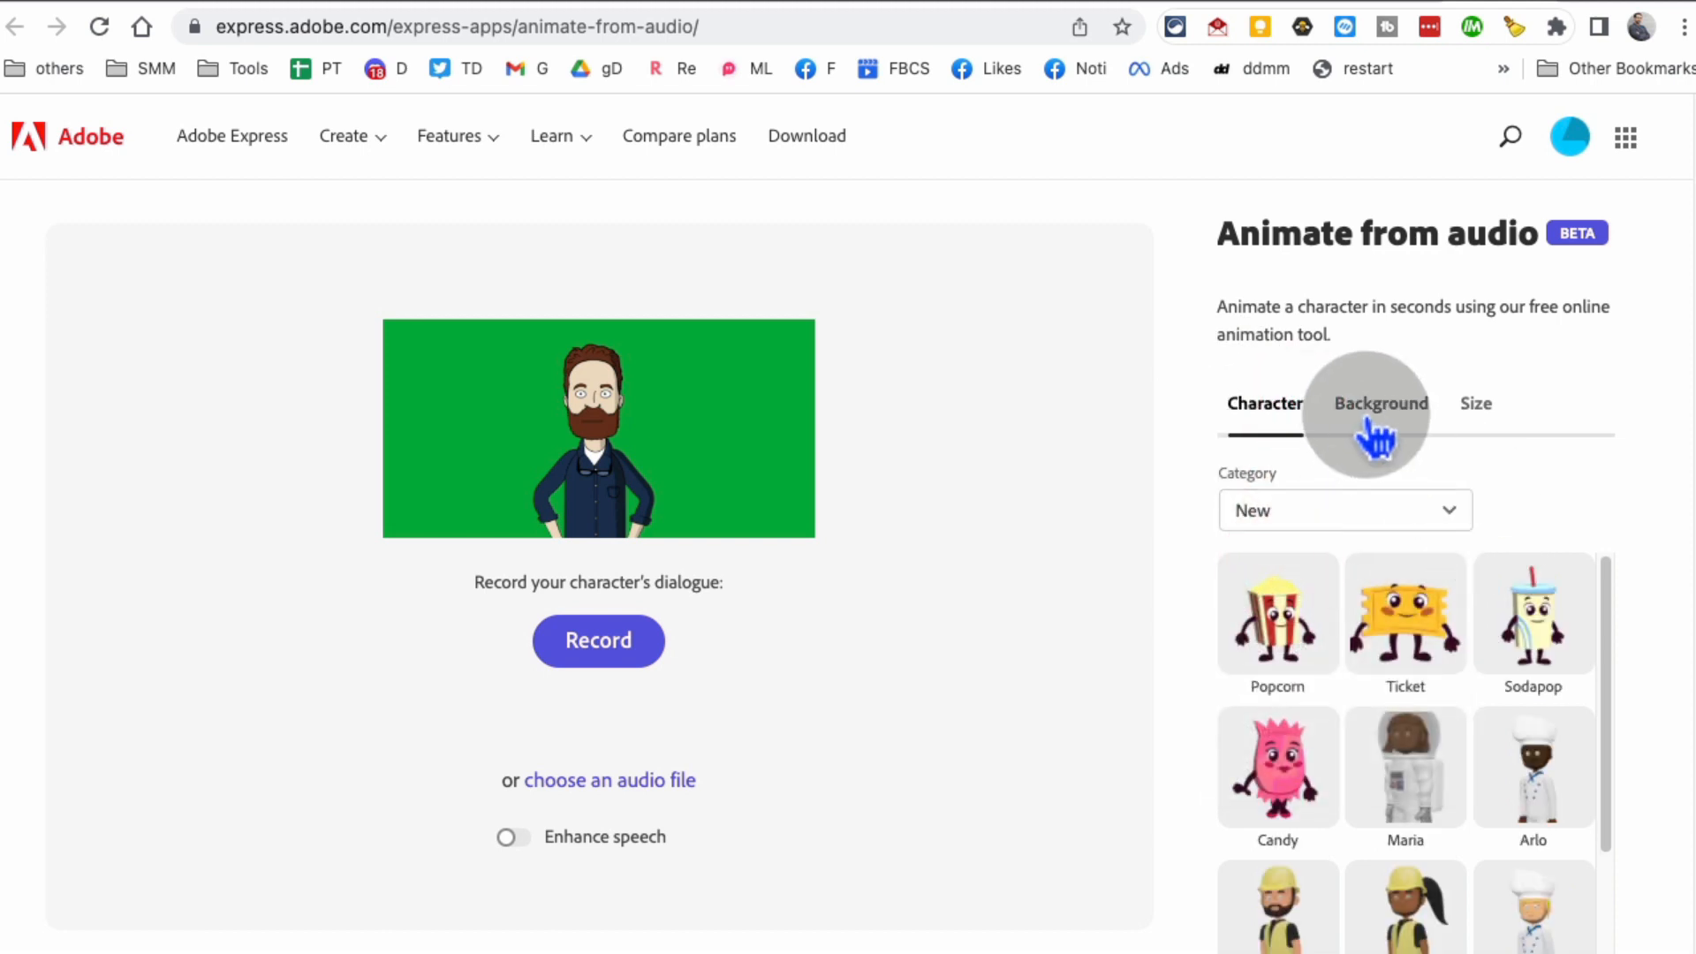
Step: Set the output size to YouTube landscape 1920 x 1080 and return to character choices
{"action": "left_click", "coordinate": [1494, 403]}
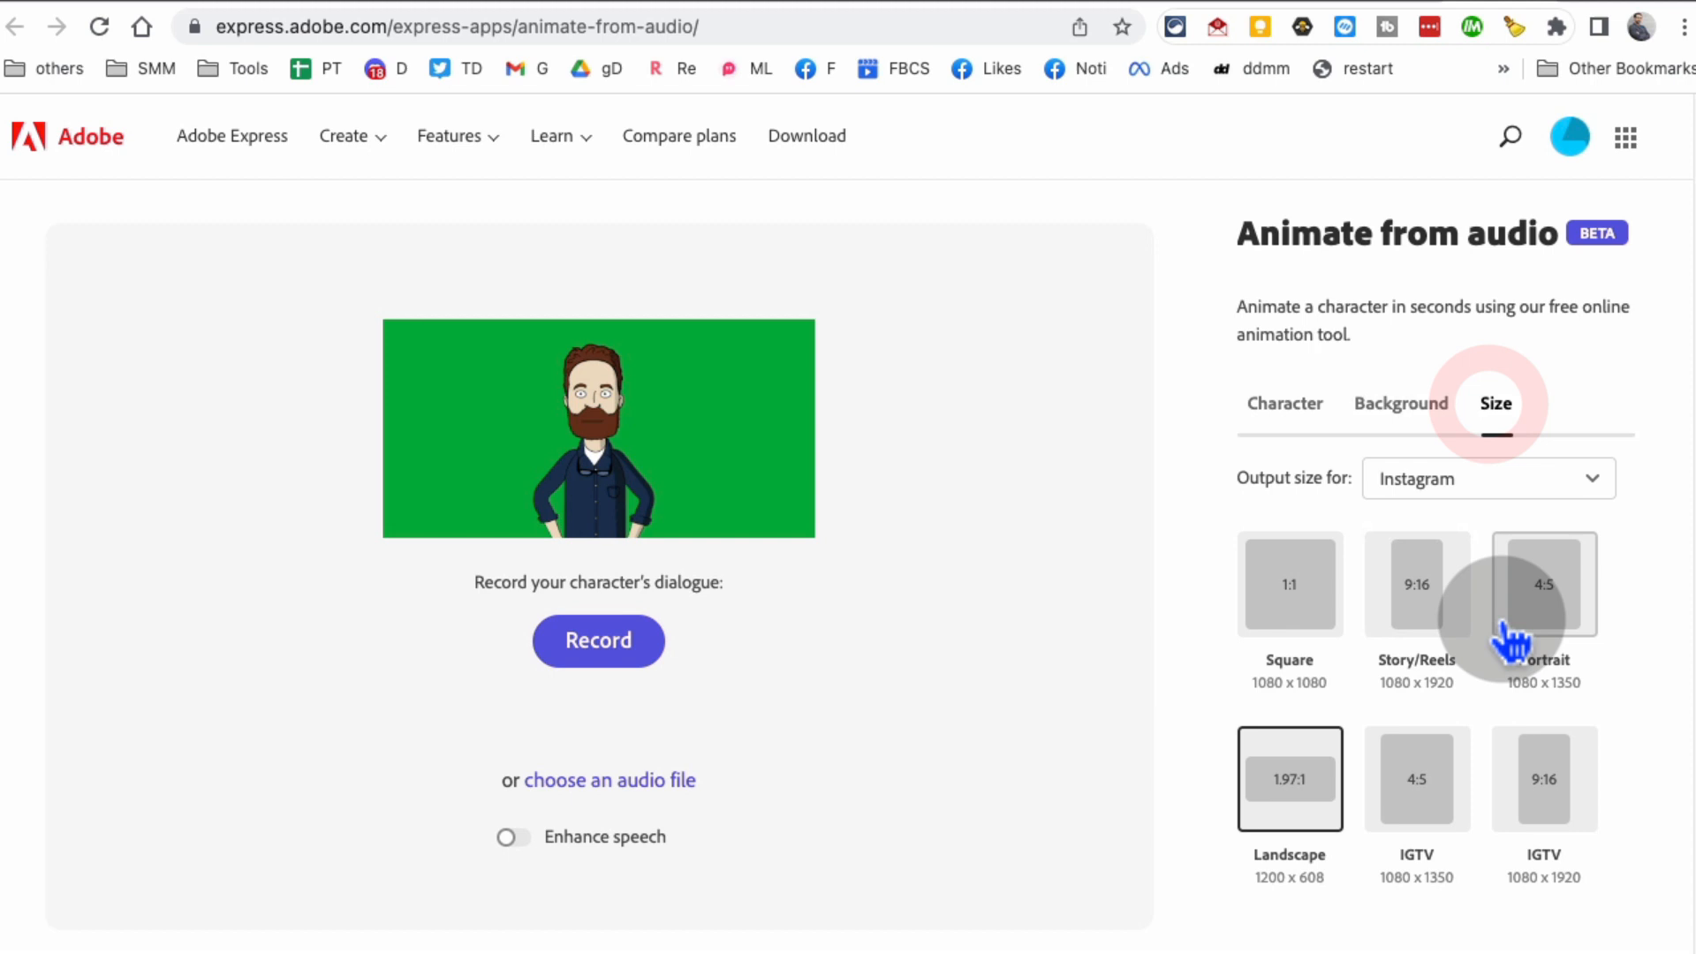
{"action": "left_click", "coordinate": [1487, 479]}
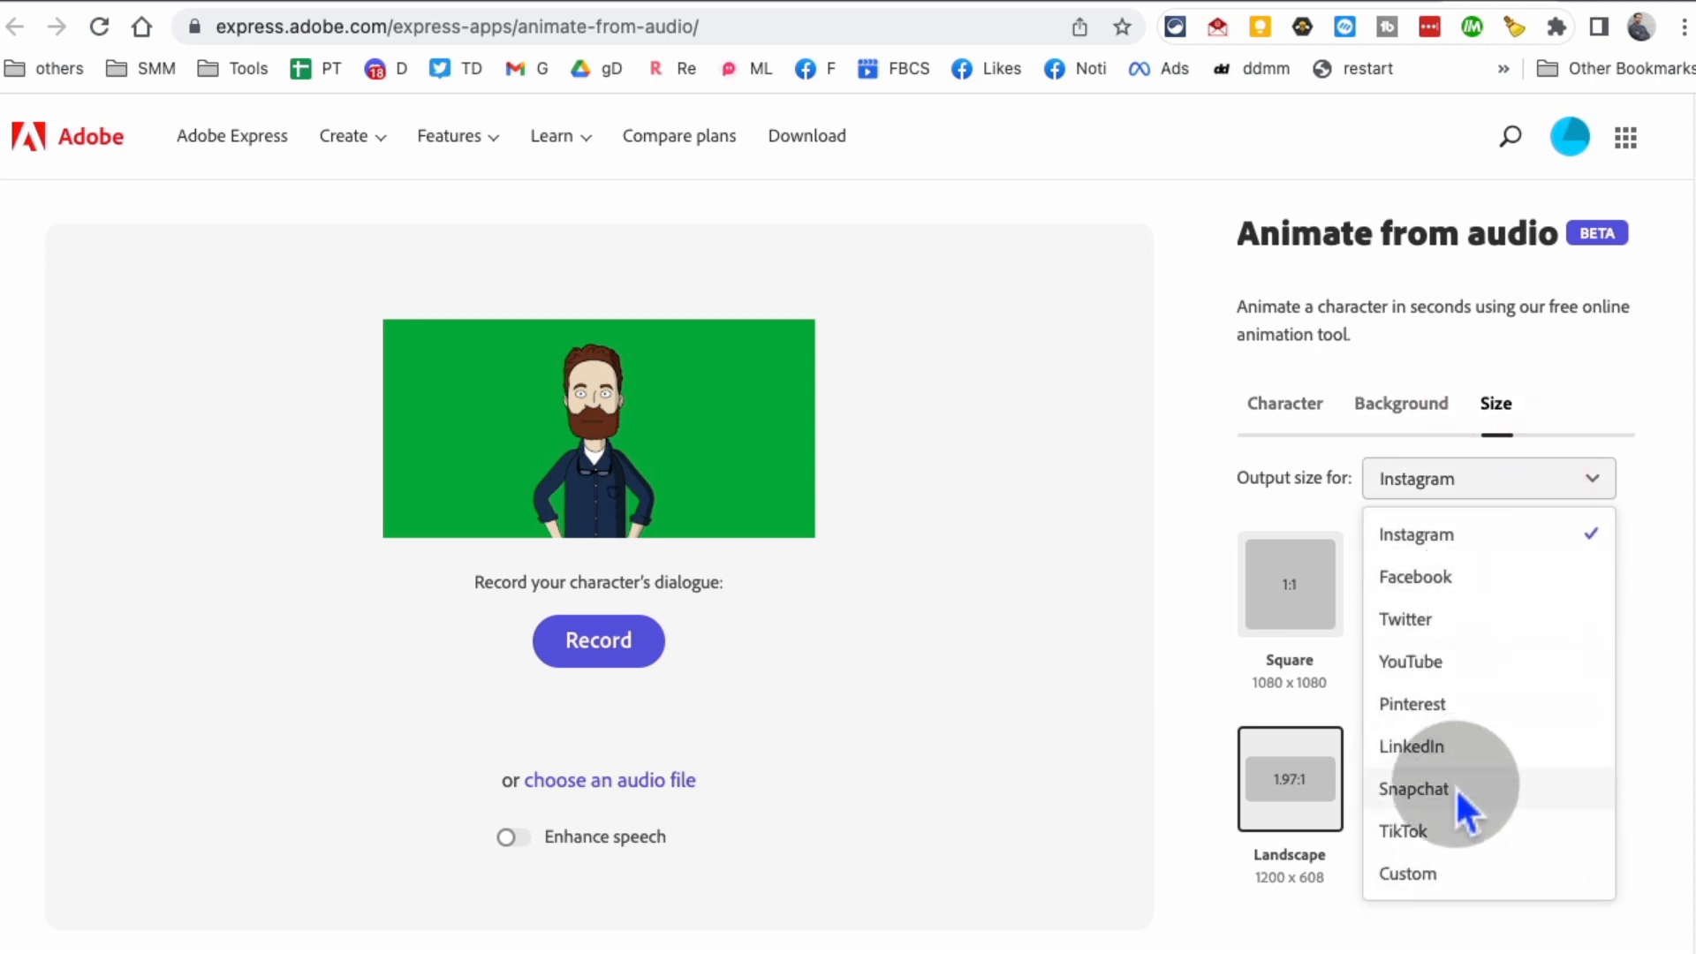
{"action": "left_click", "coordinate": [1410, 661]}
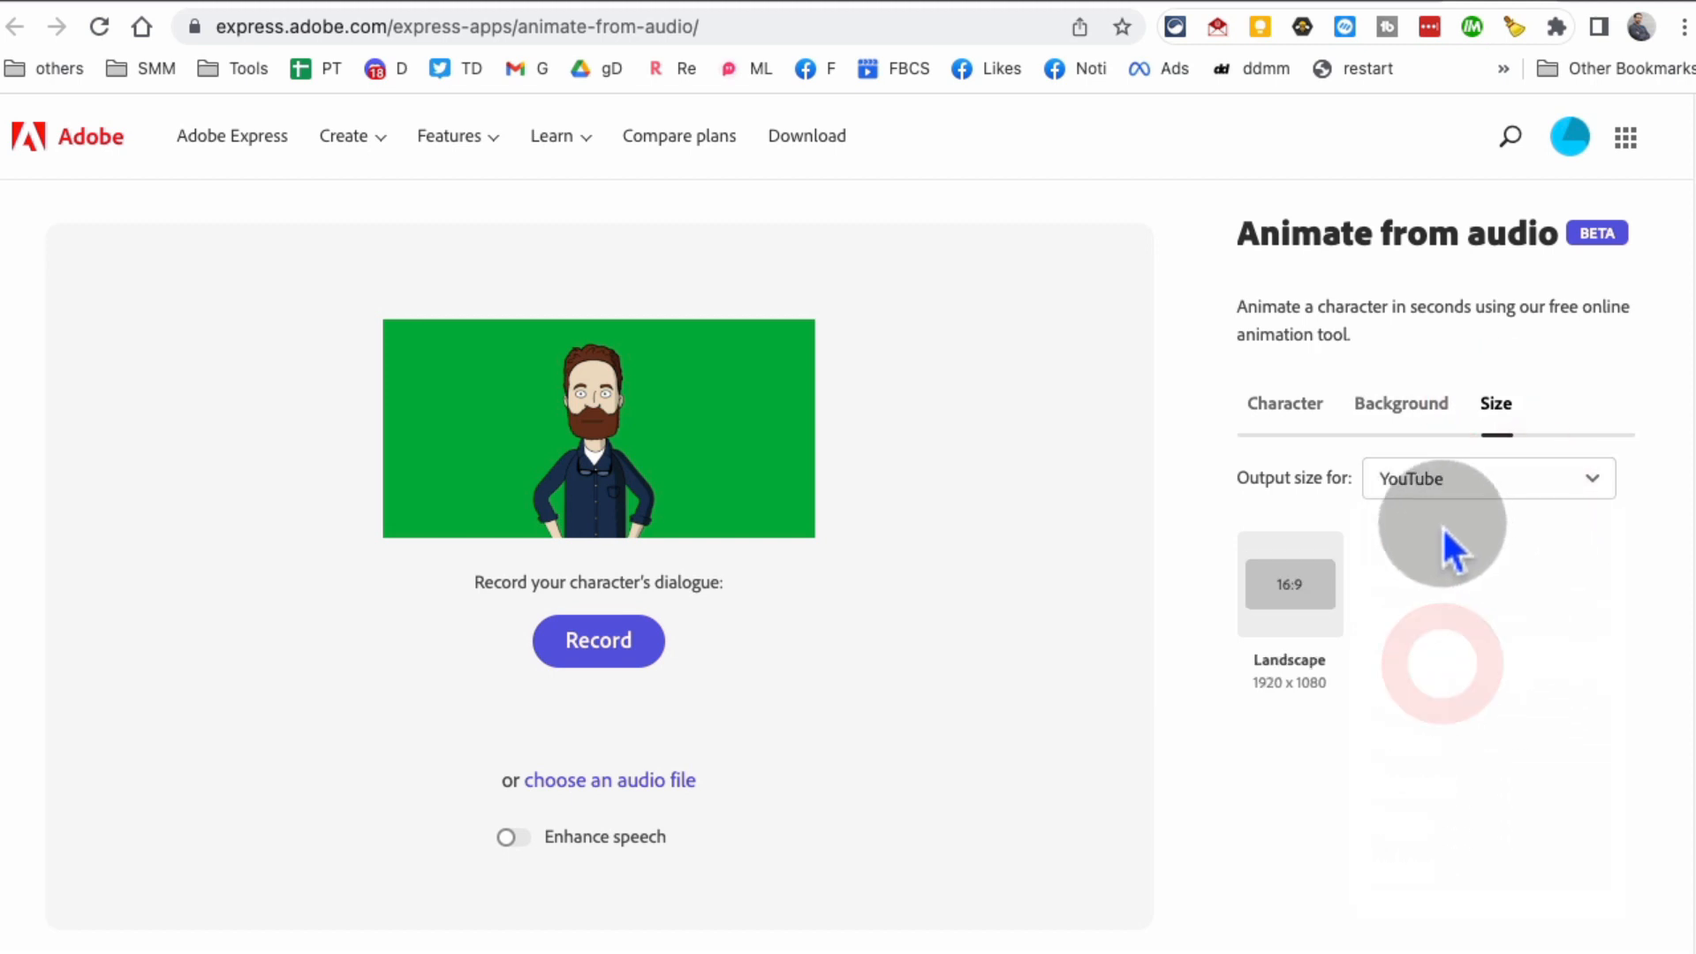
{"action": "left_click", "coordinate": [1284, 402]}
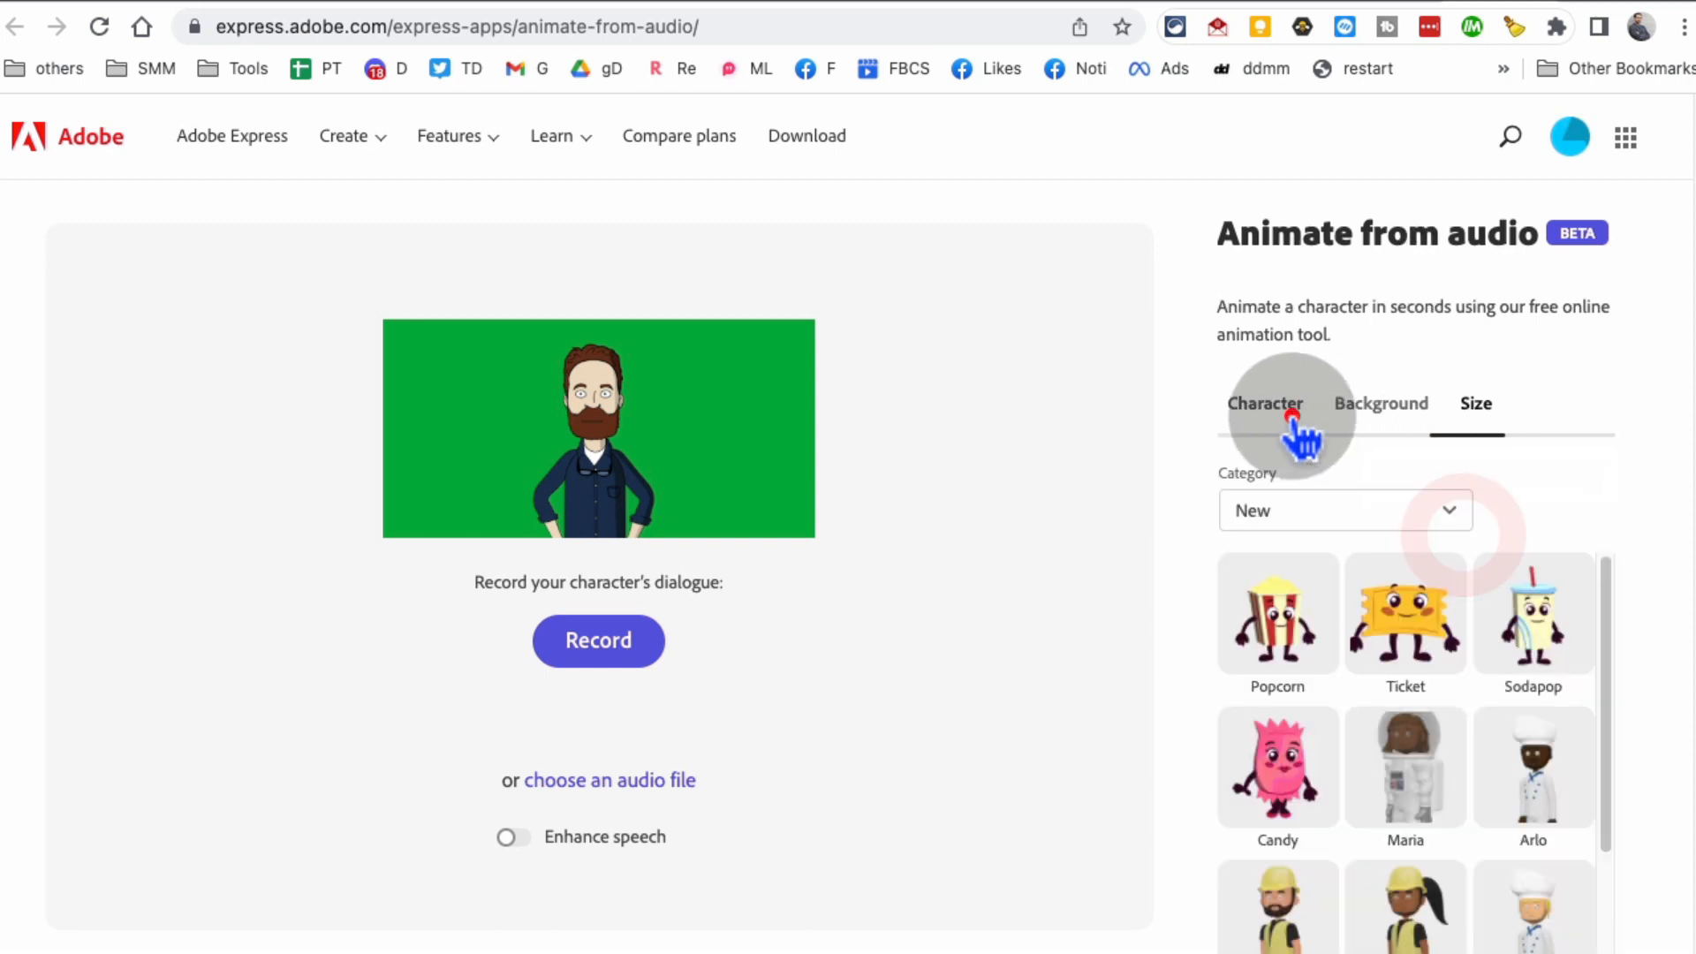
Step: Try the construction worker and browse the Humans, Emojis and Creatures character categories
{"action": "scroll", "scroll_direction": "down", "scroll_amount": 3}
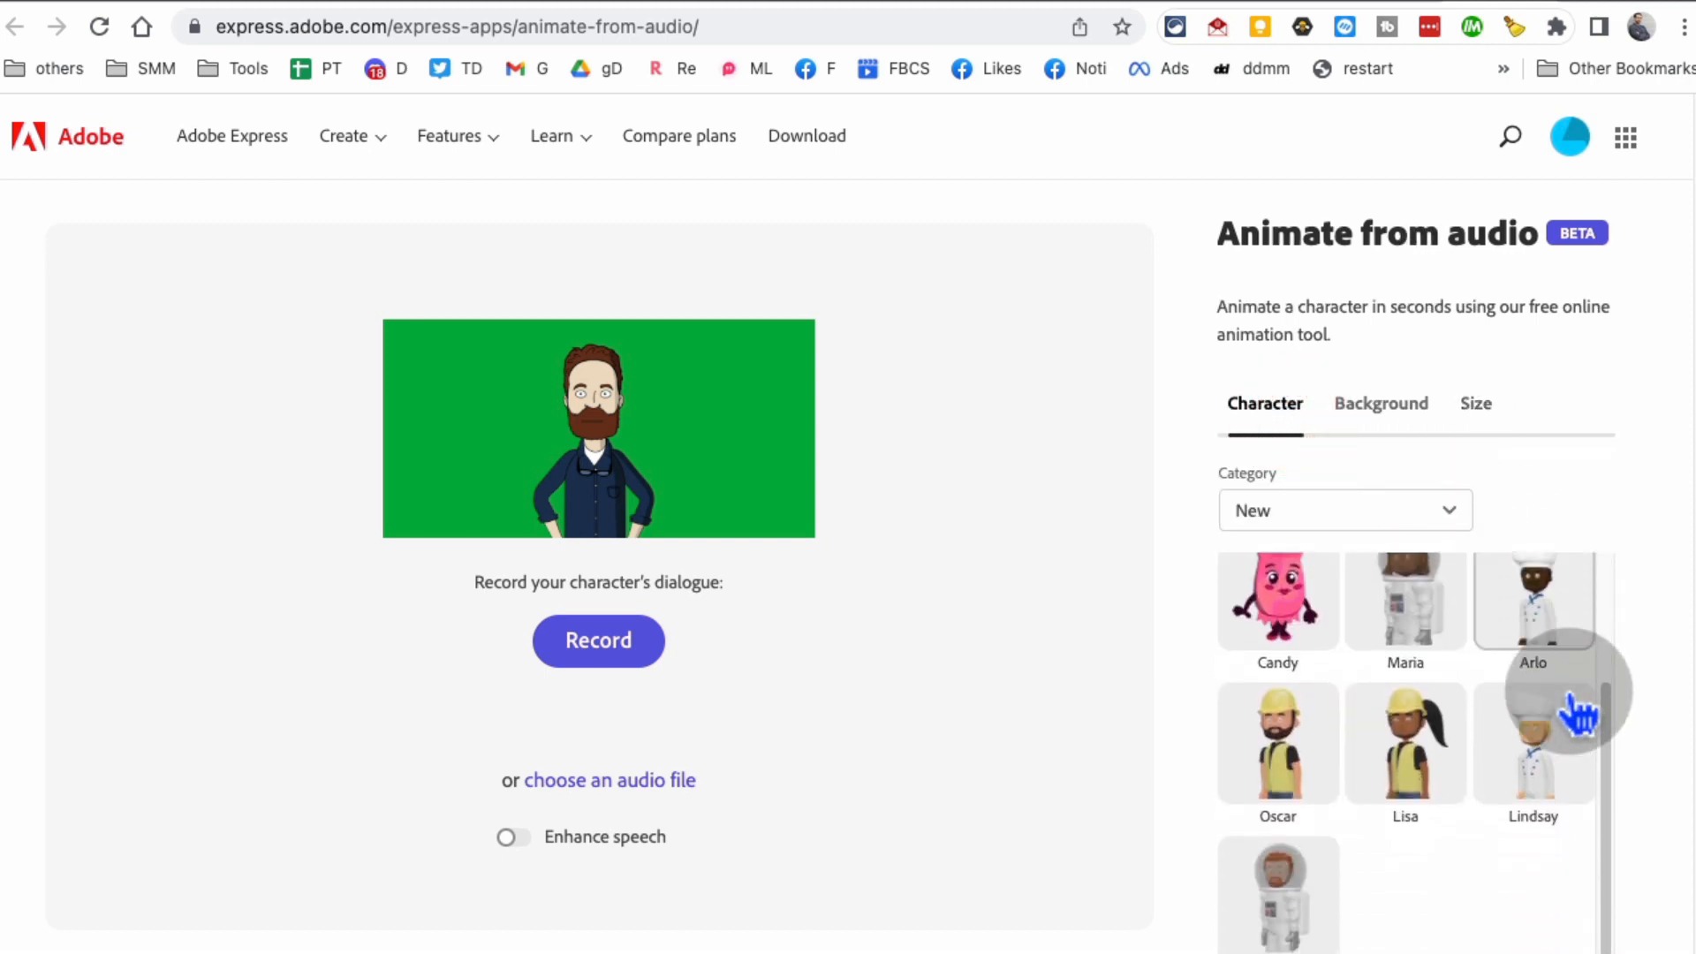
{"action": "left_click", "coordinate": [1277, 742]}
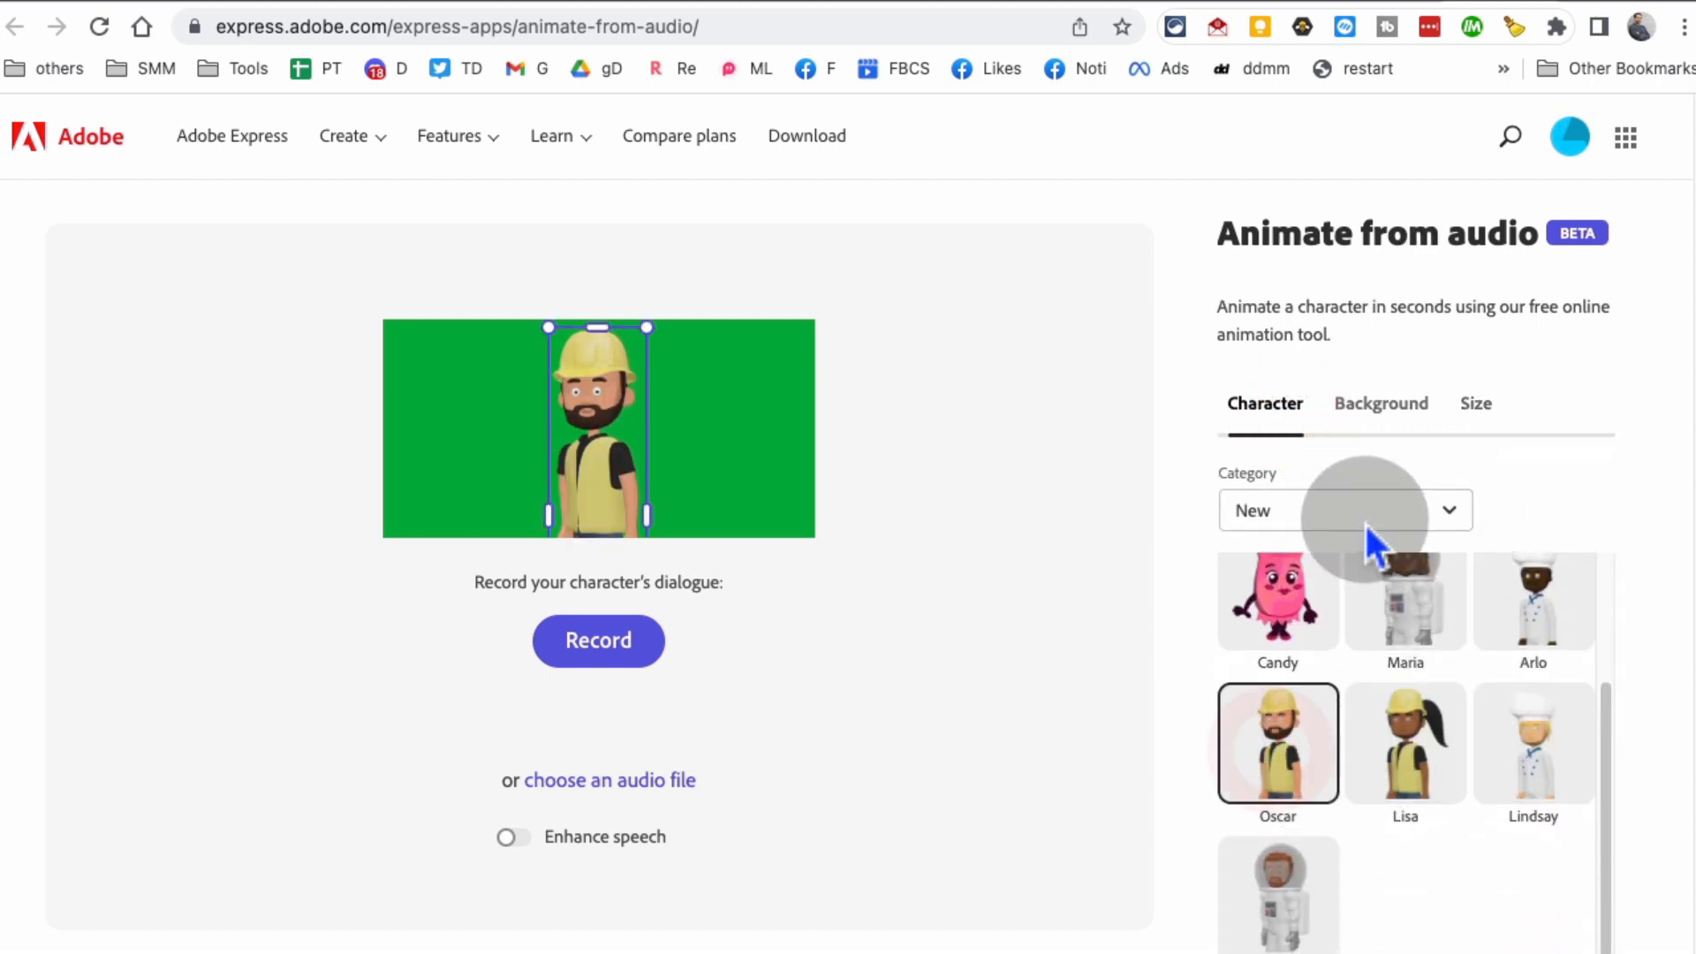
{"action": "left_click", "coordinate": [1346, 508]}
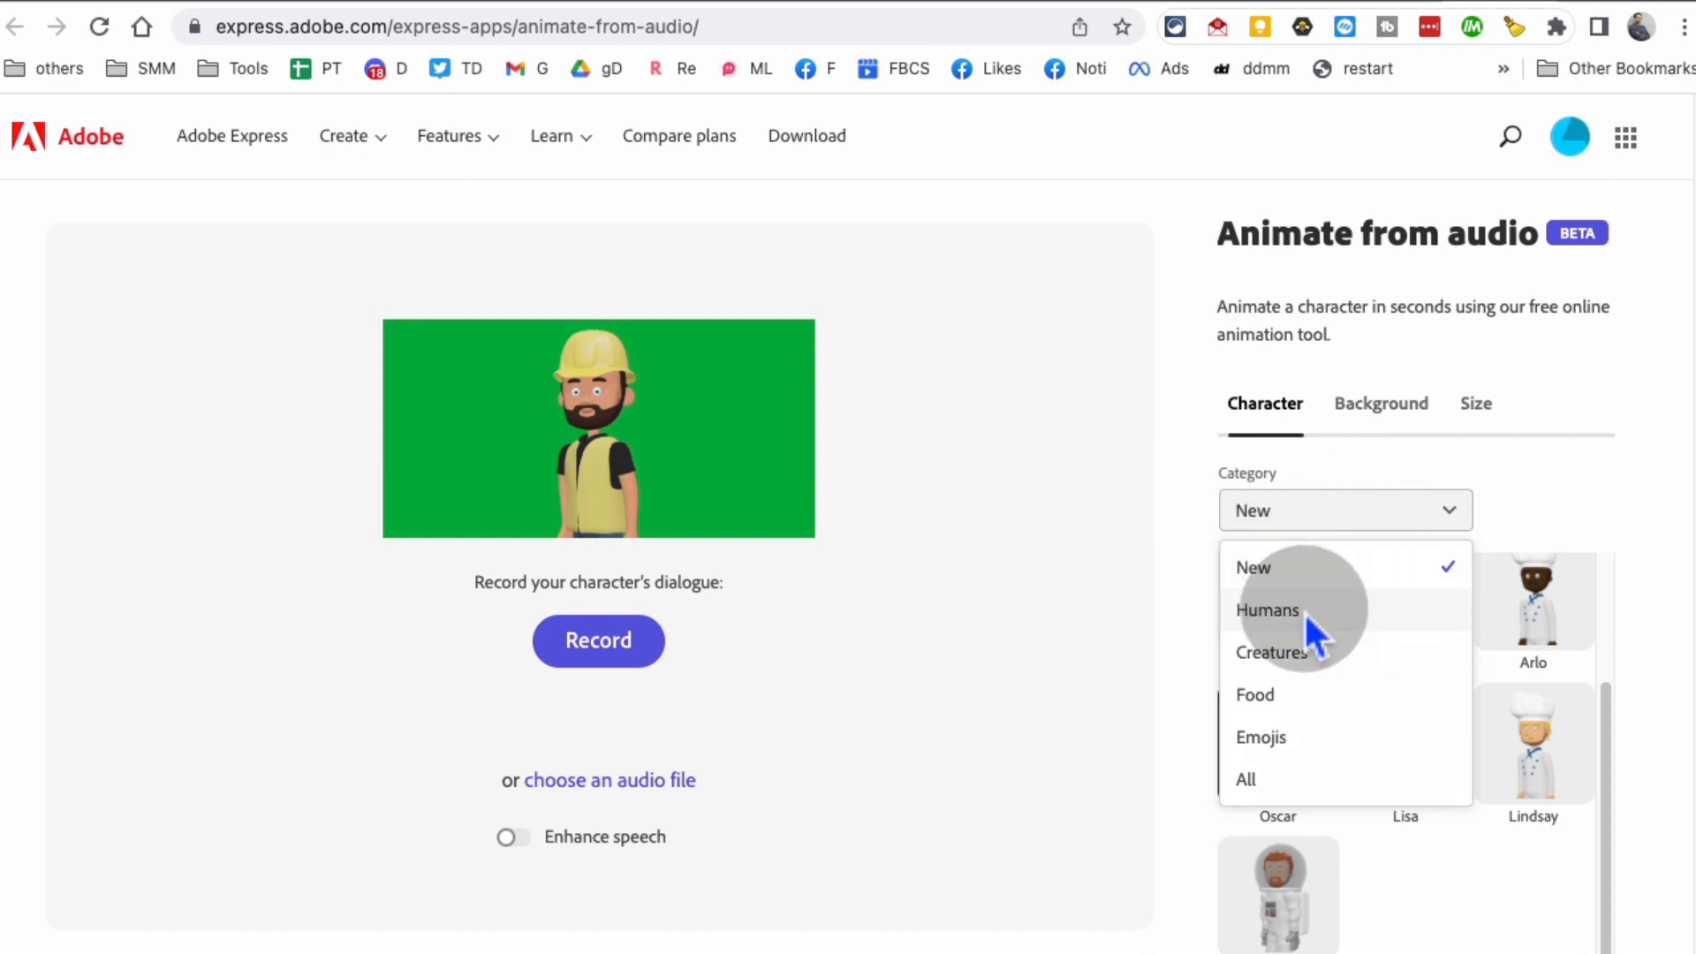
{"action": "left_click", "coordinate": [1267, 609]}
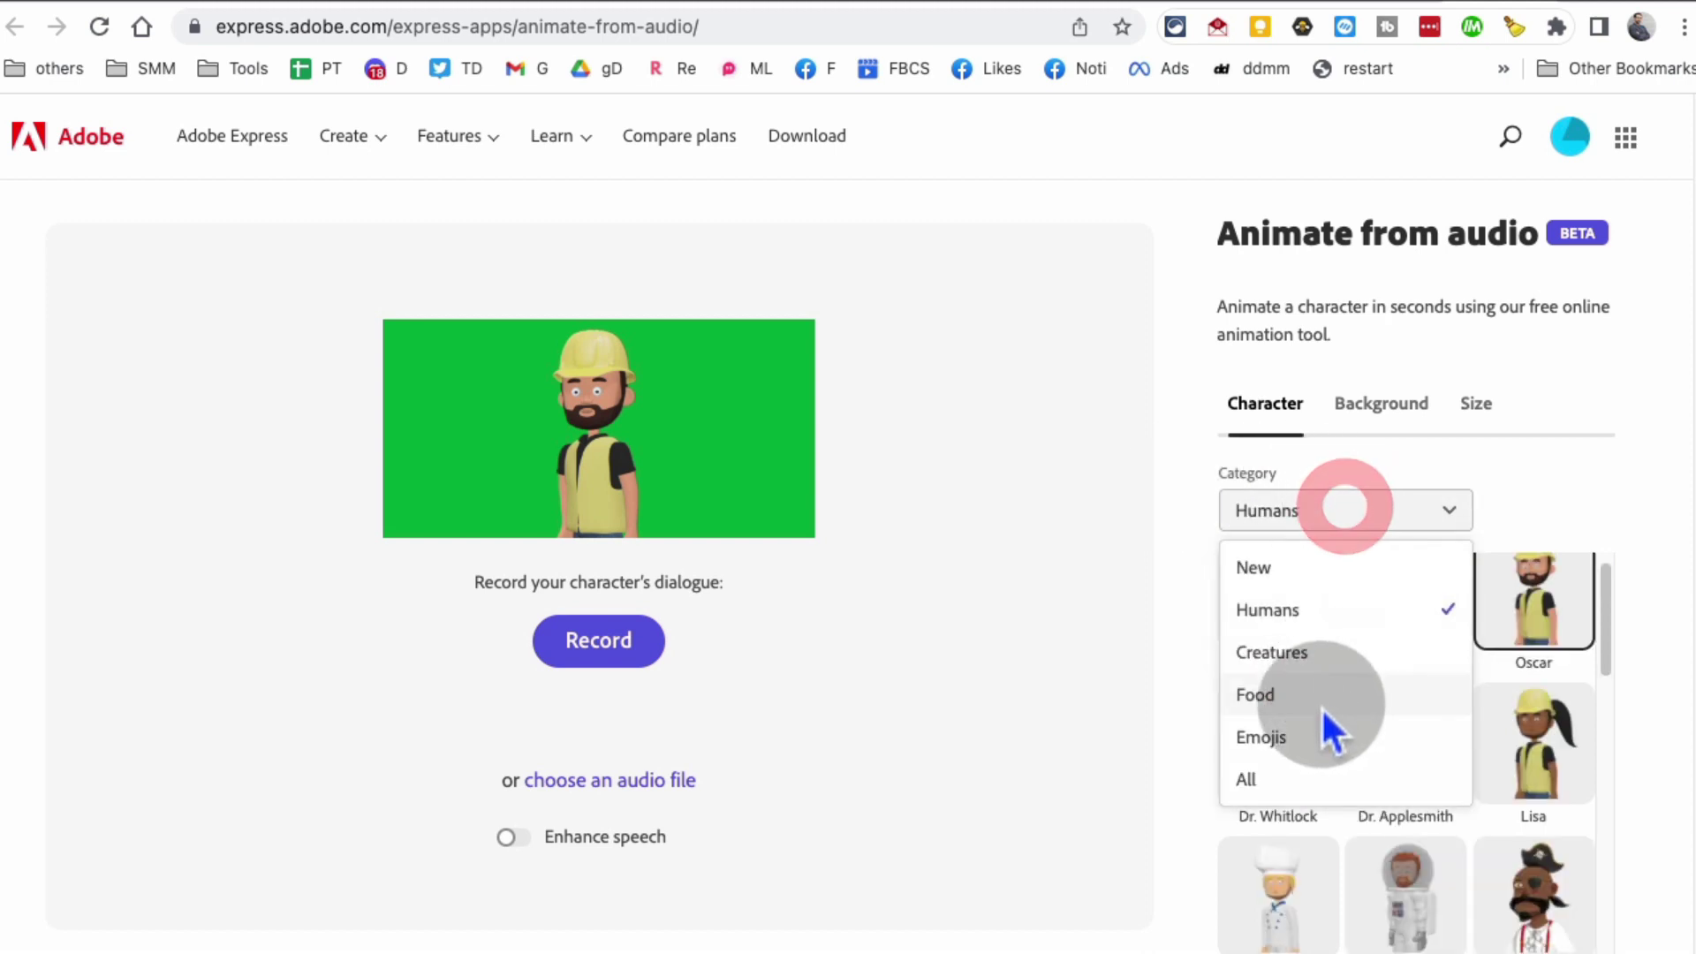
{"action": "left_click", "coordinate": [1262, 737]}
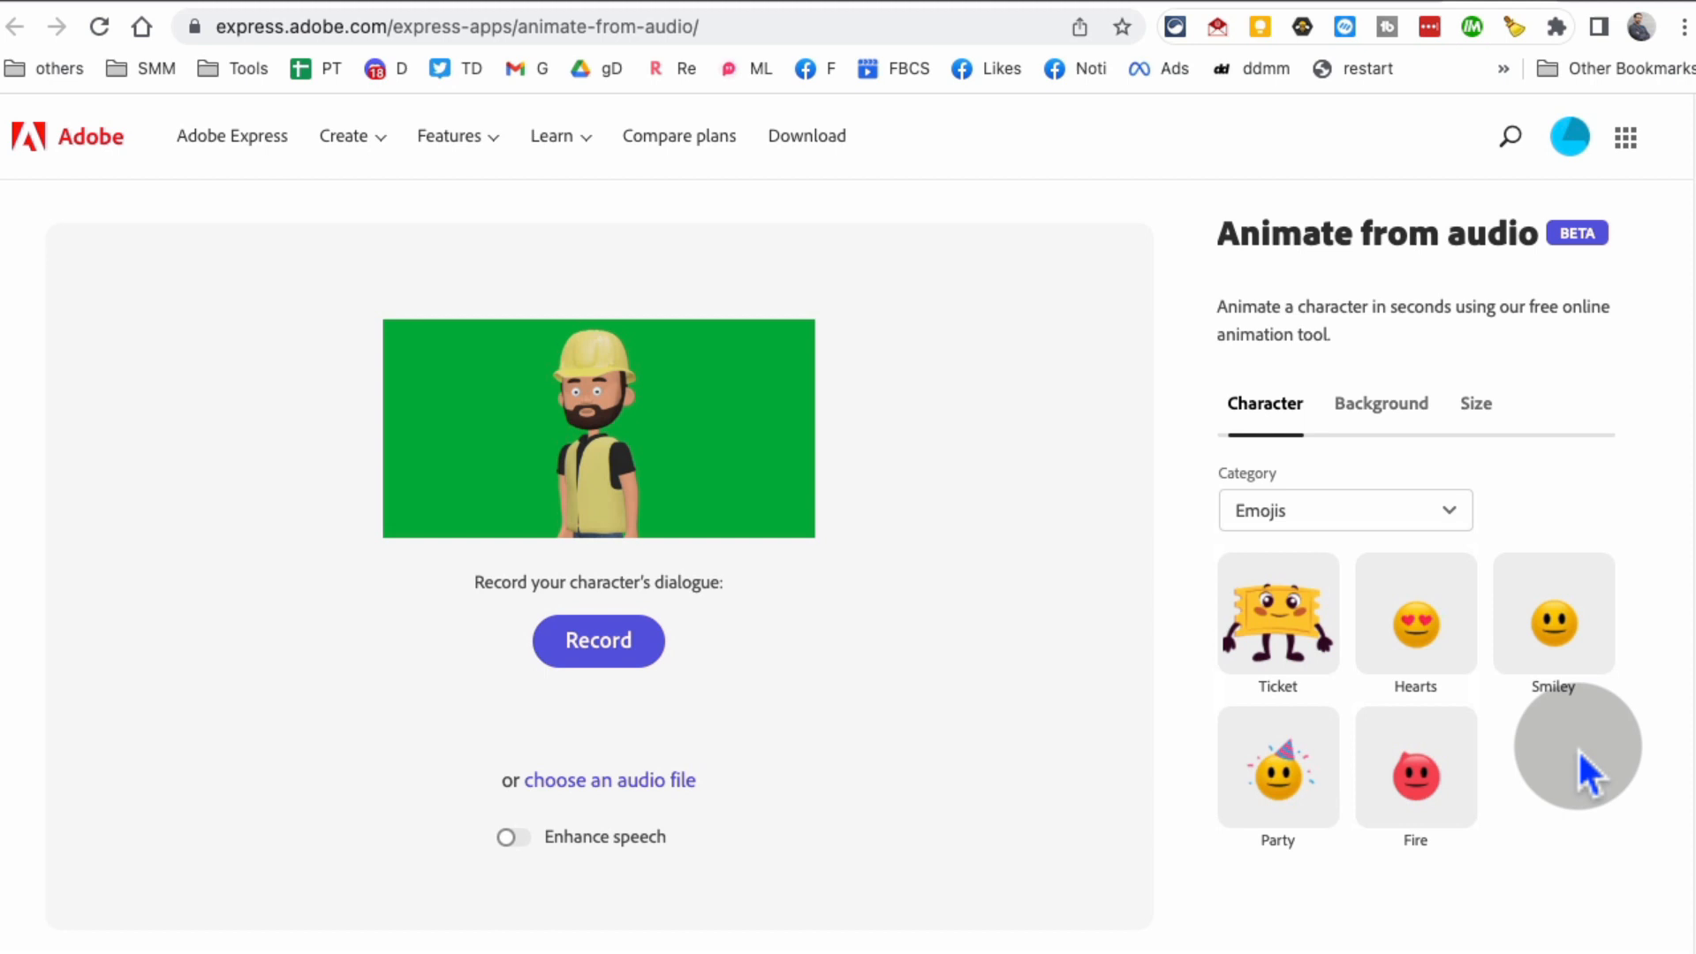
{"action": "left_click", "coordinate": [1346, 509]}
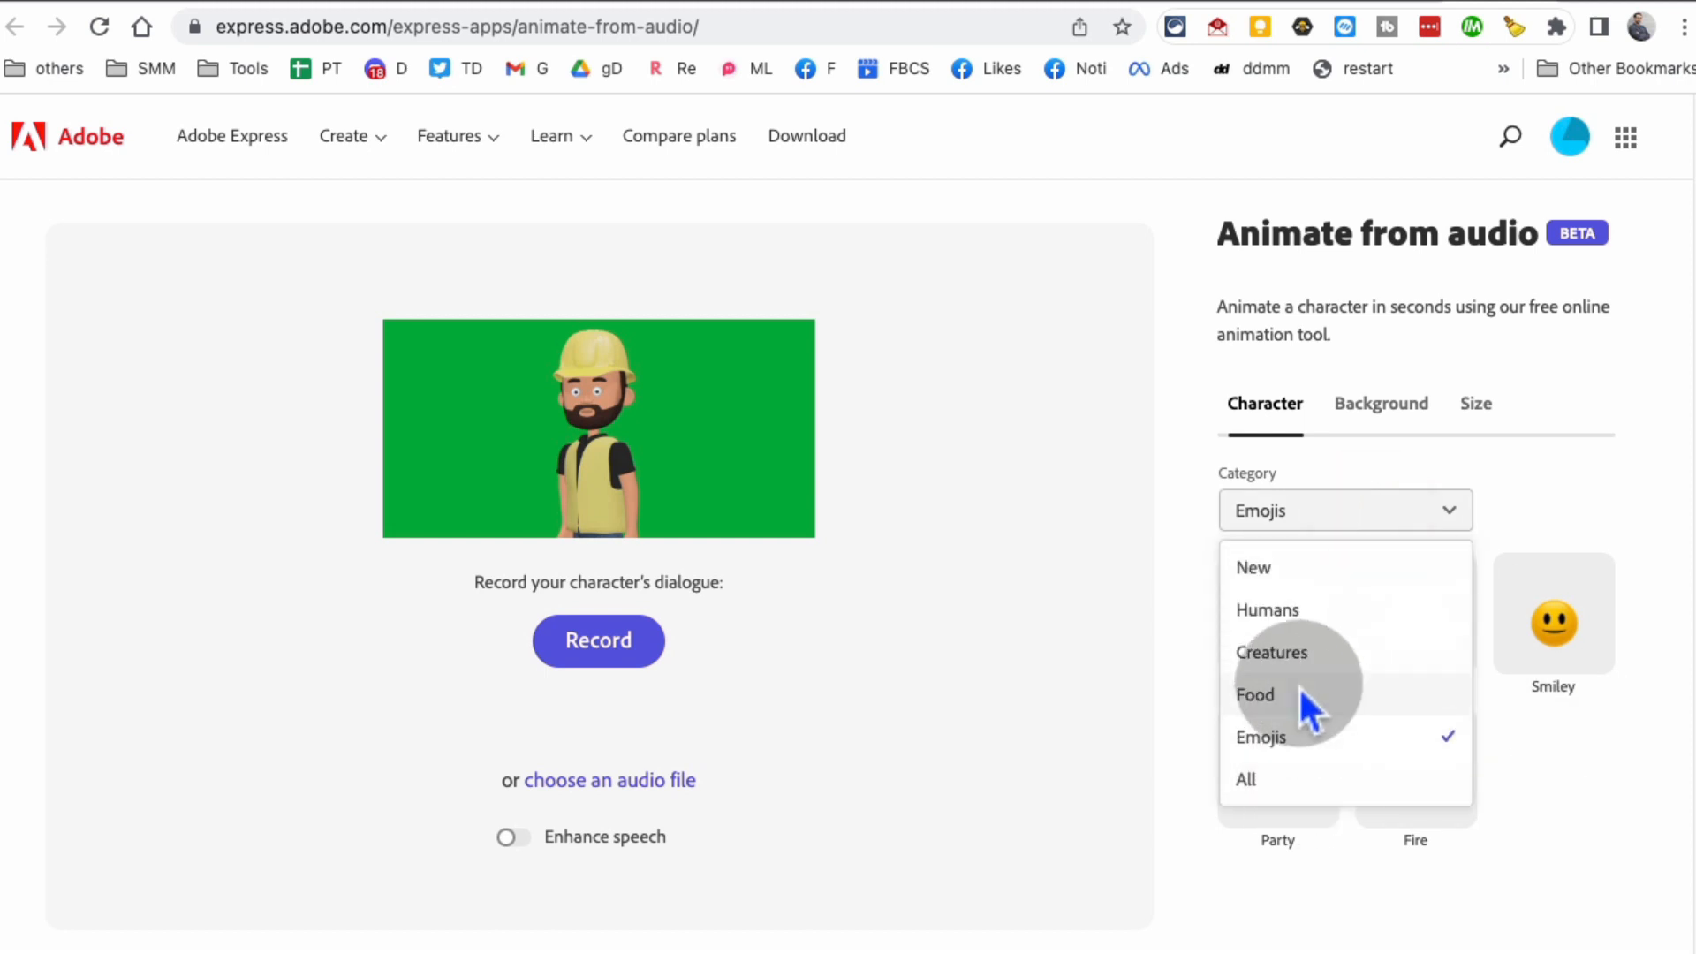
{"action": "left_click", "coordinate": [1272, 652]}
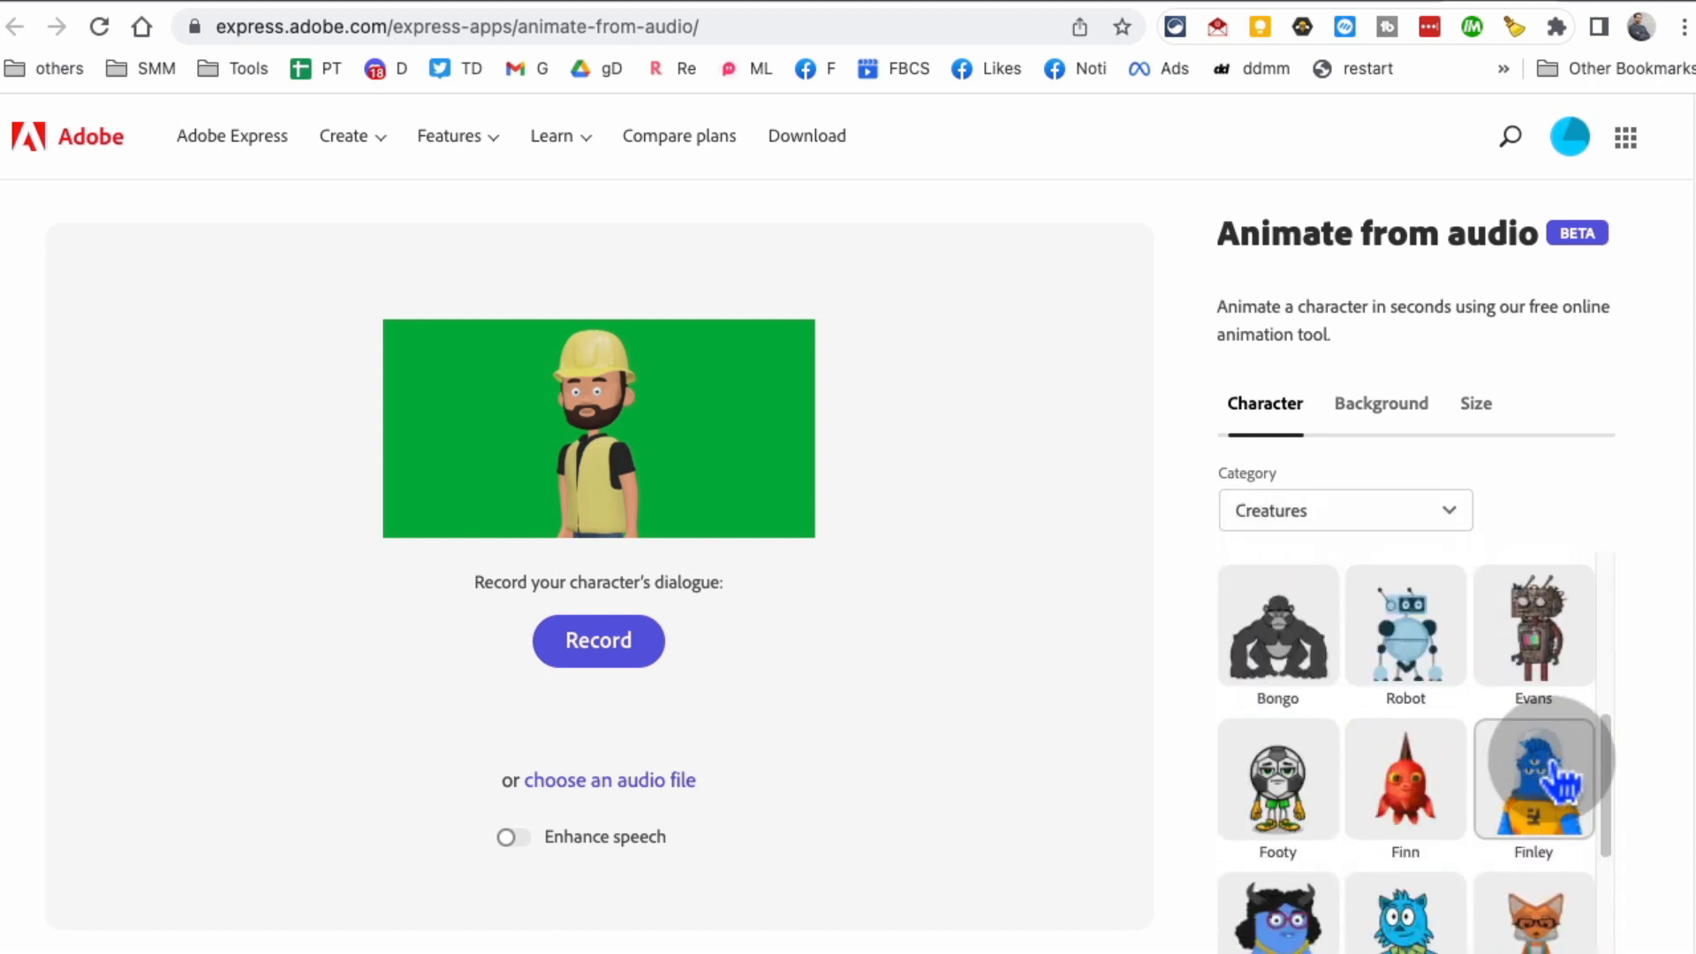
Step: Try Finn and the bandit, then settle on the male doctor character from Humans
{"action": "scroll", "scroll_direction": "down", "scroll_amount": 3}
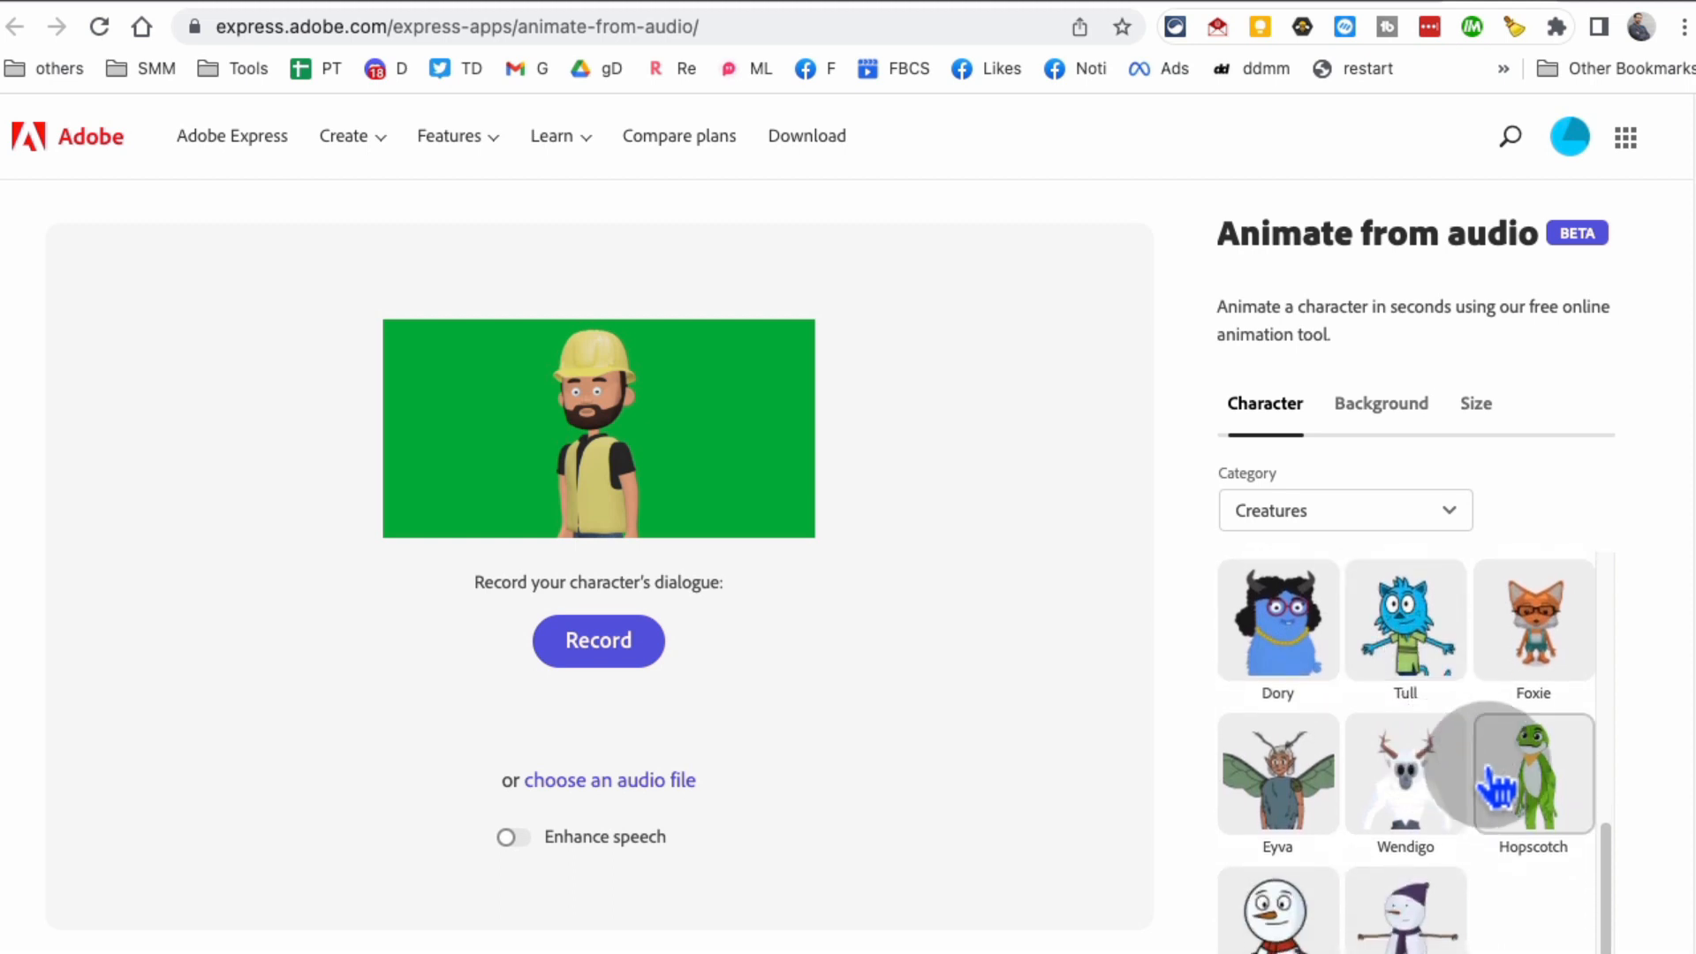
{"action": "scroll", "scroll_direction": "down", "scroll_amount": 3}
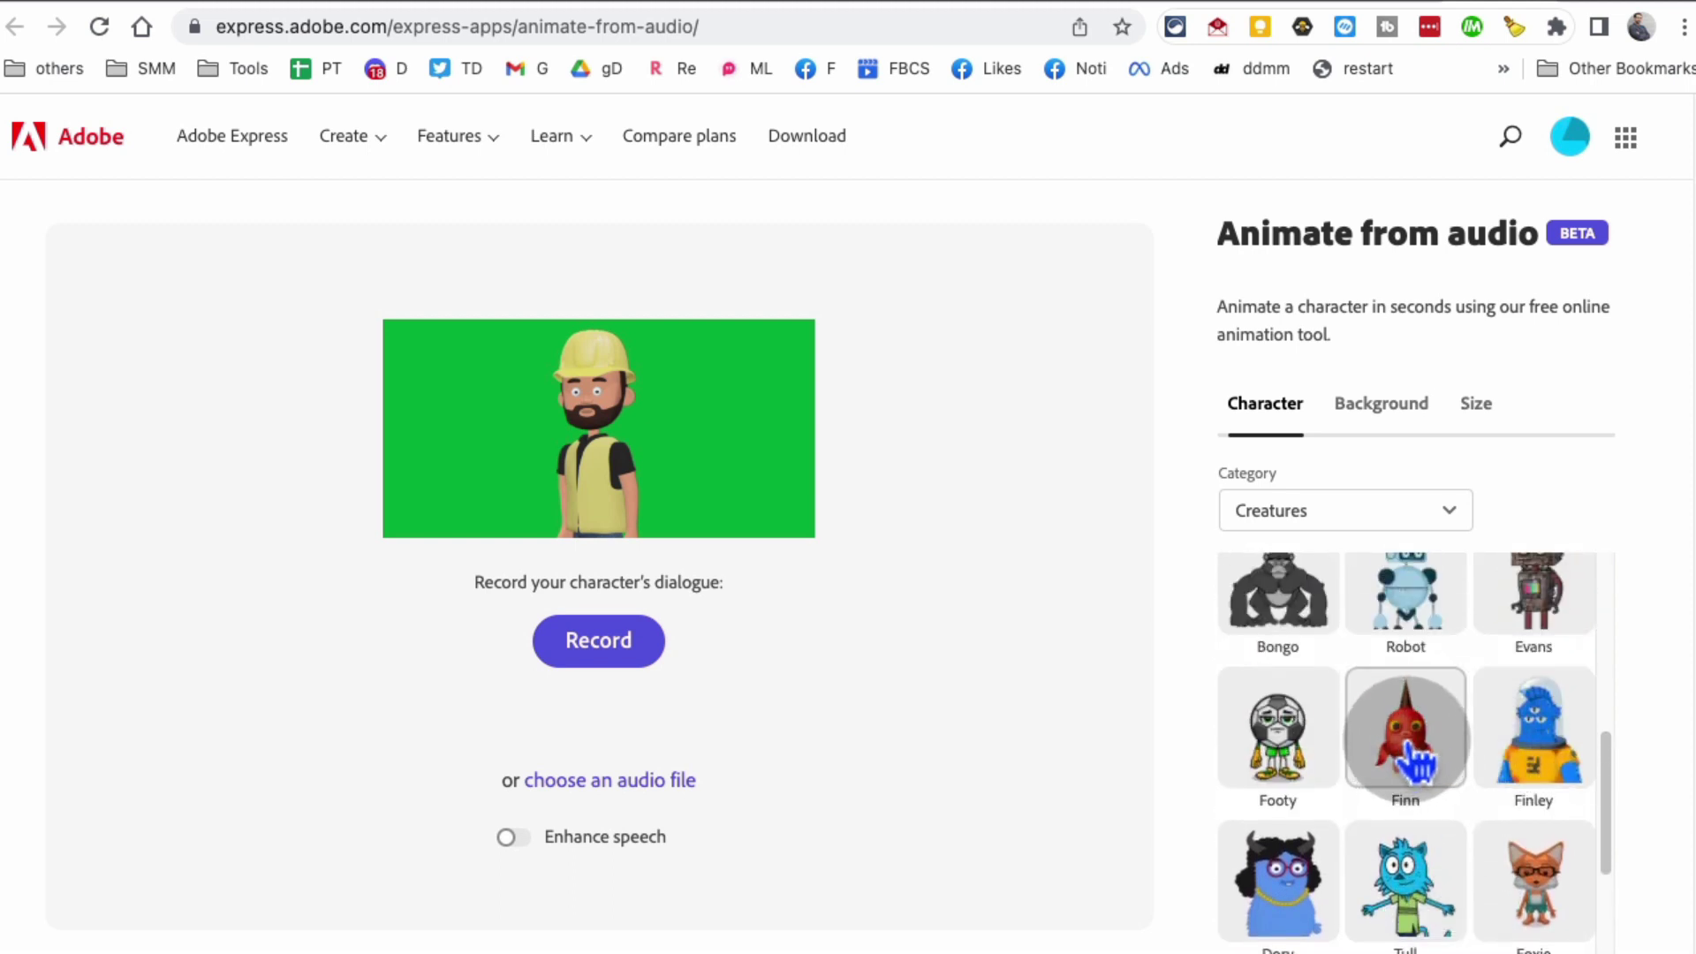
{"action": "left_click", "coordinate": [1346, 509]}
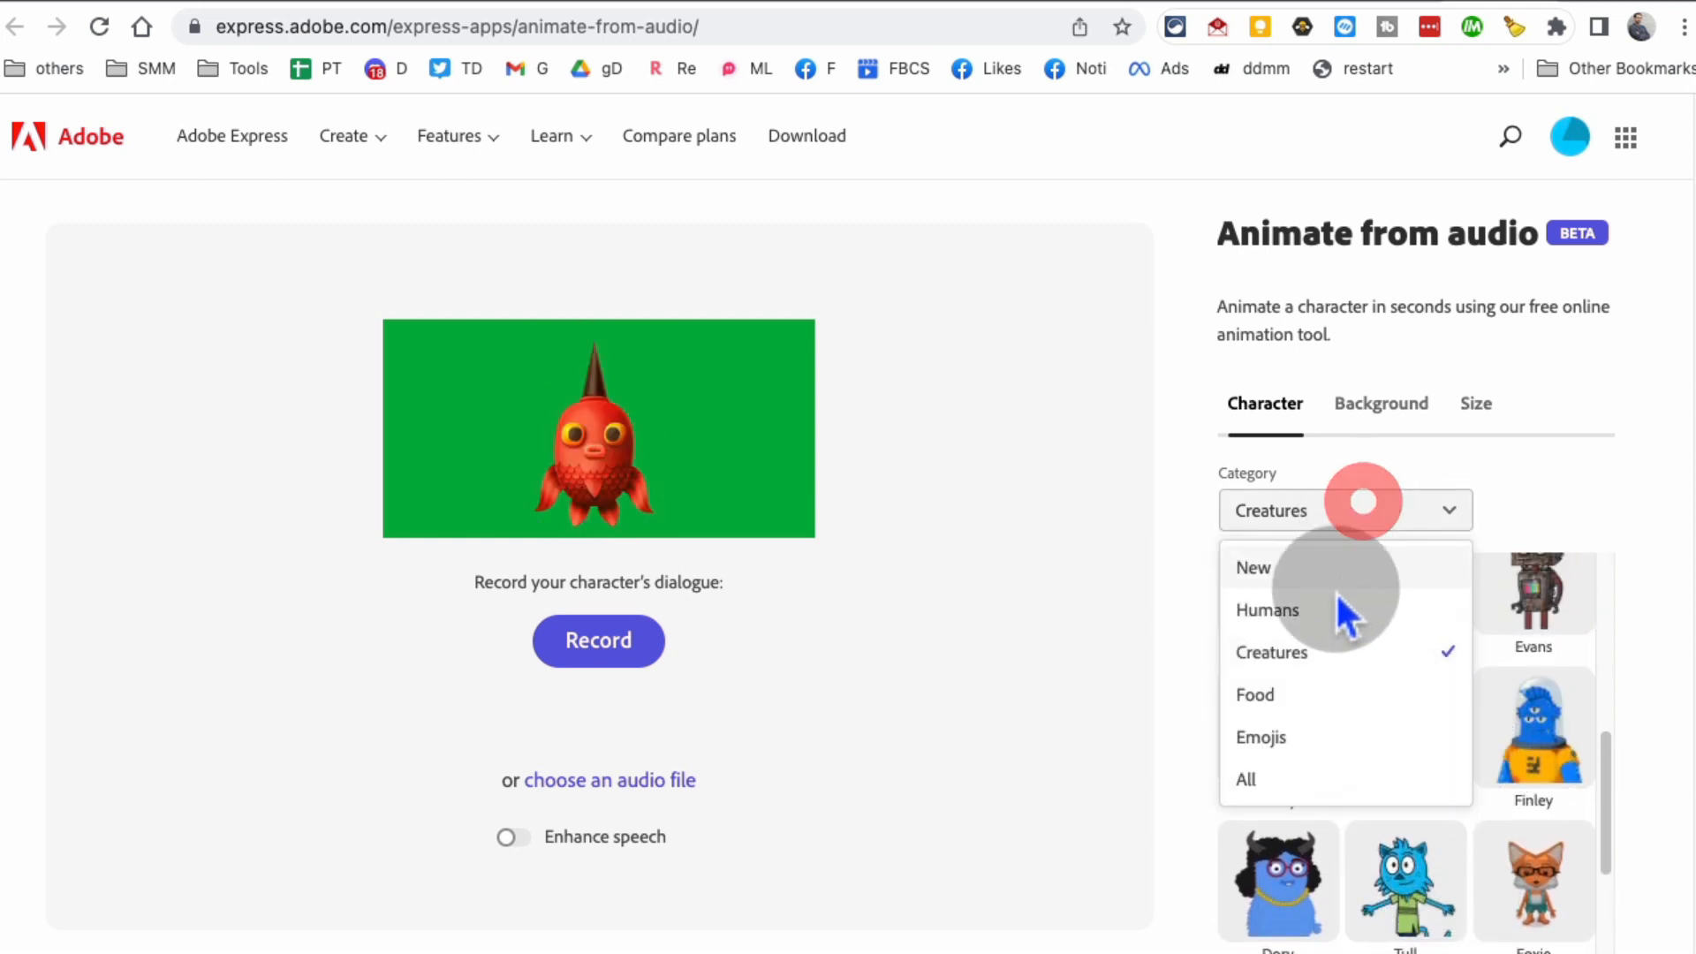
{"action": "left_click", "coordinate": [1268, 609]}
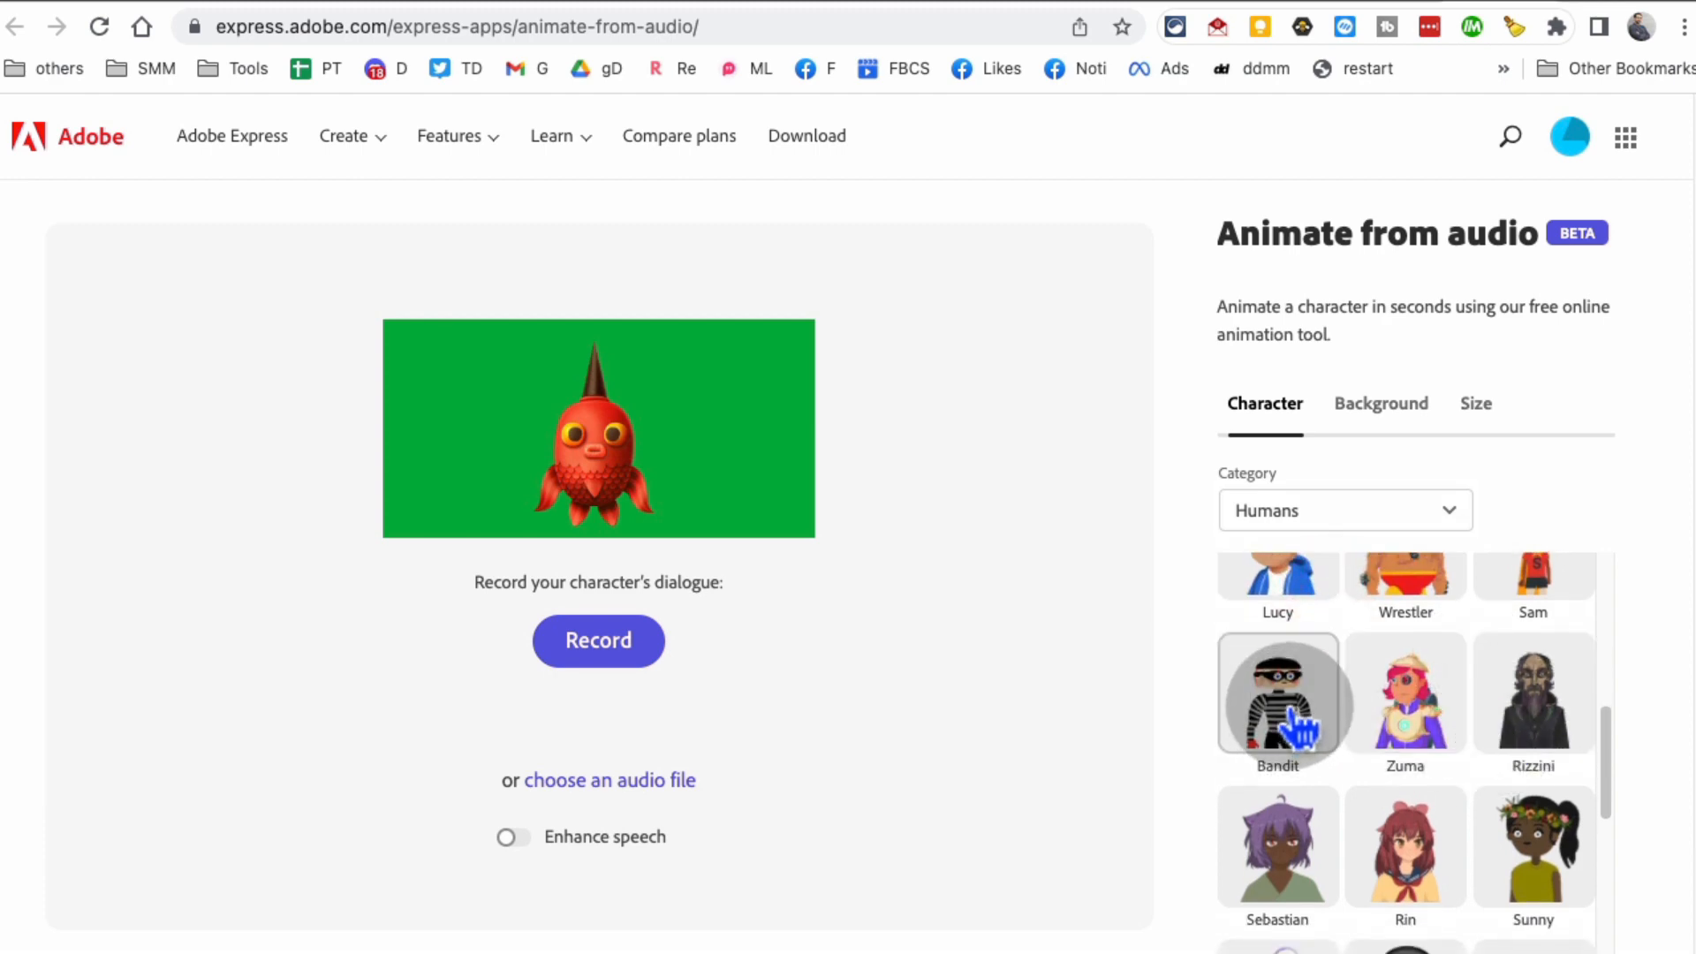
{"action": "left_click", "coordinate": [1277, 701]}
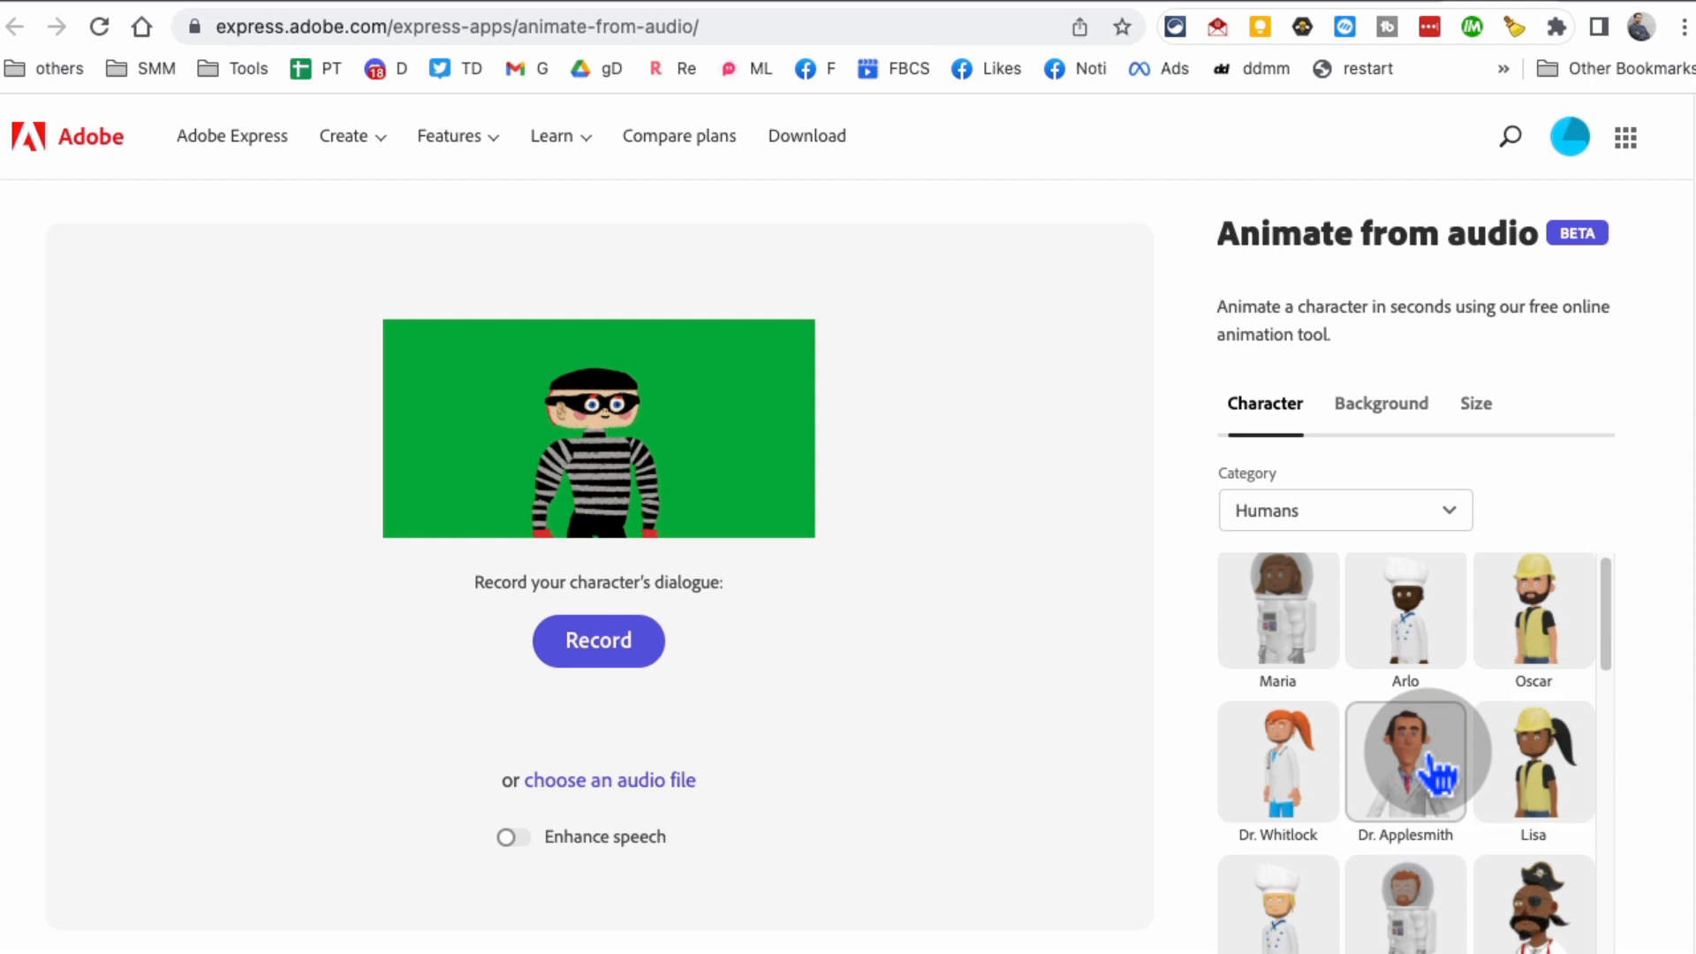
{"action": "left_click", "coordinate": [1404, 763]}
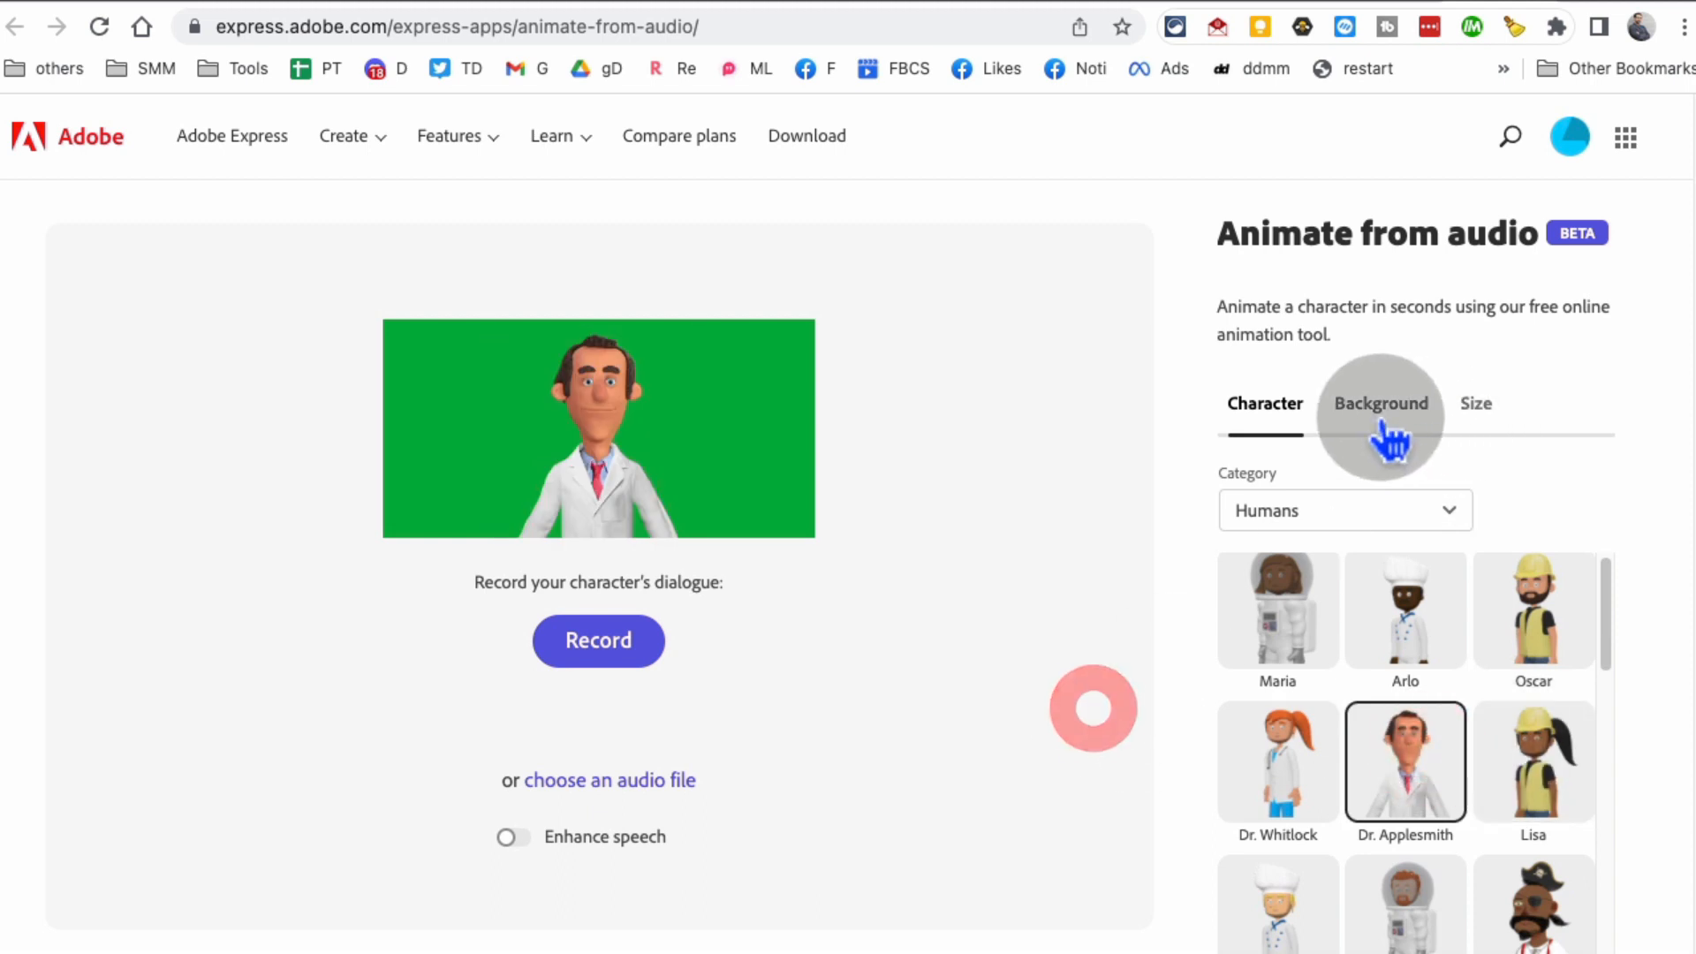
Step: Try orange, pink and green backgrounds, then choose the Station train scene
{"action": "left_click", "coordinate": [1381, 403]}
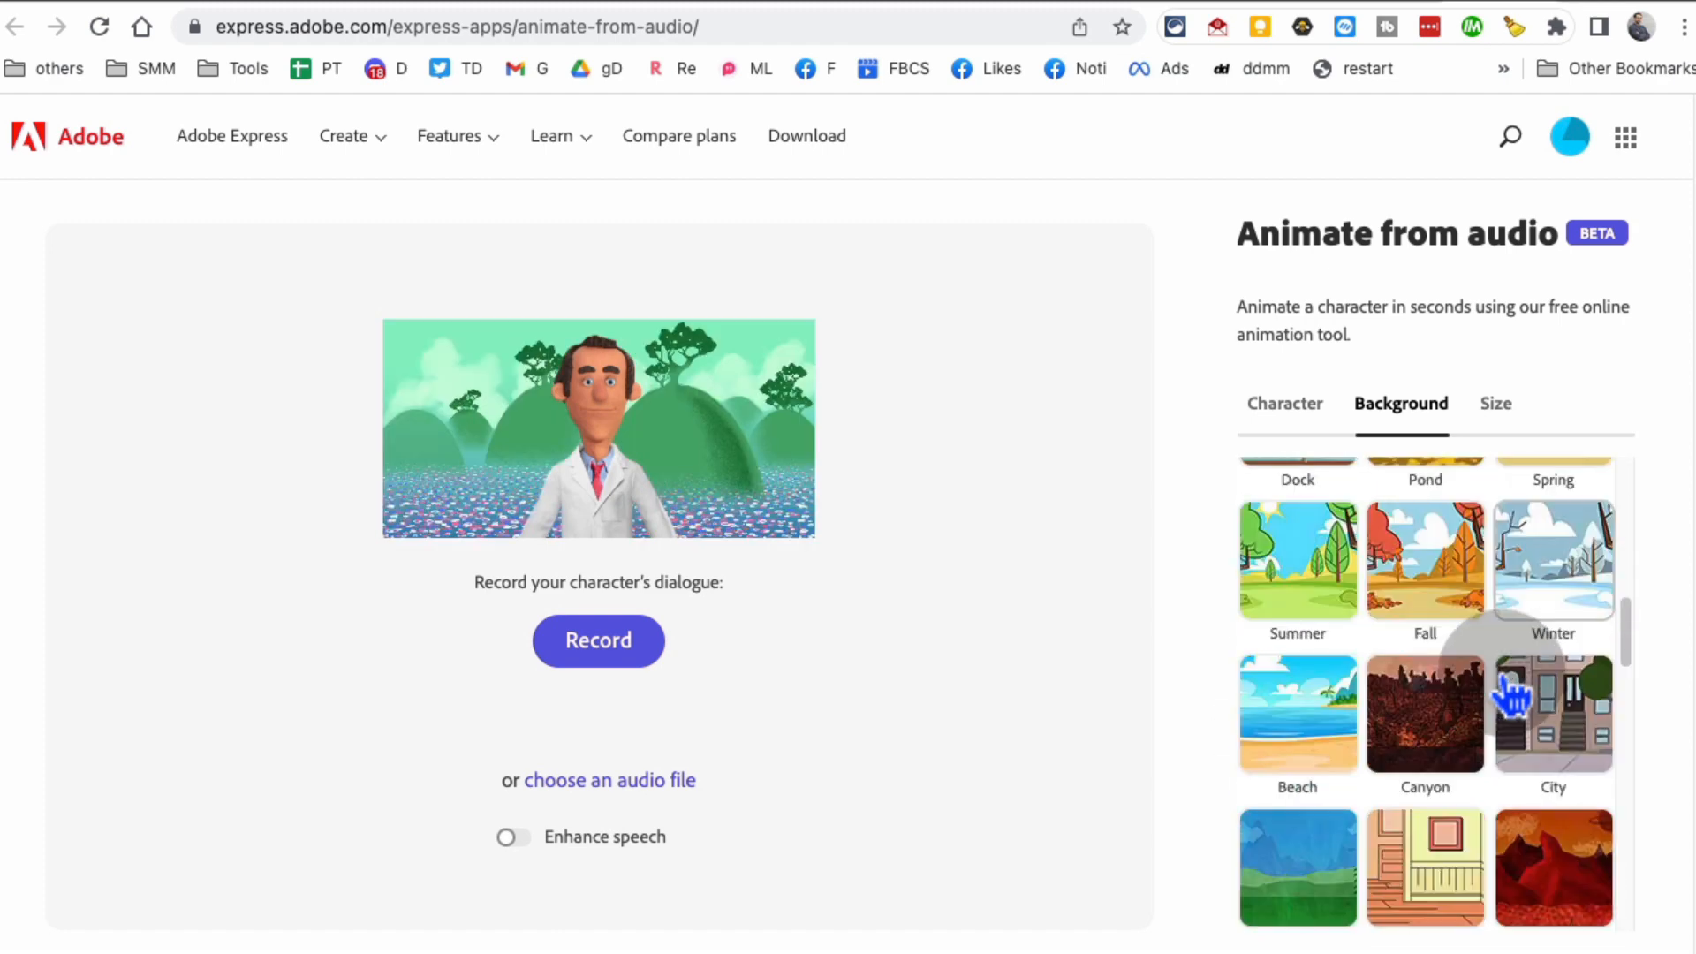
{"action": "scroll", "scroll_direction": "down", "scroll_amount": 3}
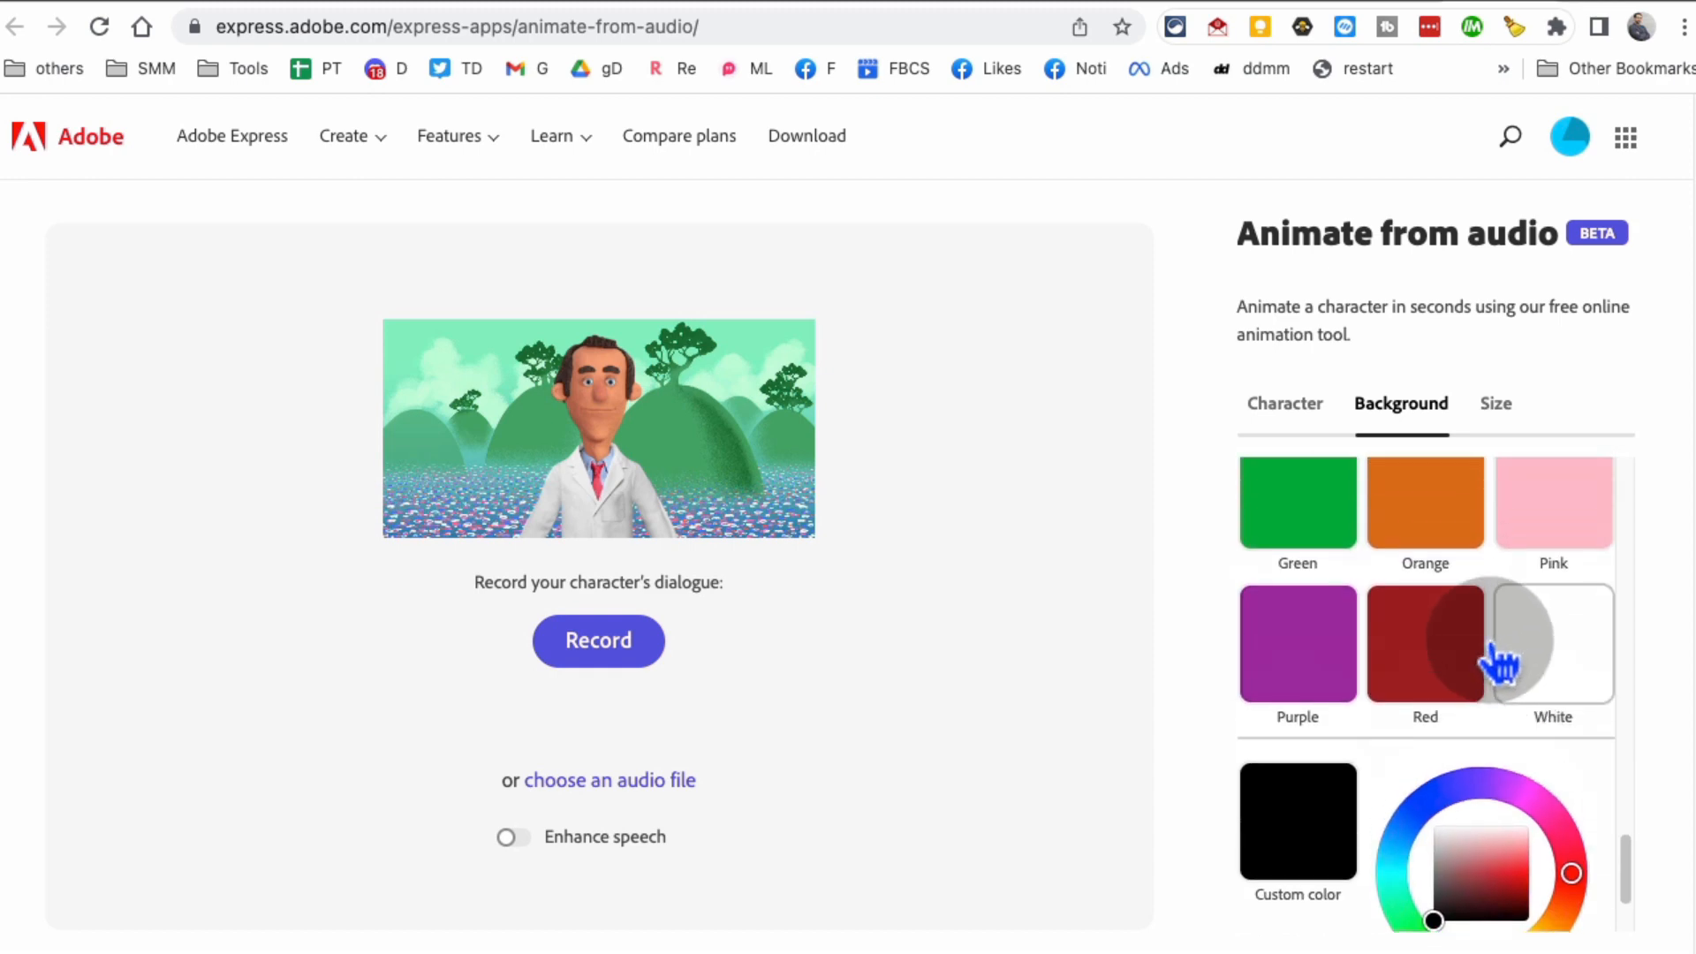
{"action": "left_click", "coordinate": [1424, 523]}
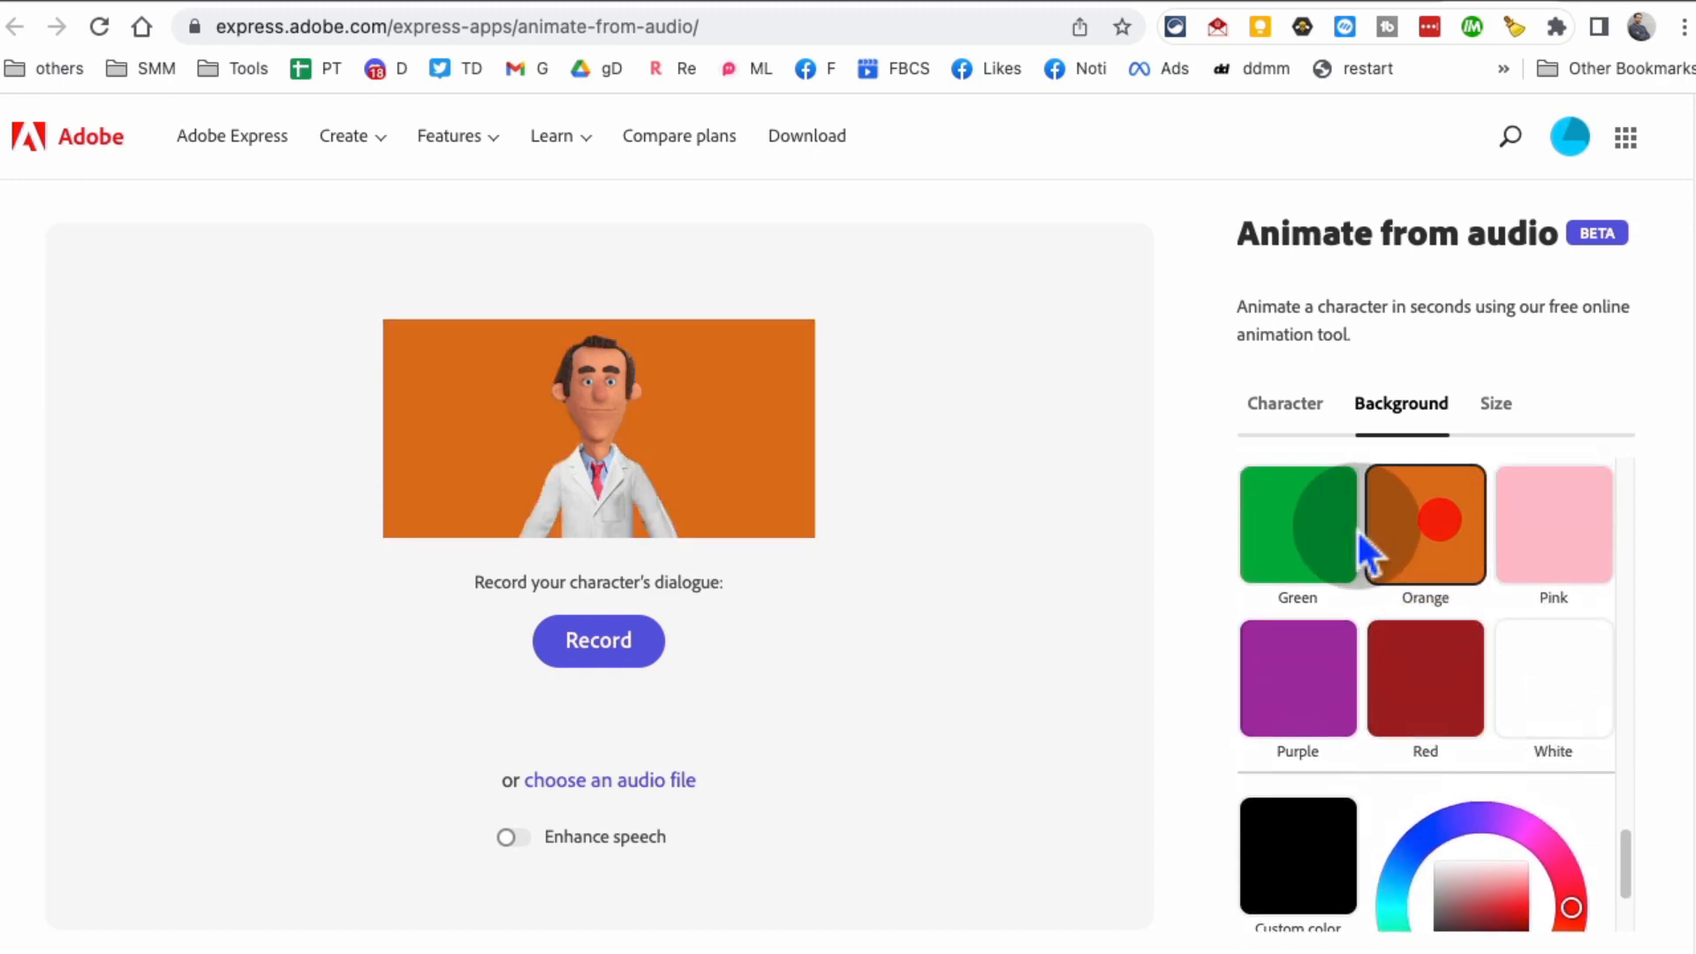
{"action": "left_click", "coordinate": [1552, 573]}
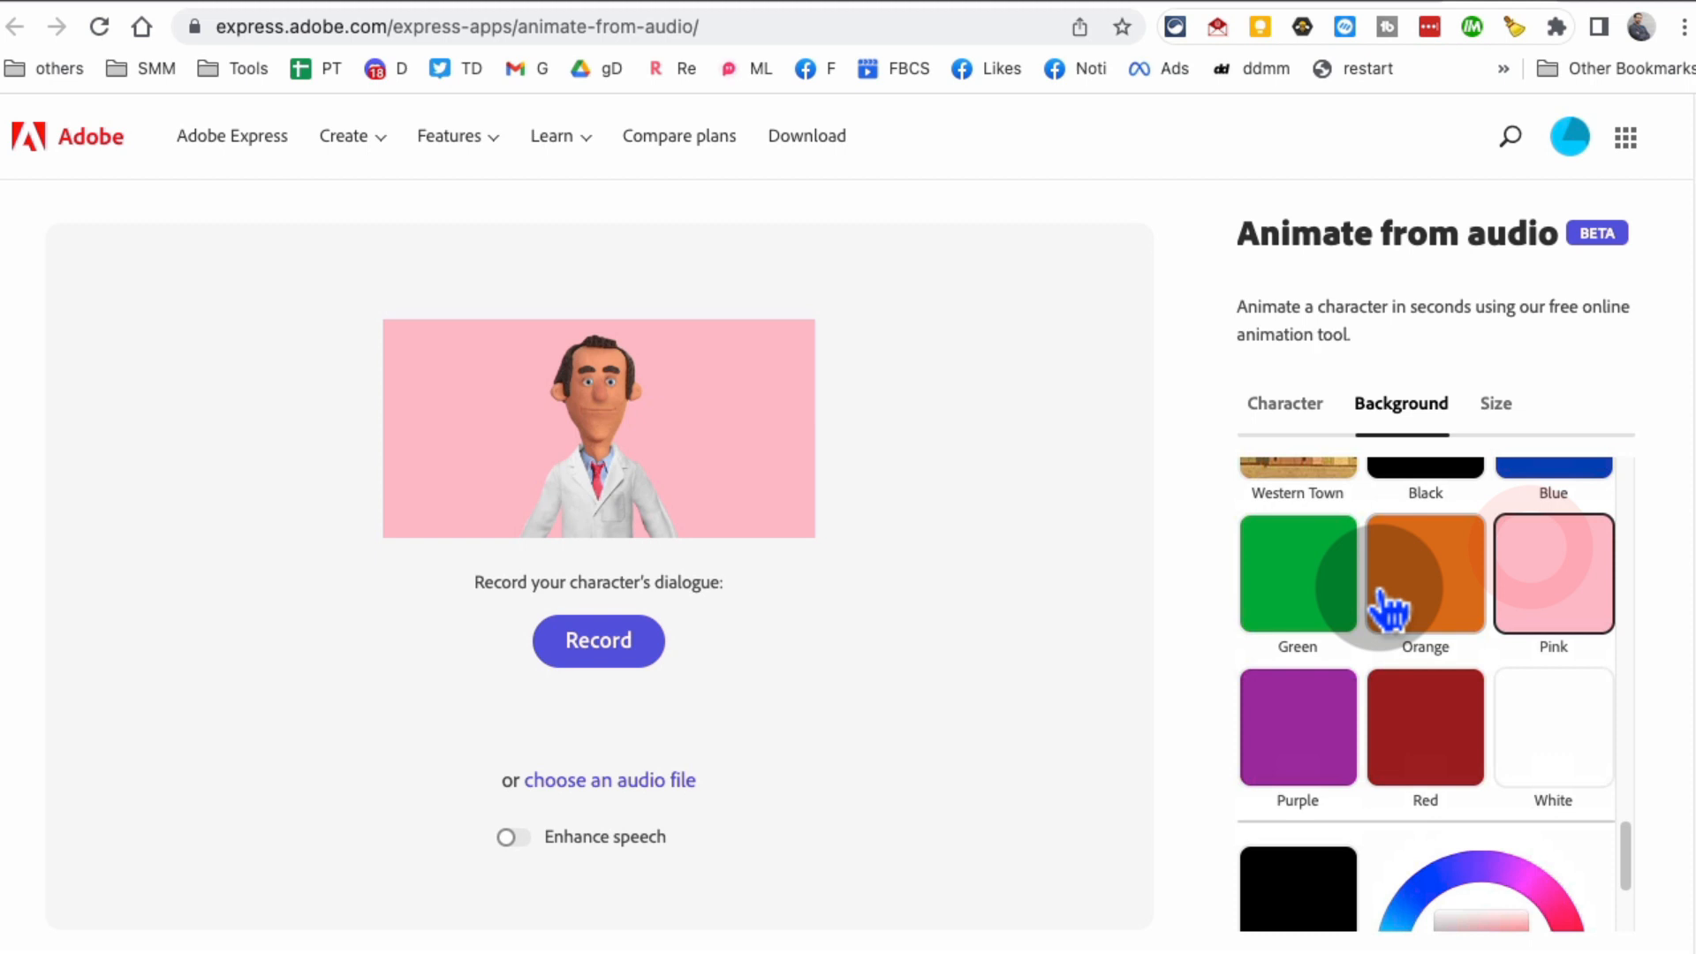
{"action": "left_click", "coordinate": [1297, 573]}
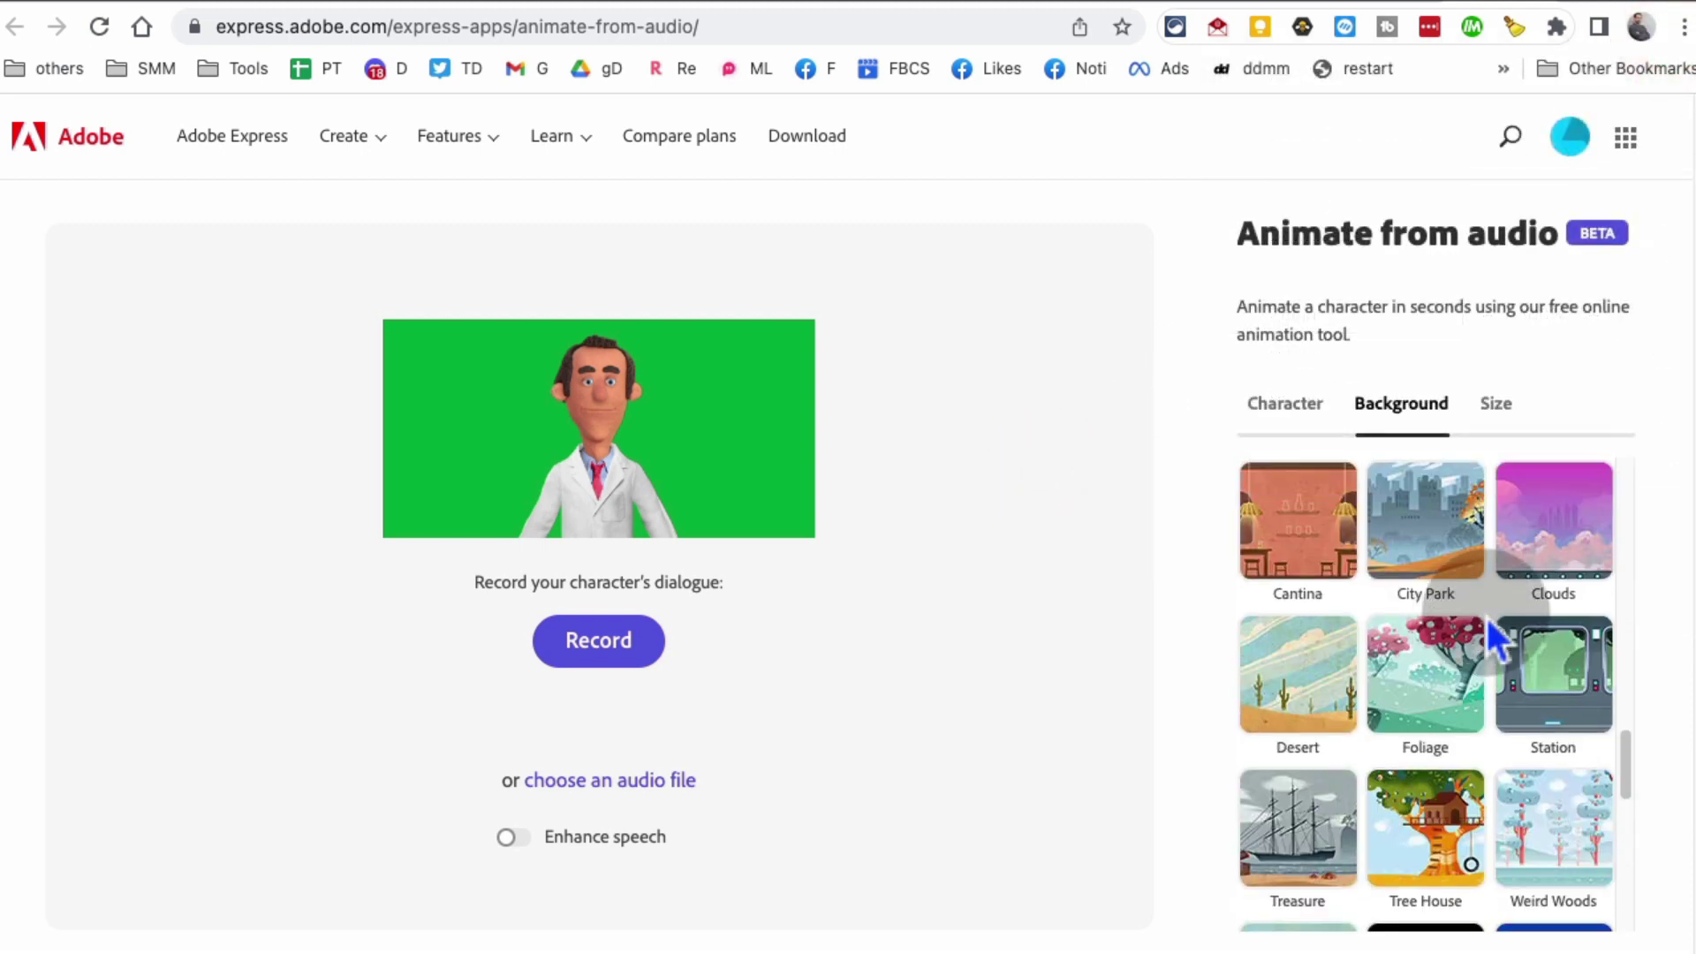
{"action": "left_click", "coordinate": [1296, 675]}
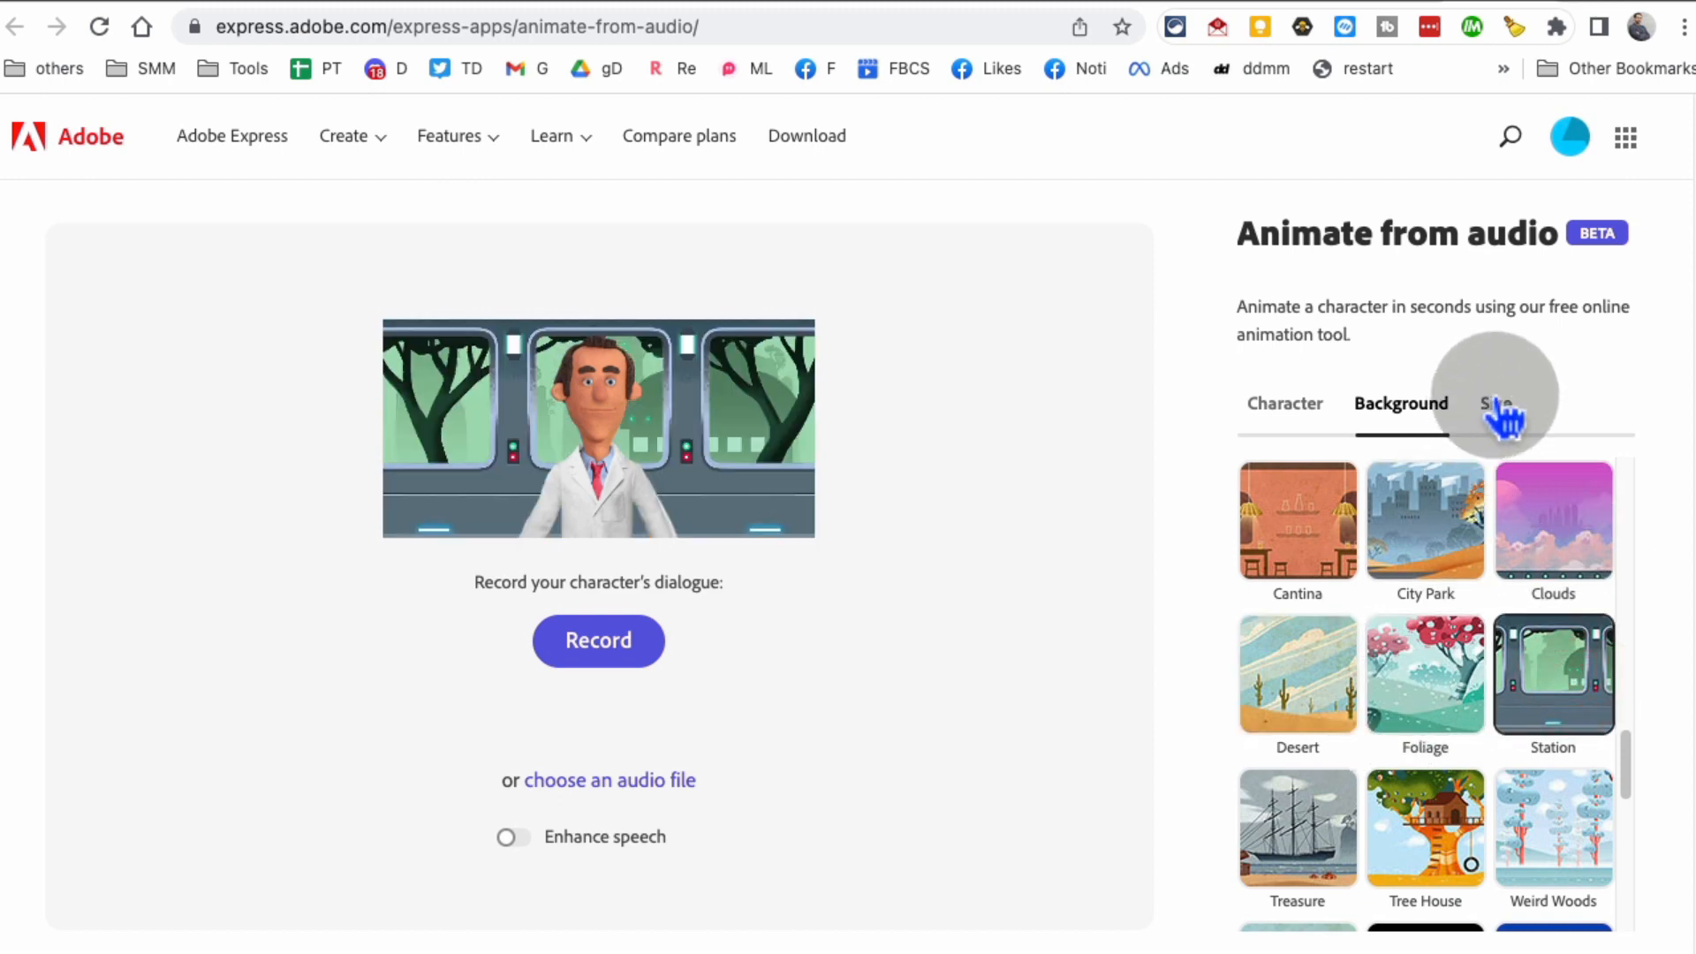
Step: Set output size briefly to Facebook, then to YouTube landscape 1920 x 1080
{"action": "left_click", "coordinate": [1496, 403]}
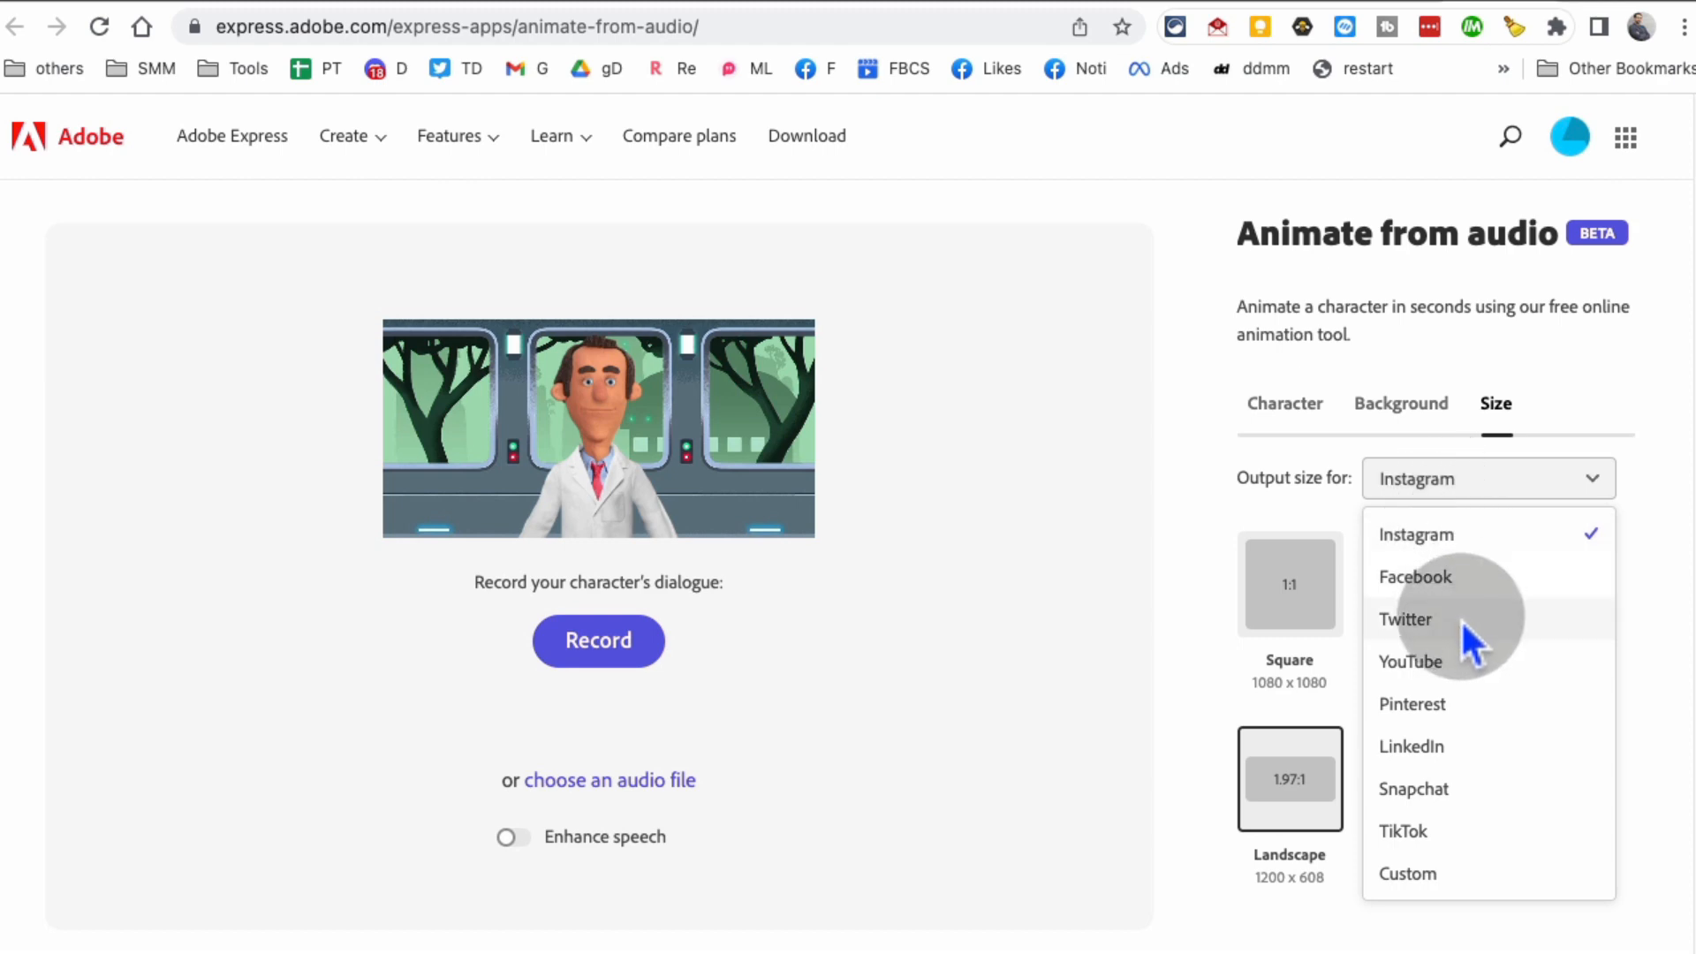
{"action": "mouse_move", "coordinate": [1491, 593]}
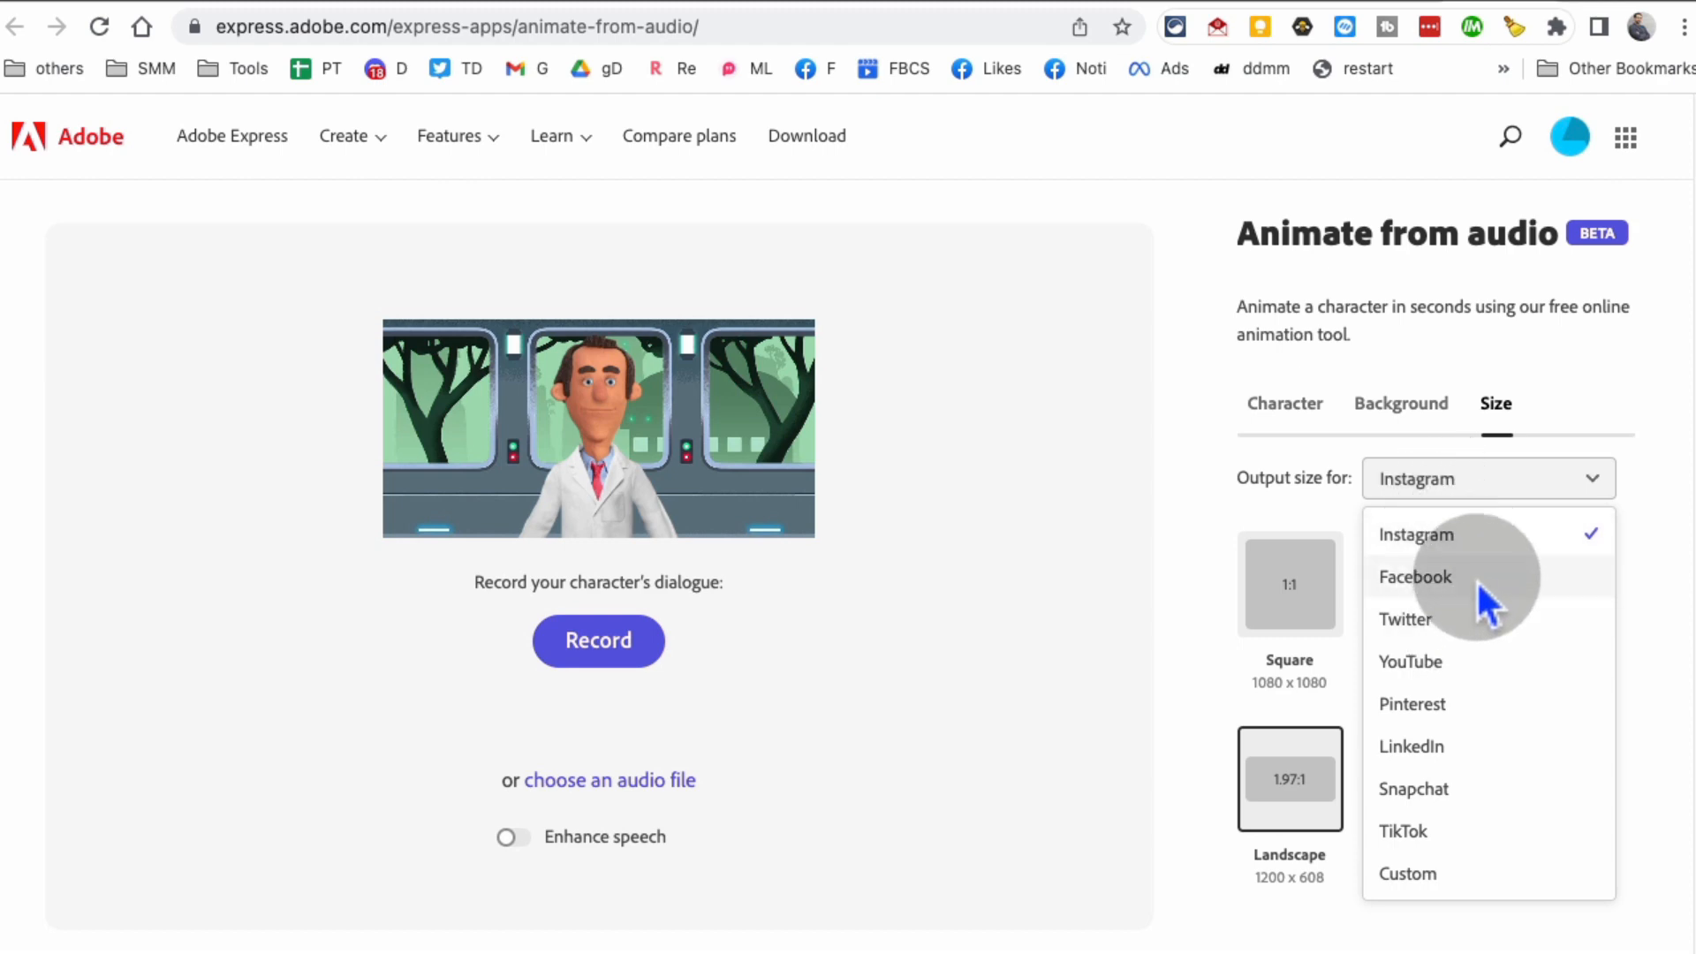
{"action": "left_click", "coordinate": [1415, 576]}
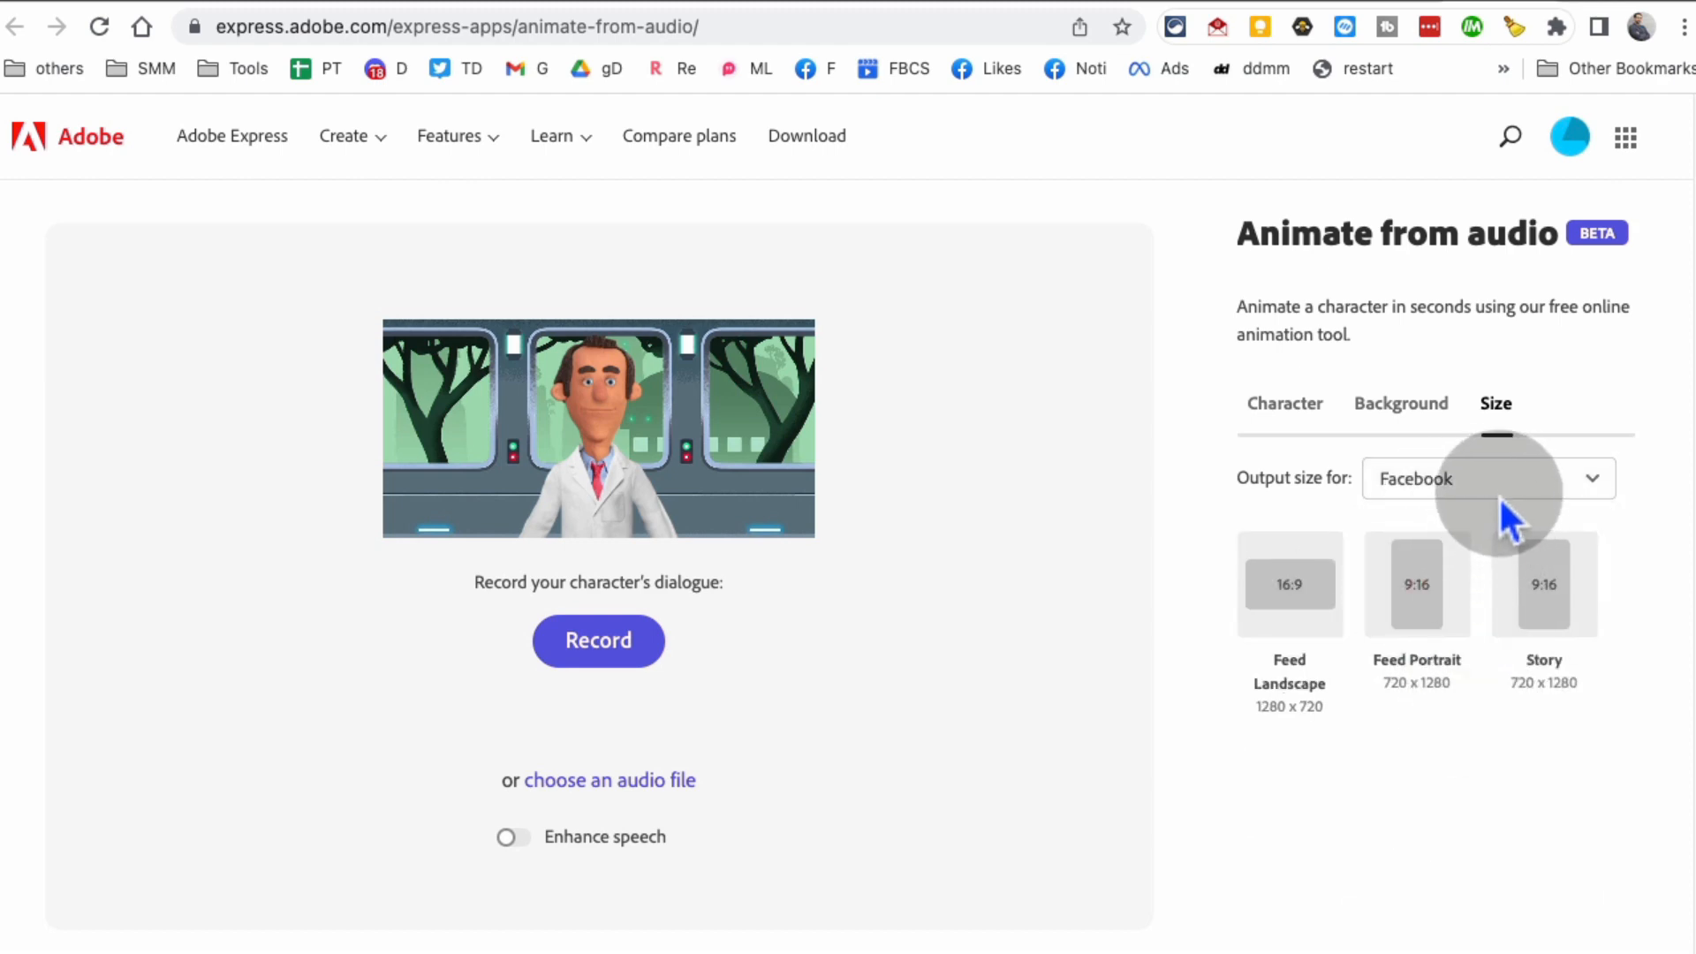
{"action": "left_click", "coordinate": [1489, 478]}
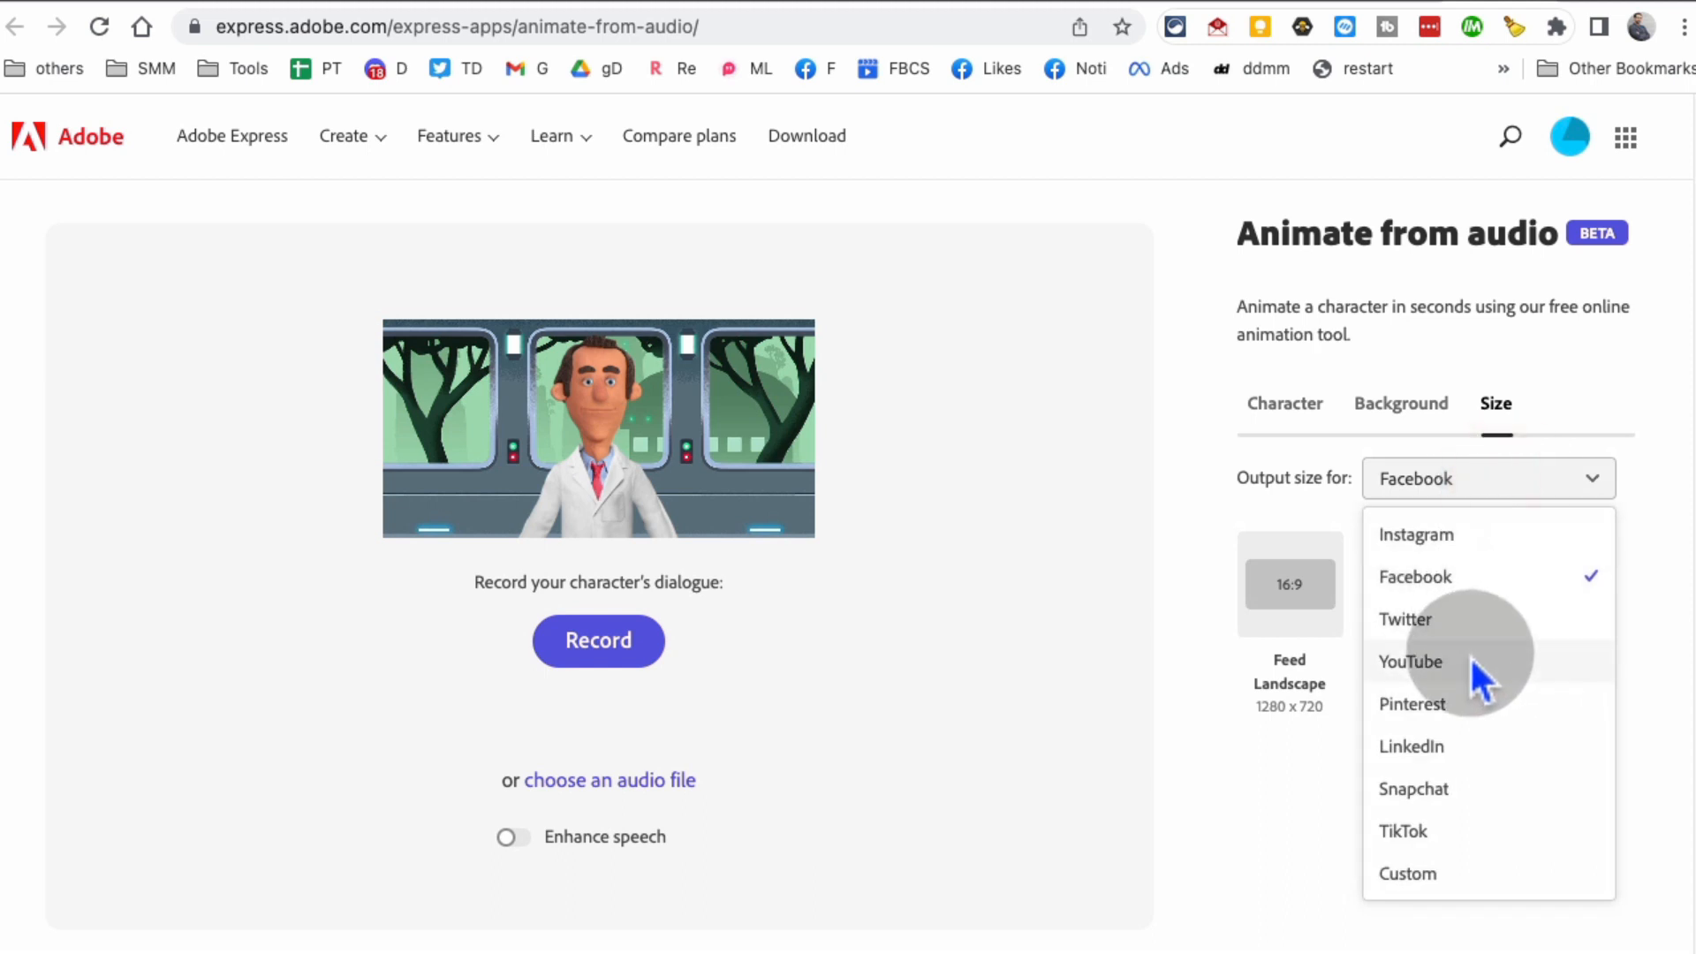
{"action": "left_click", "coordinate": [1410, 660]}
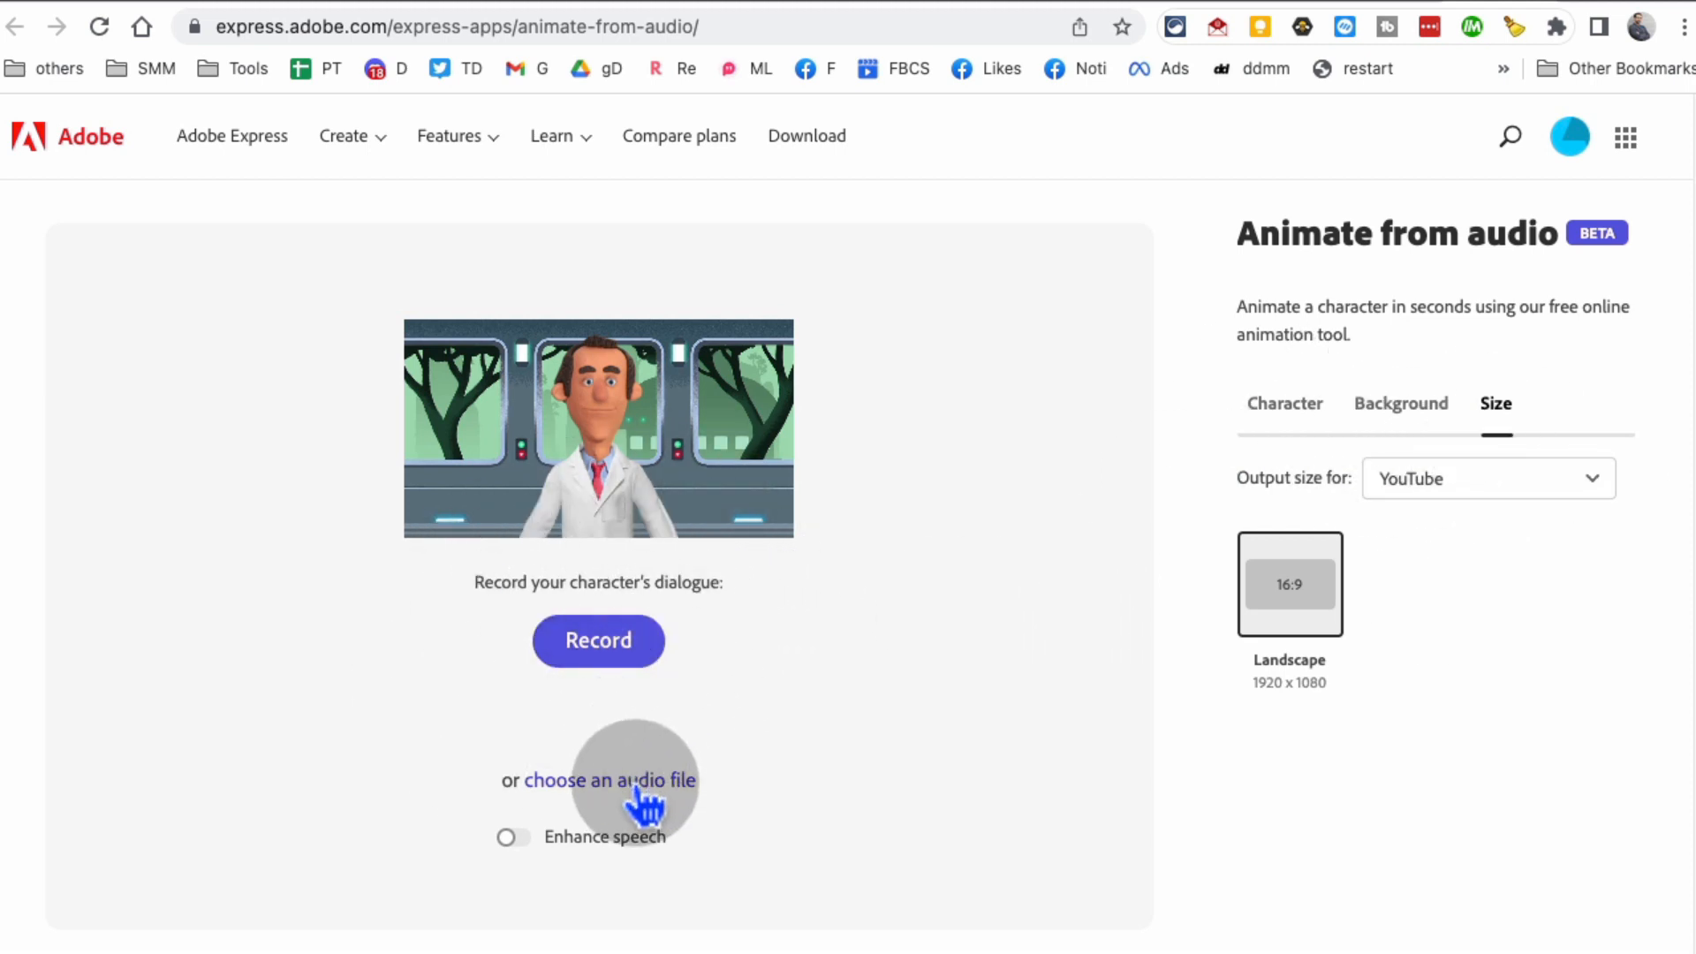
Step: Enable Enhance speech and record about fourteen seconds of the doctor's dialogue
{"action": "left_click", "coordinate": [509, 837]}
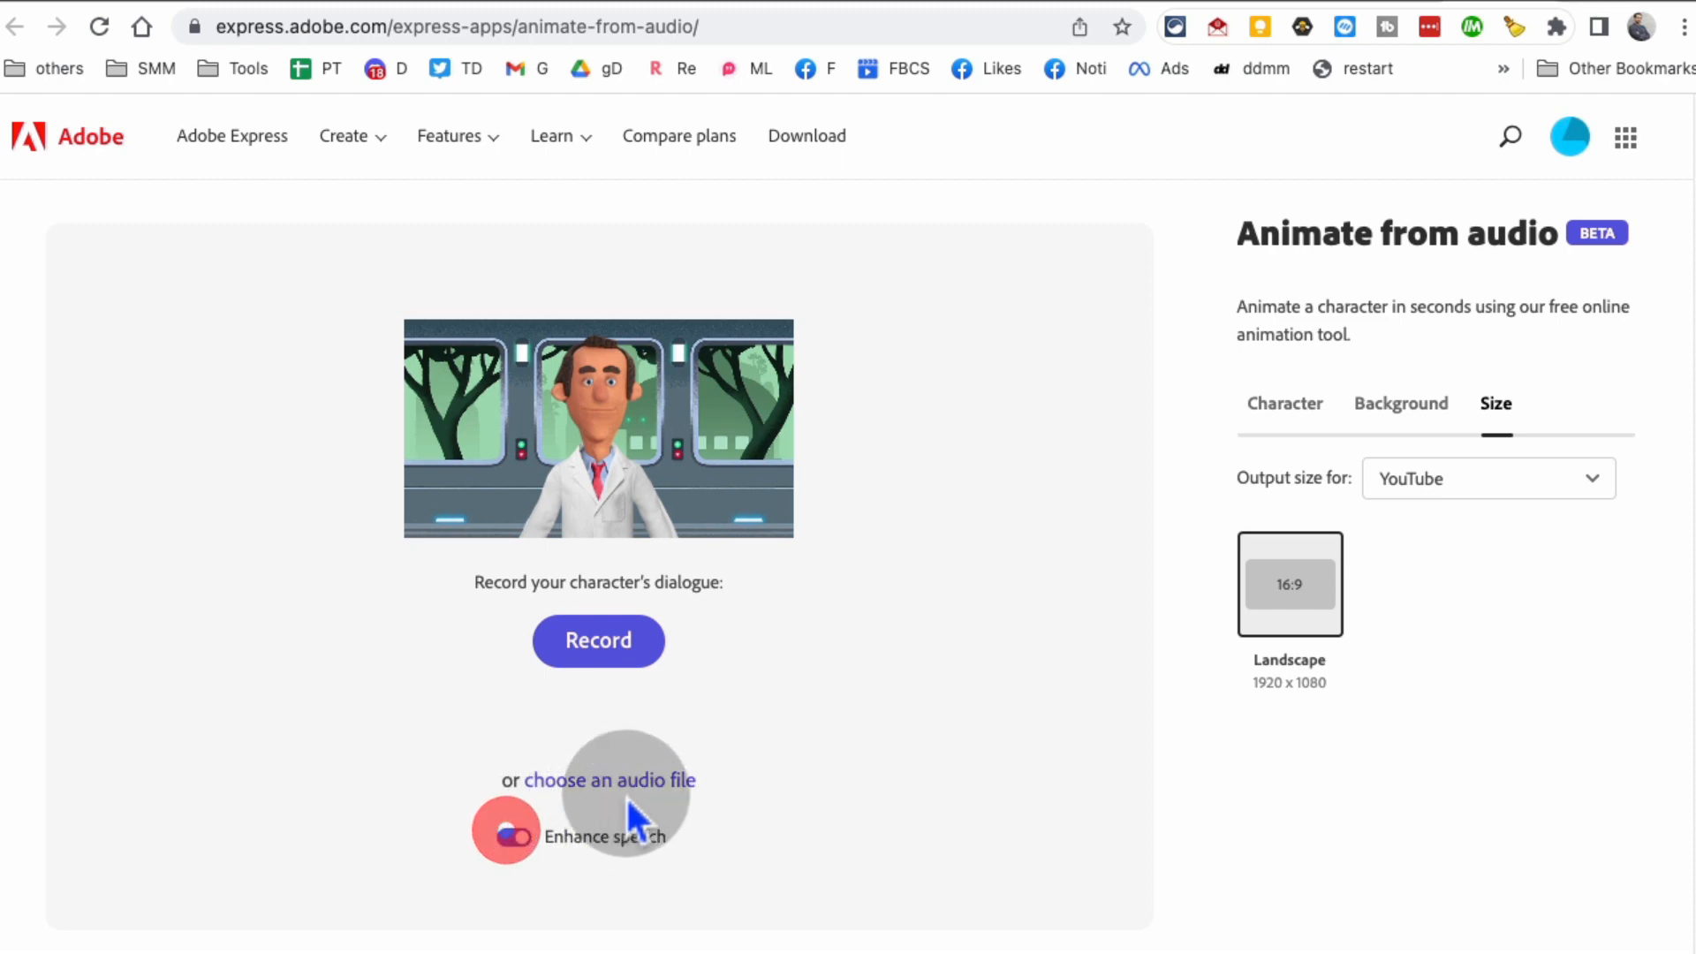
{"action": "left_click", "coordinate": [513, 837]}
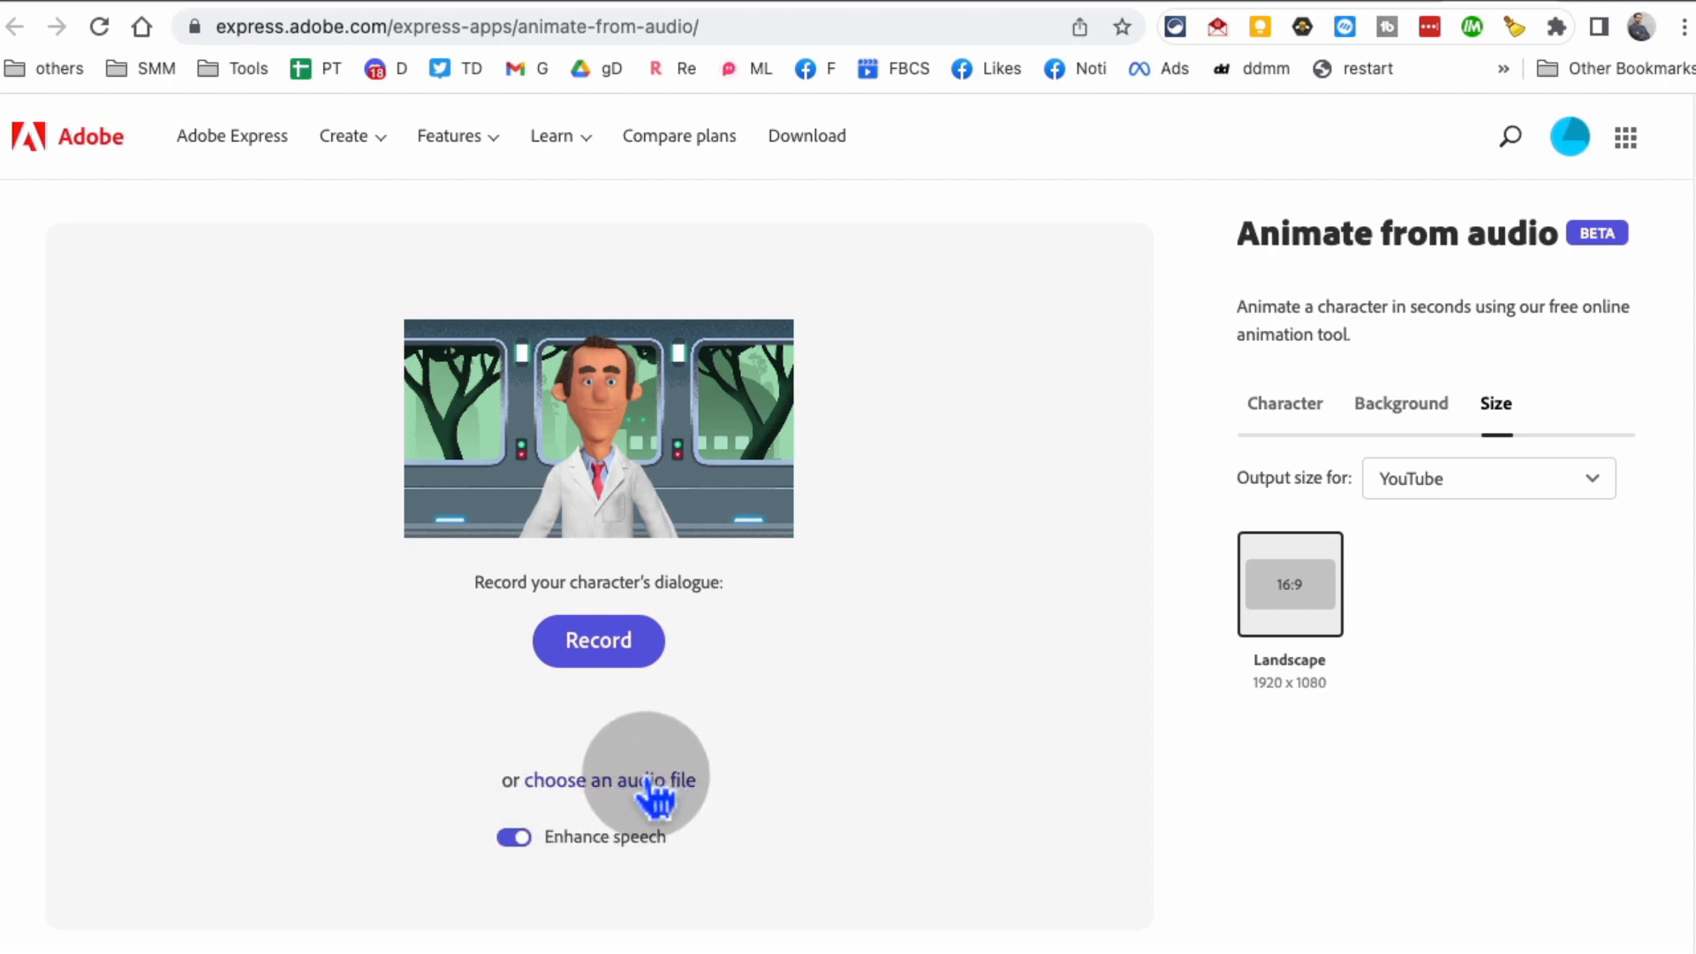
{"action": "left_click", "coordinate": [608, 781]}
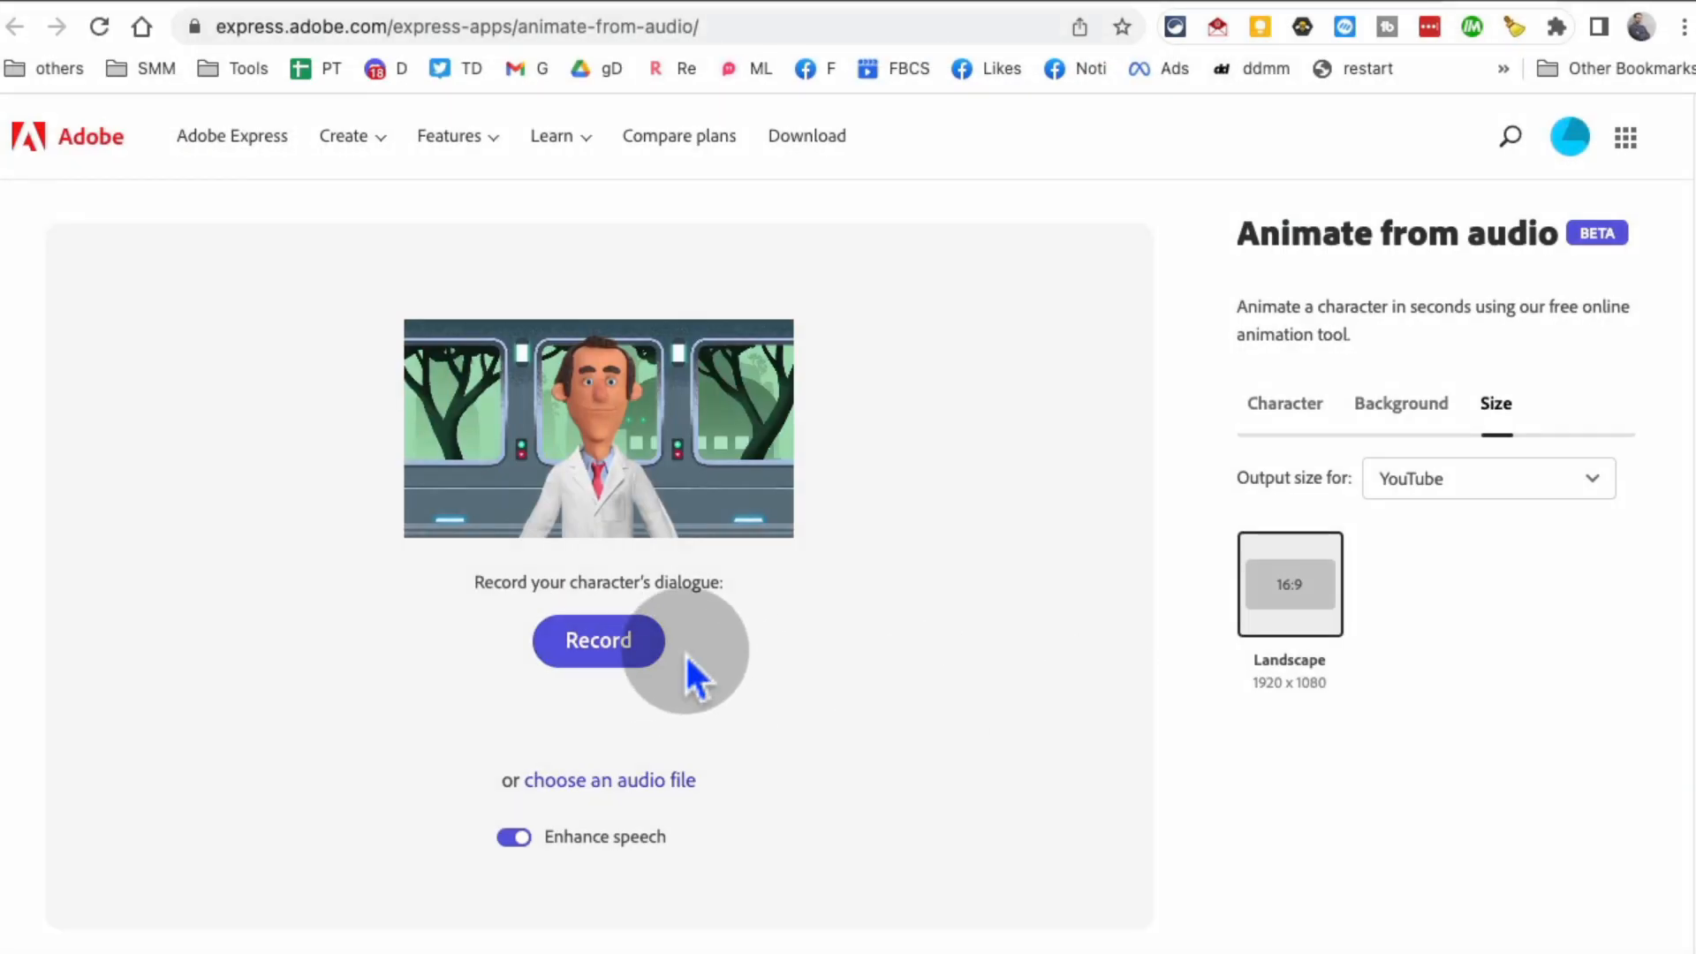
{"action": "mouse_move", "coordinate": [678, 636]}
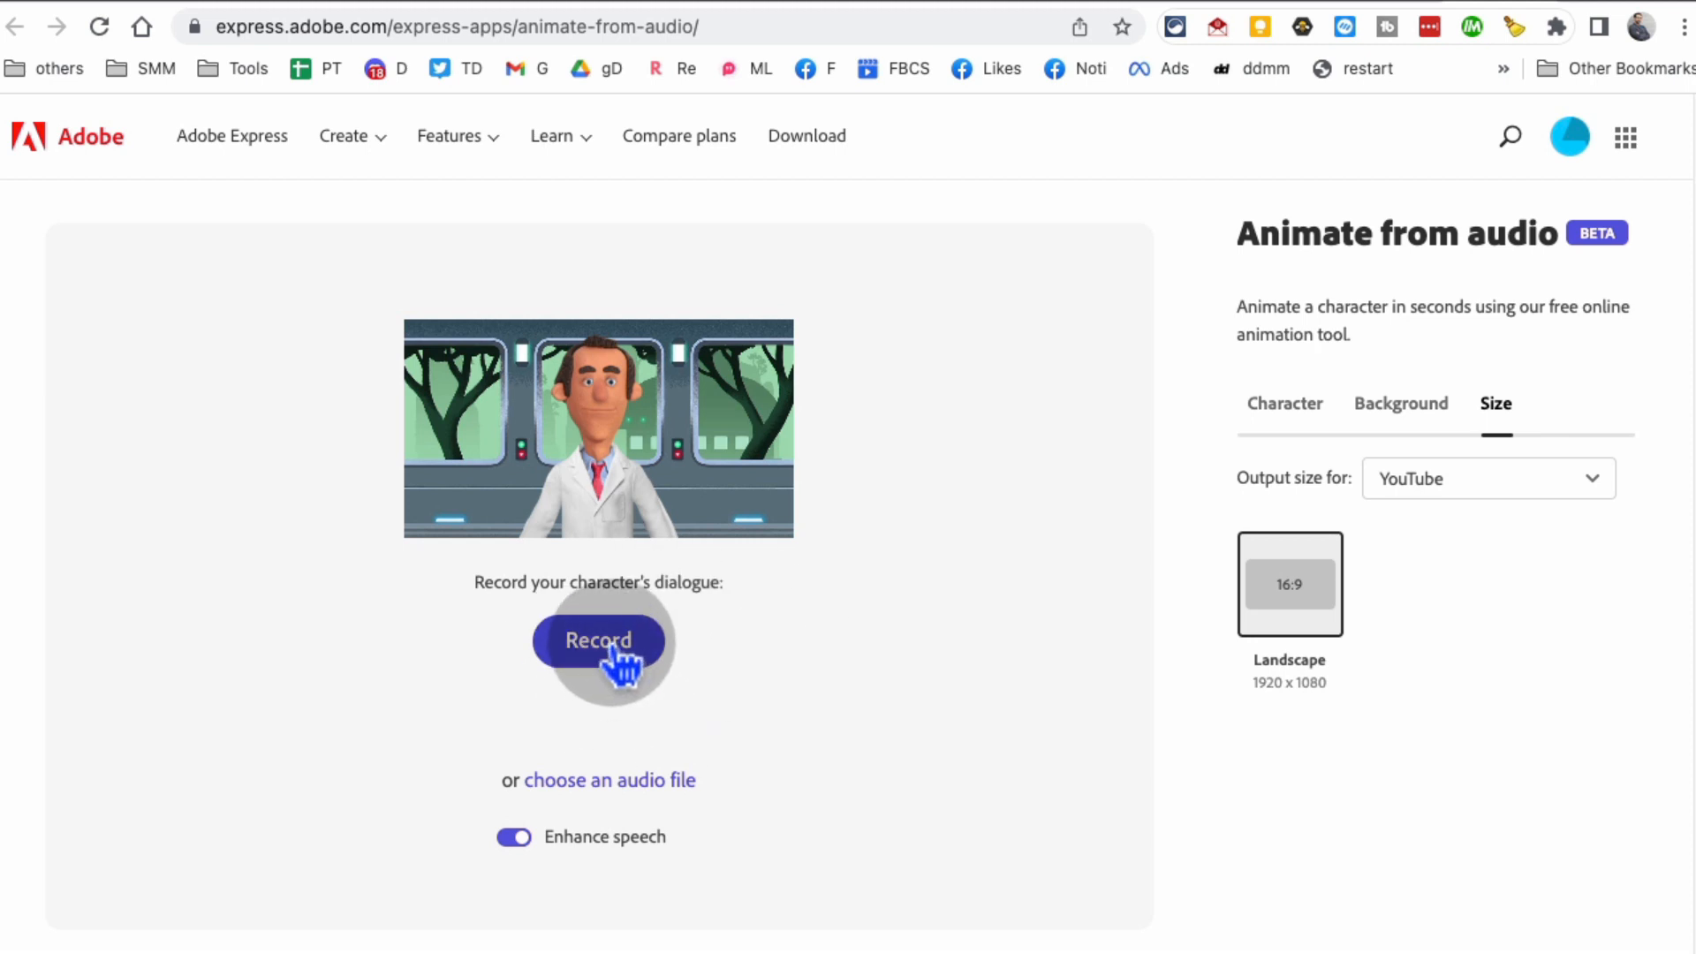
{"action": "left_click", "coordinate": [597, 641]}
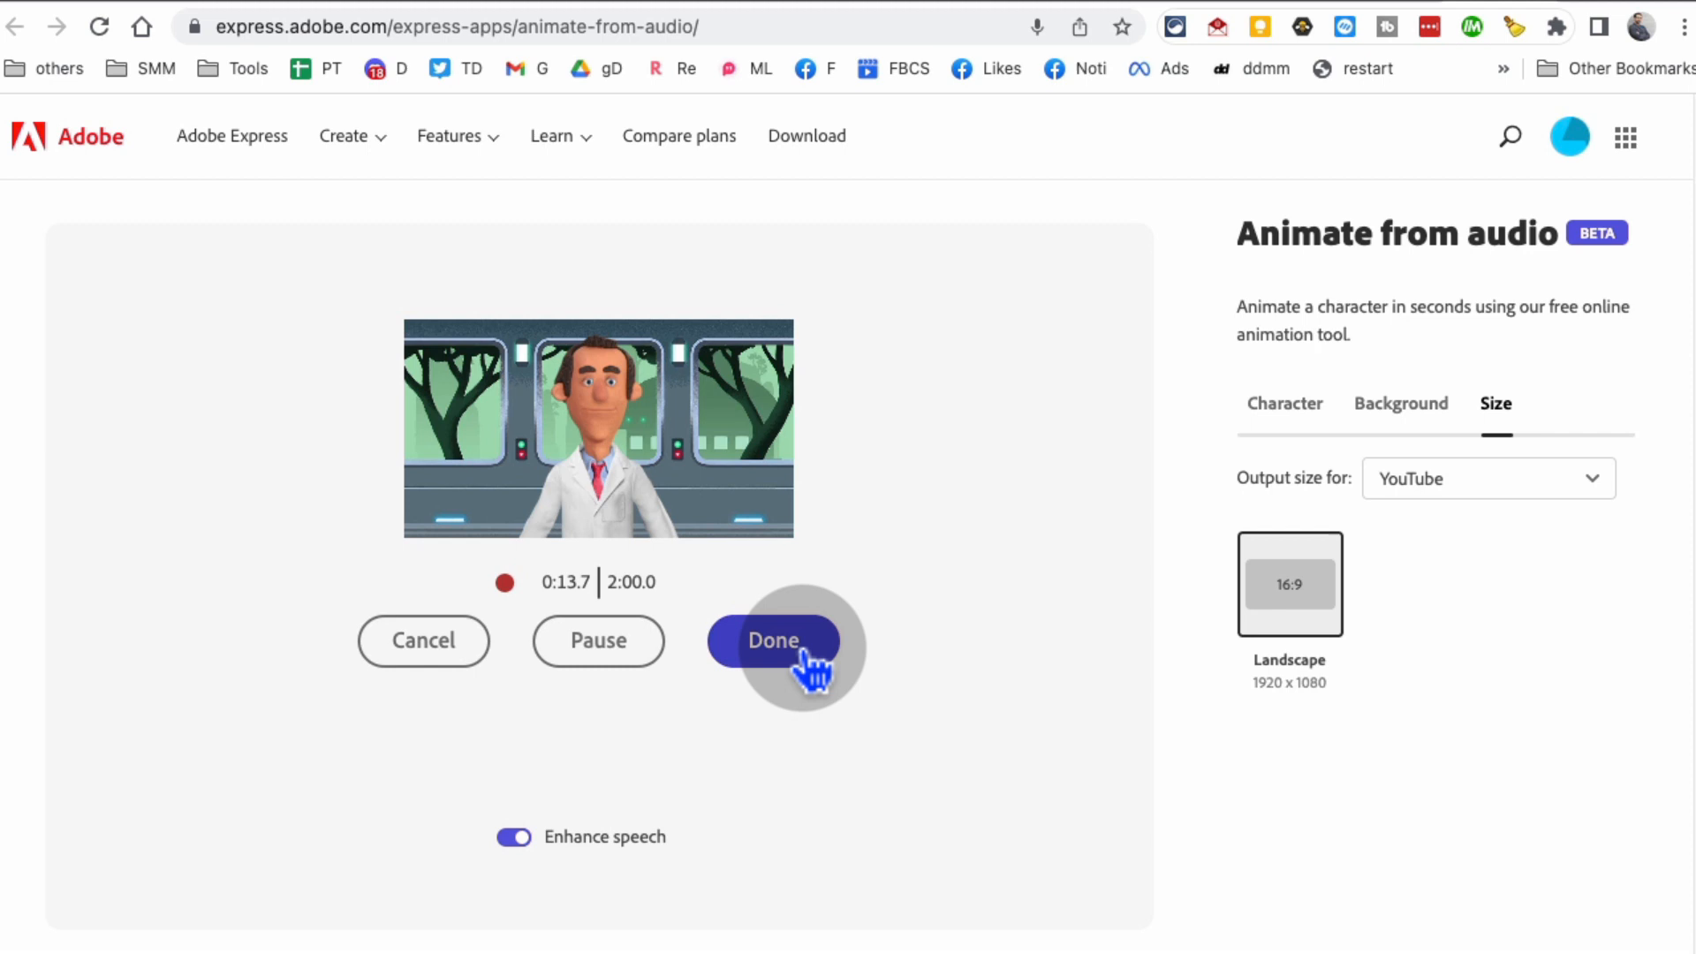
{"action": "left_click", "coordinate": [774, 641]}
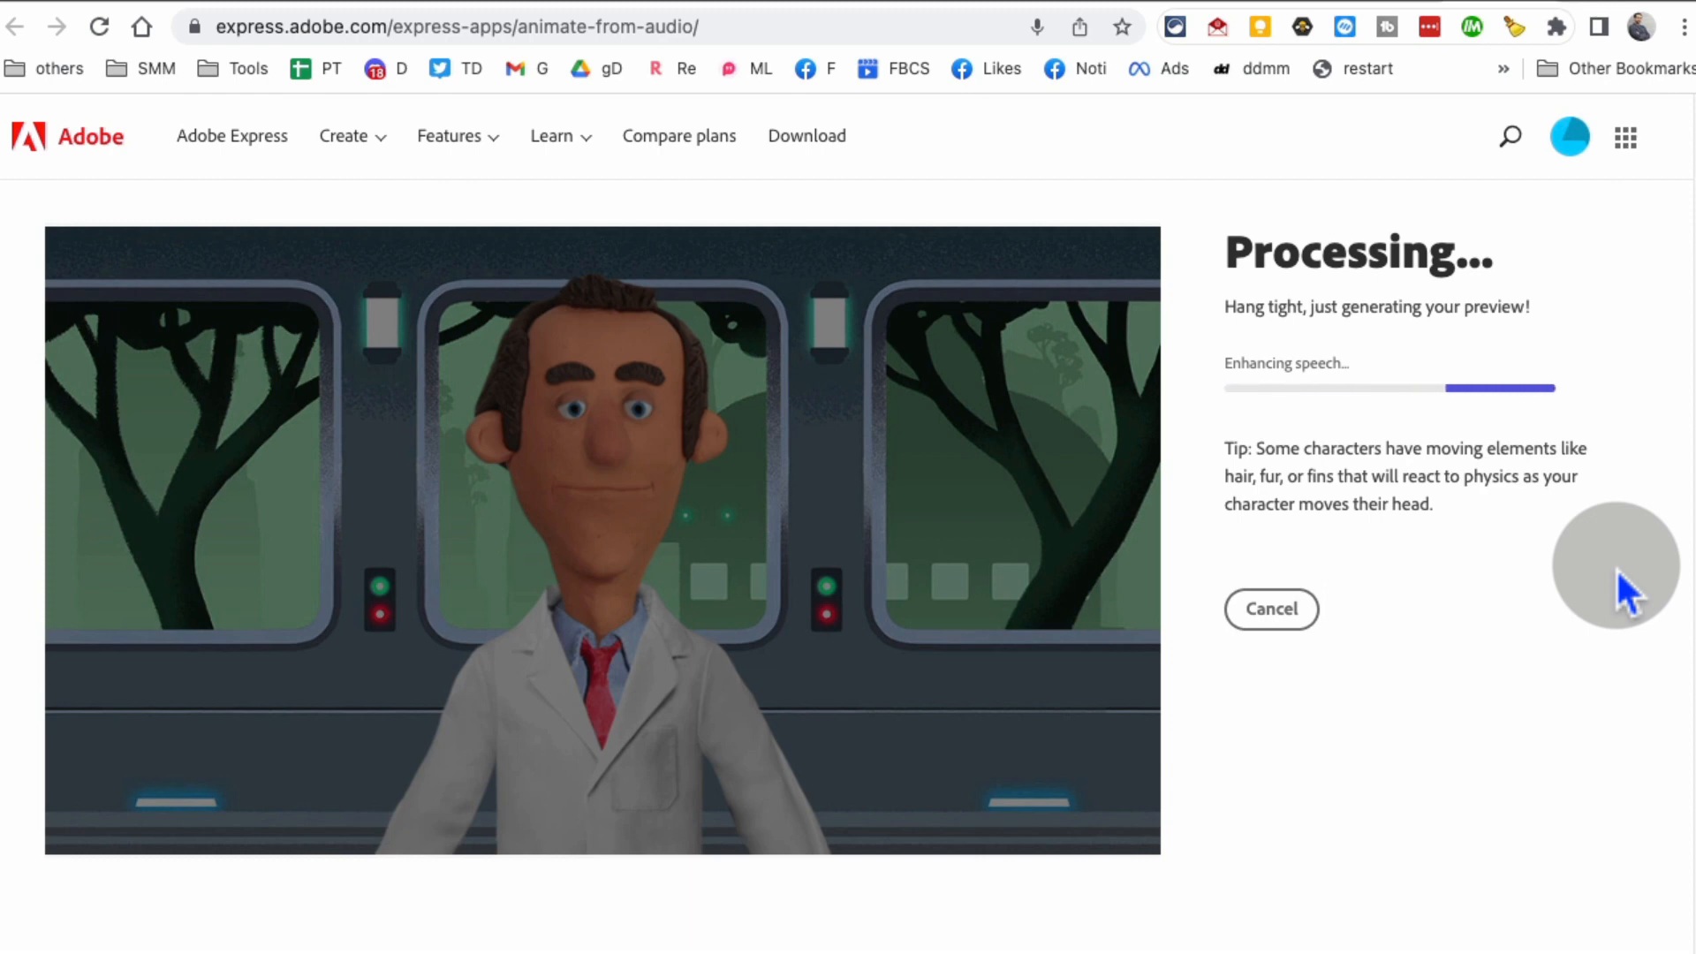
{"action": "mouse_move", "coordinate": [1438, 622]}
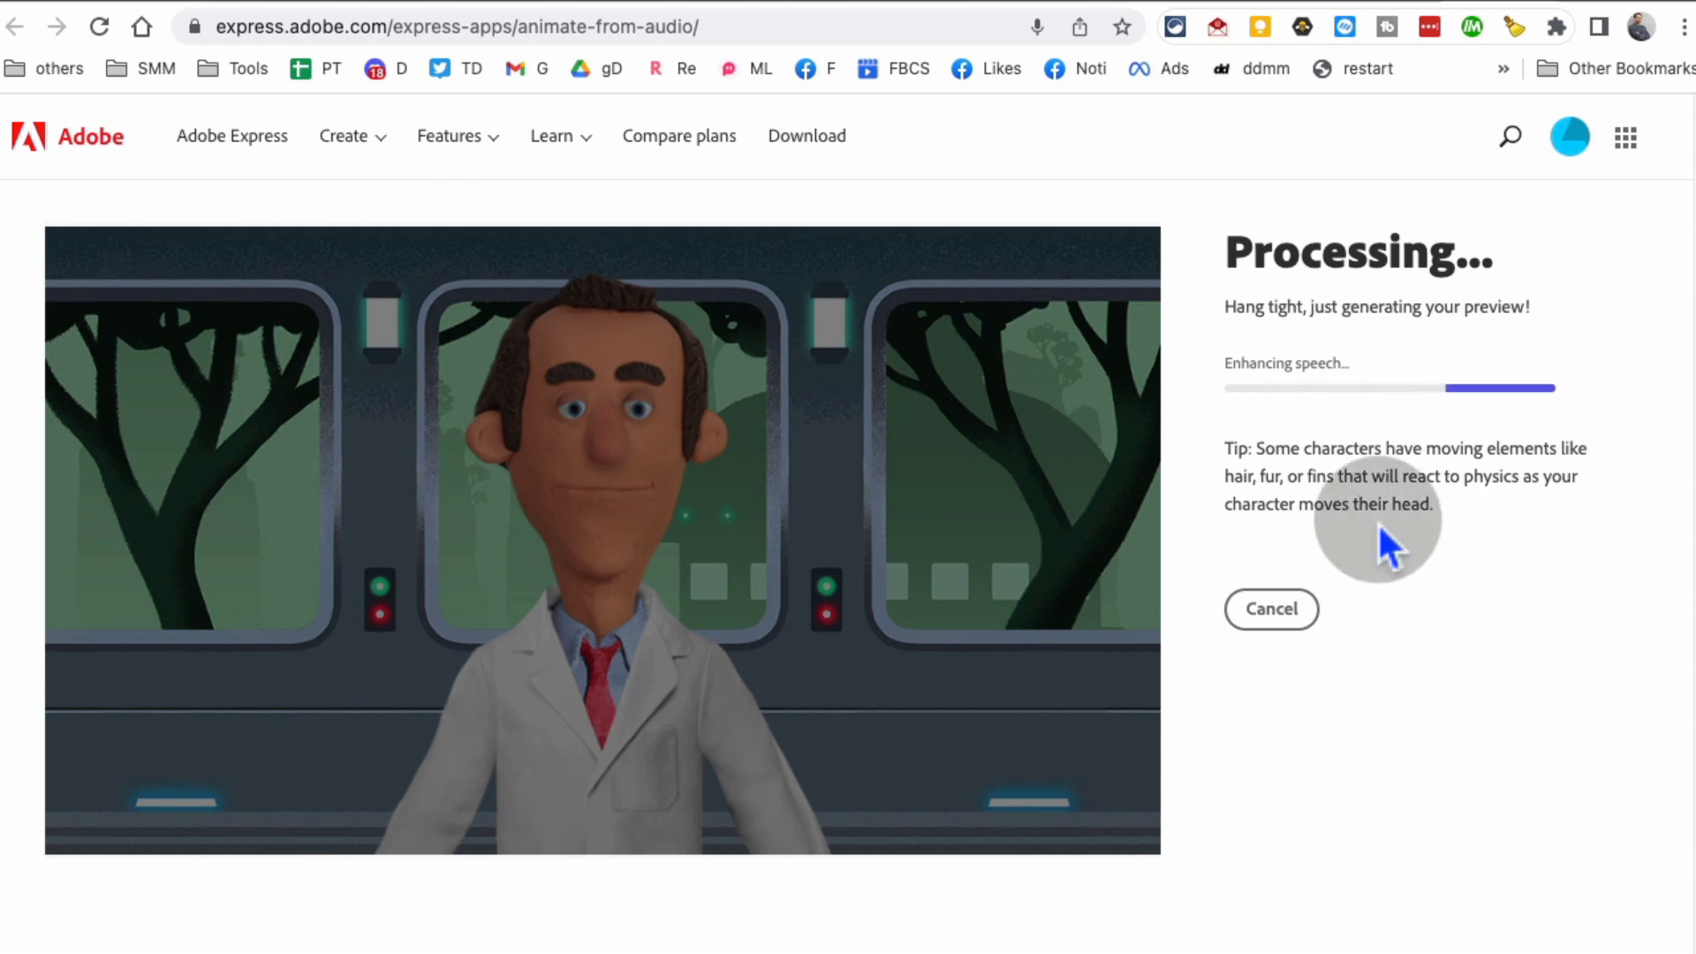
{"action": "mouse_move", "coordinate": [1519, 498]}
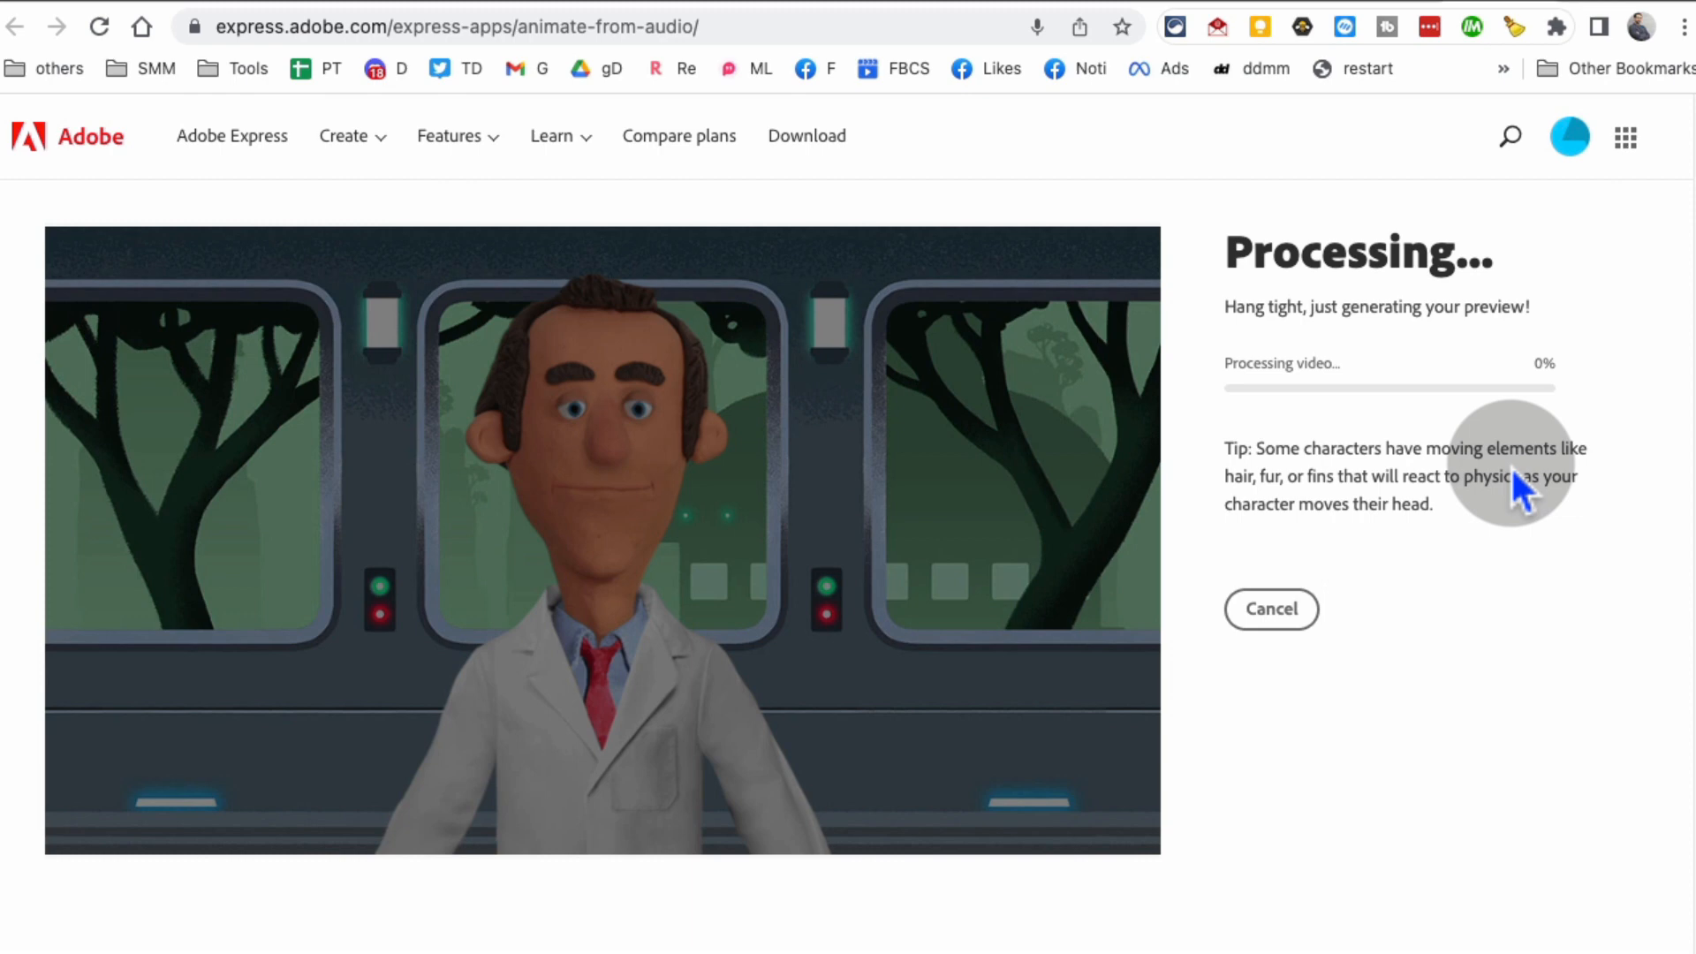
{"action": "mouse_move", "coordinate": [1481, 541]}
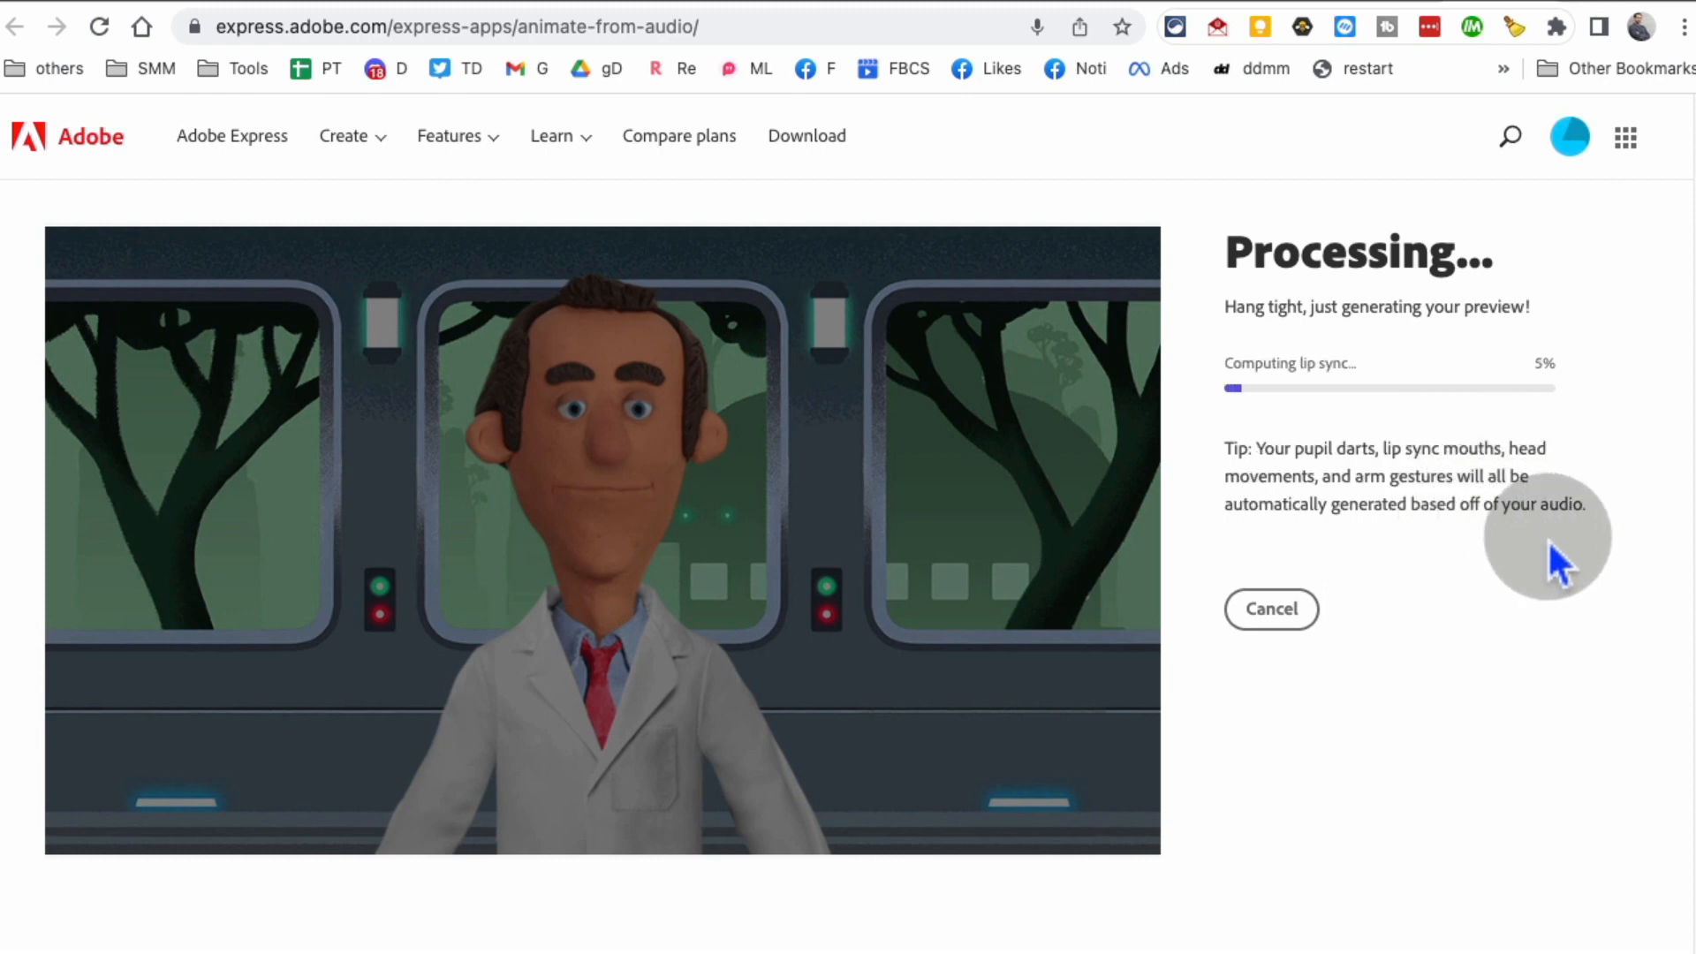
{"action": "mouse_move", "coordinate": [1465, 482]}
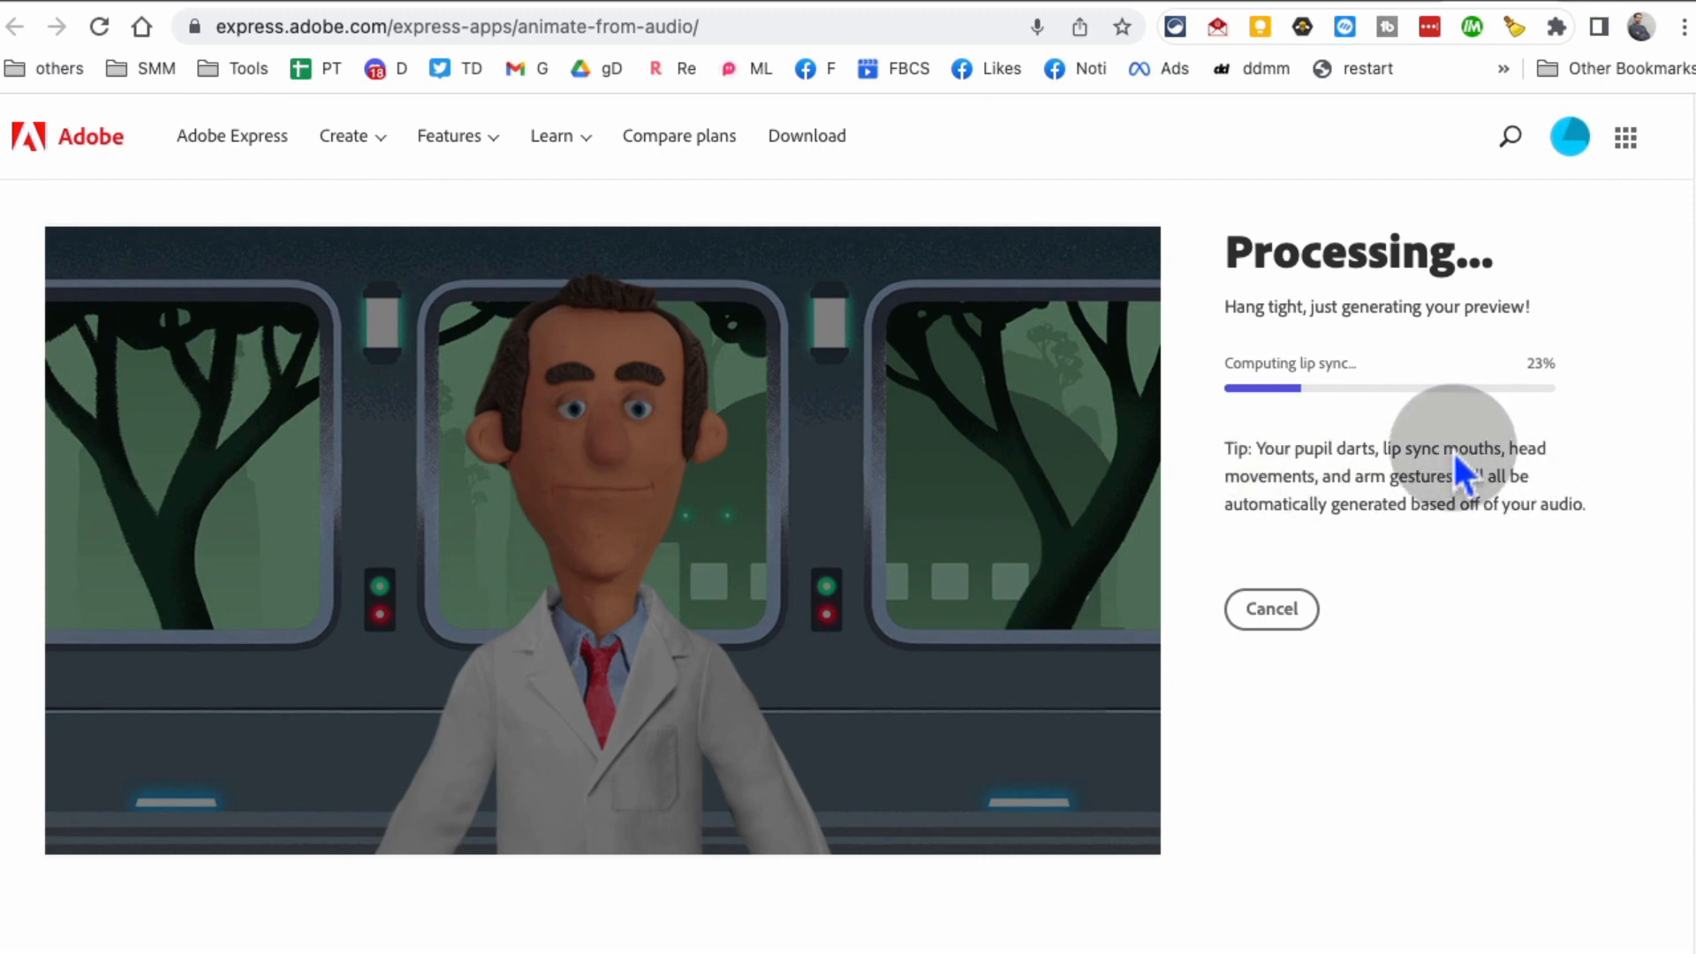
{"action": "mouse_move", "coordinate": [1564, 463]}
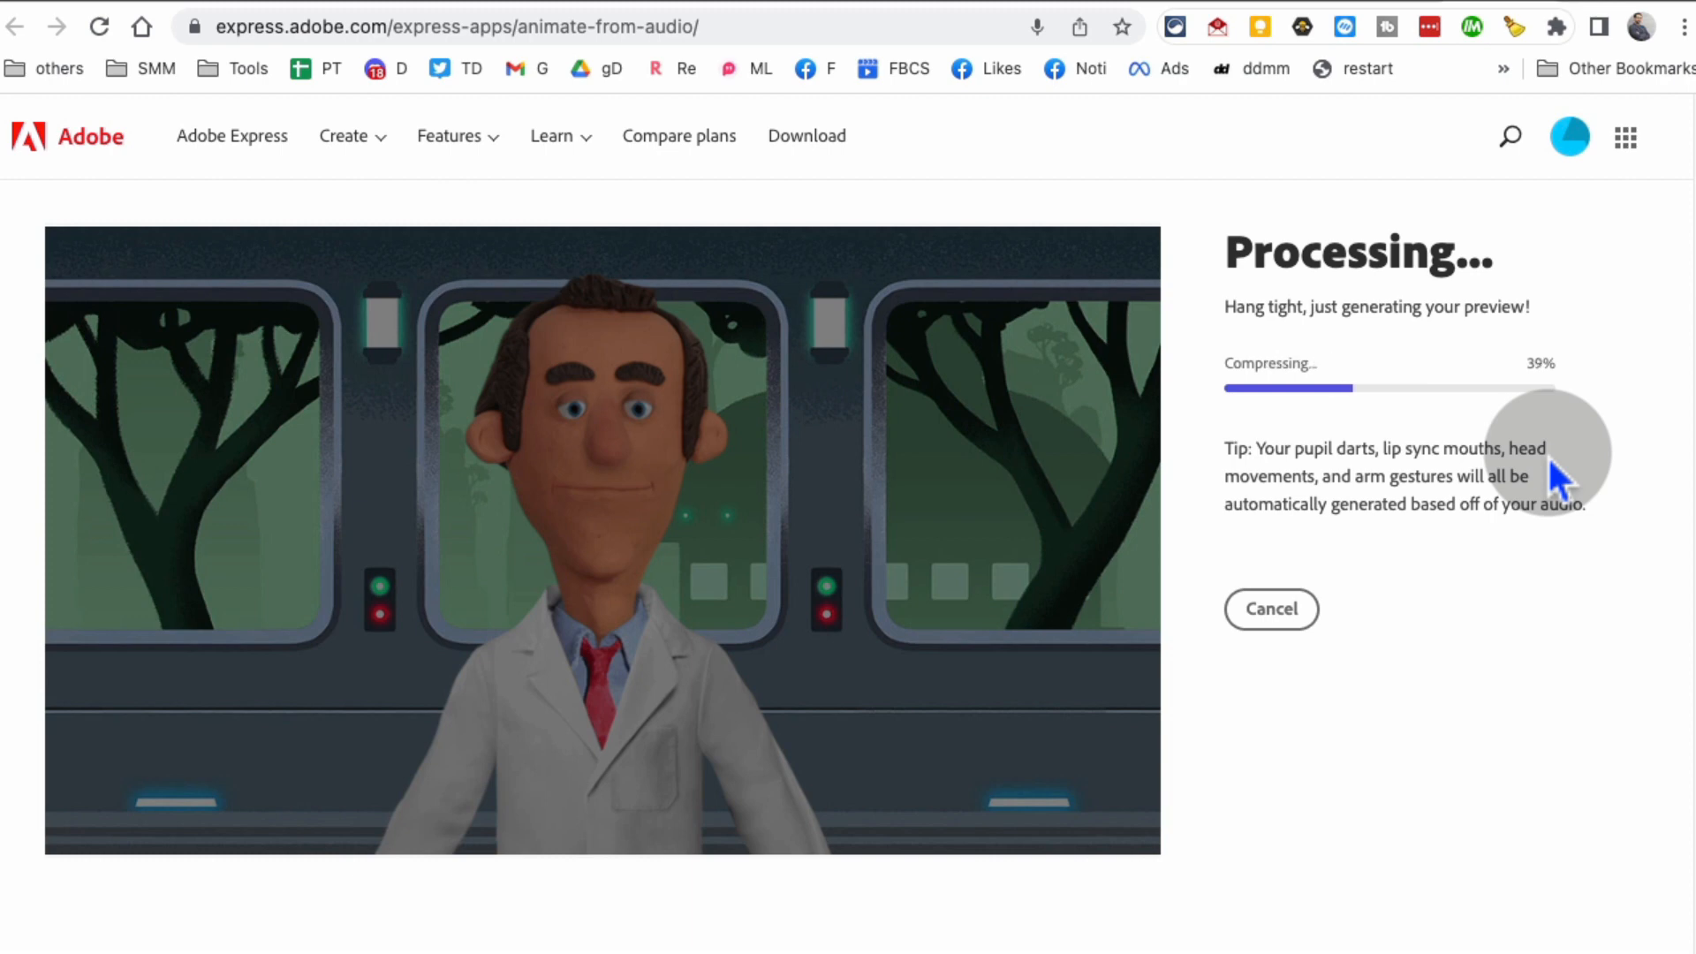
{"action": "mouse_move", "coordinate": [1551, 481]}
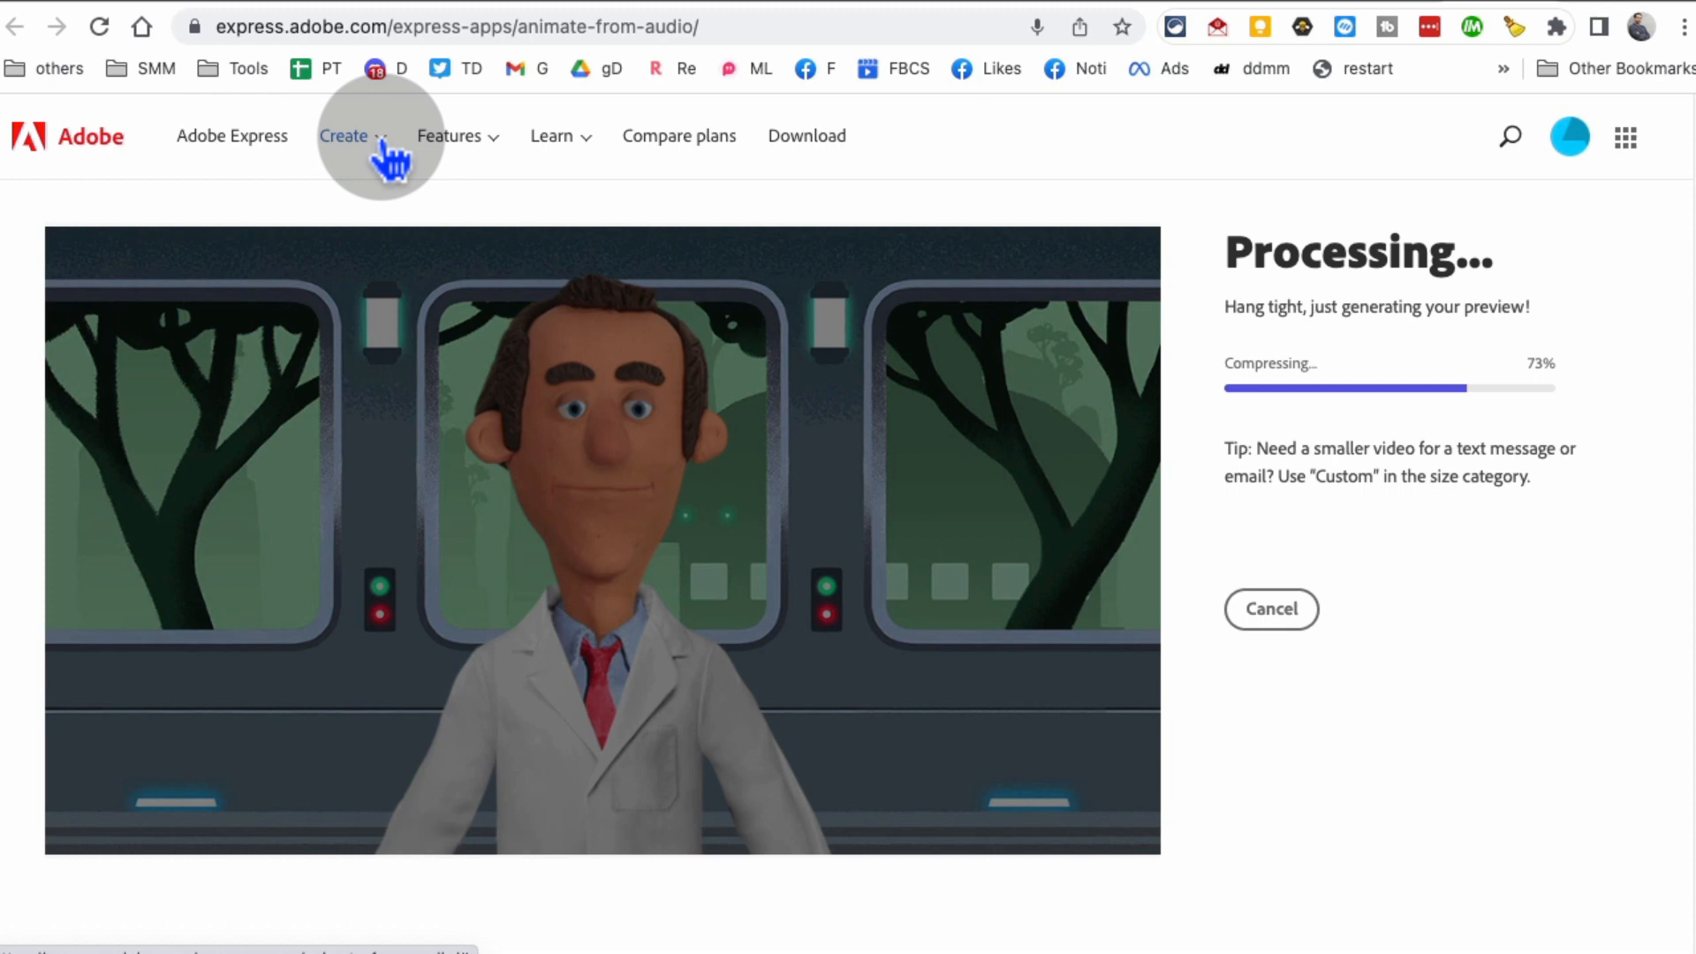
Step: Browse the Create menu of other project types while the animation finishes processing
{"action": "left_click", "coordinate": [342, 136]}
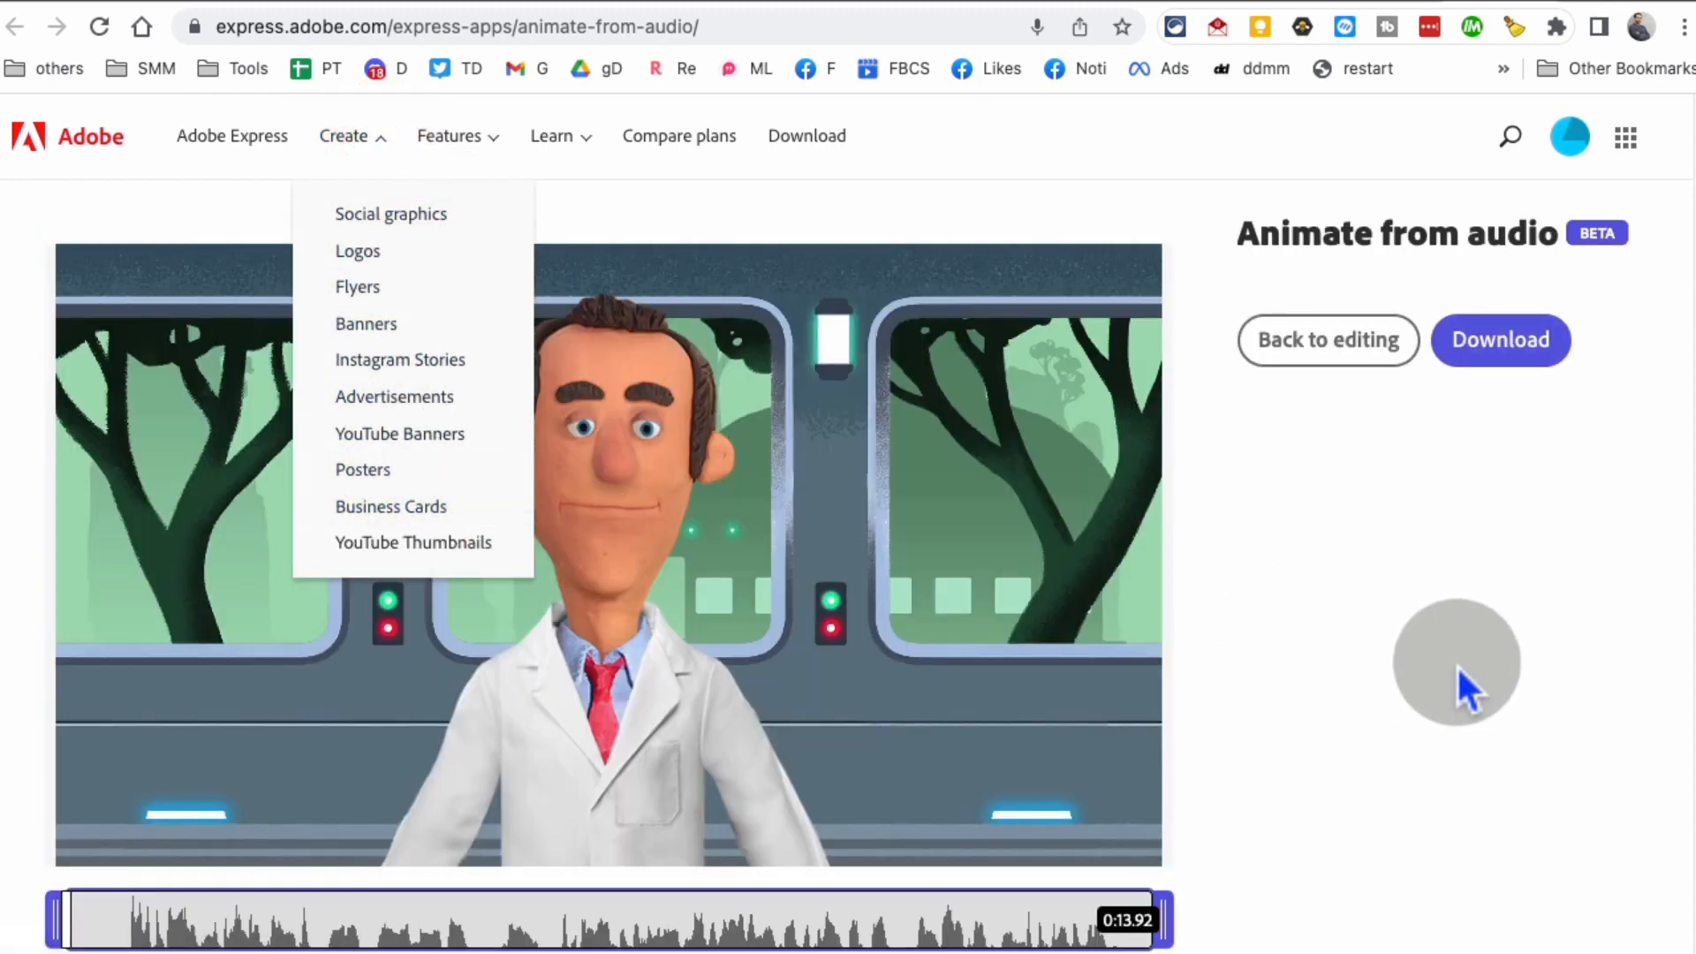
Step: Close the Create menu and play the doctor animation to check its lip sync
{"action": "left_click", "coordinate": [1409, 661]}
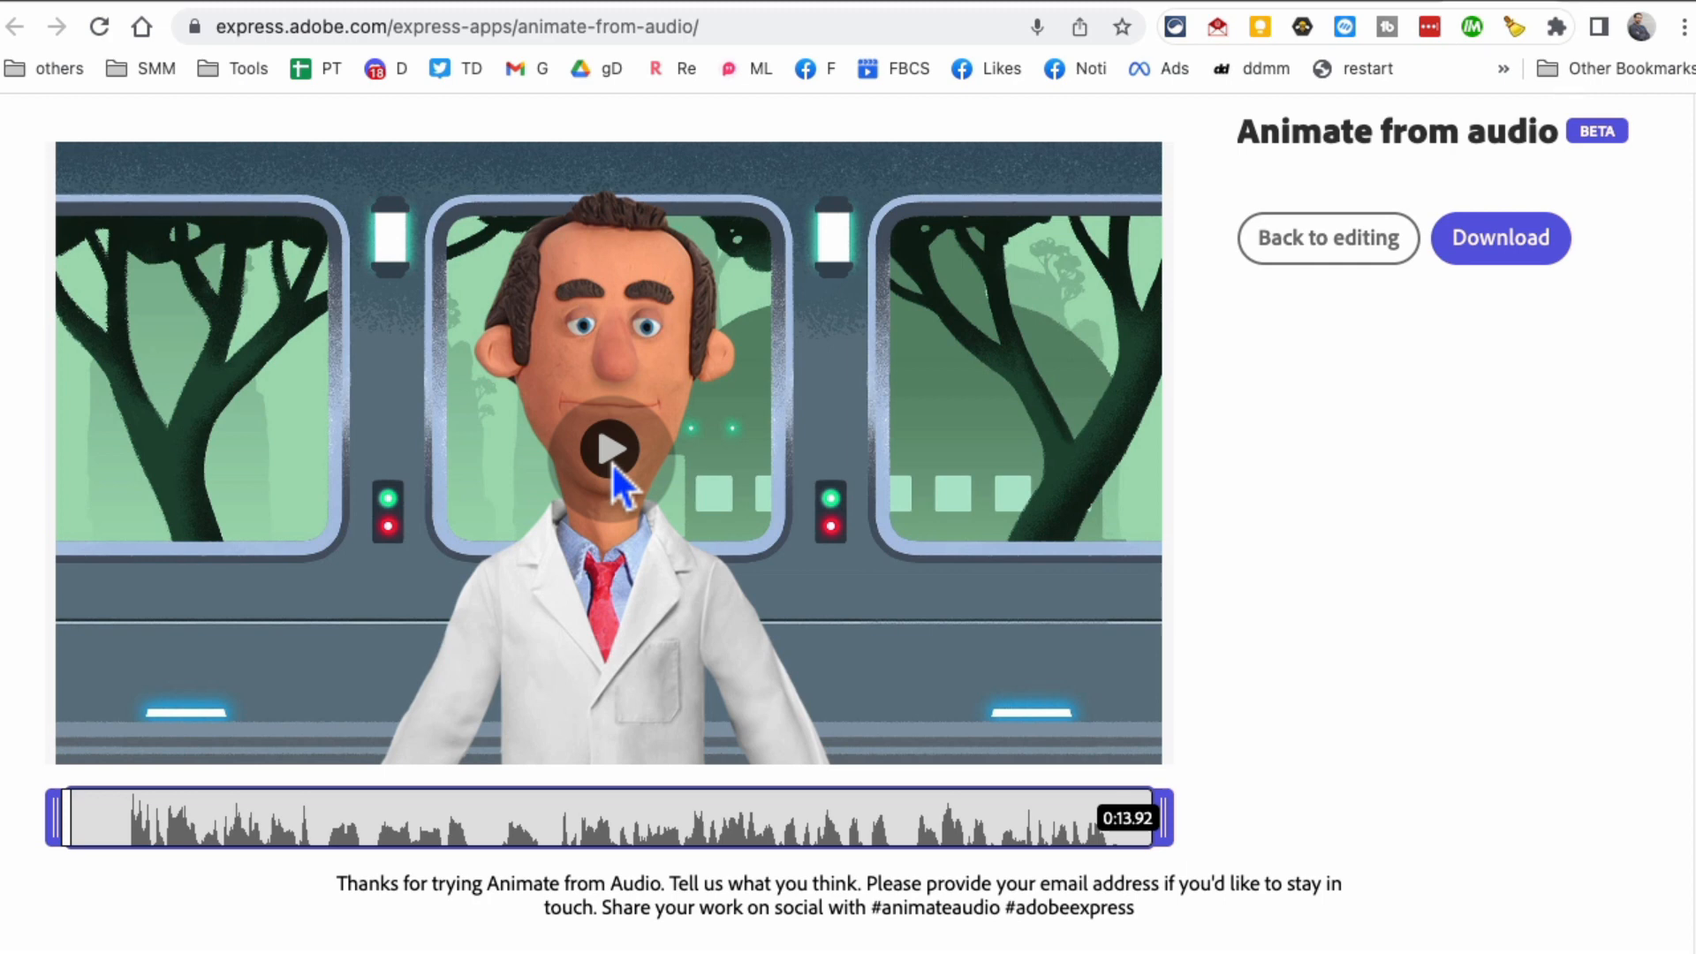
{"action": "left_click", "coordinate": [611, 449]}
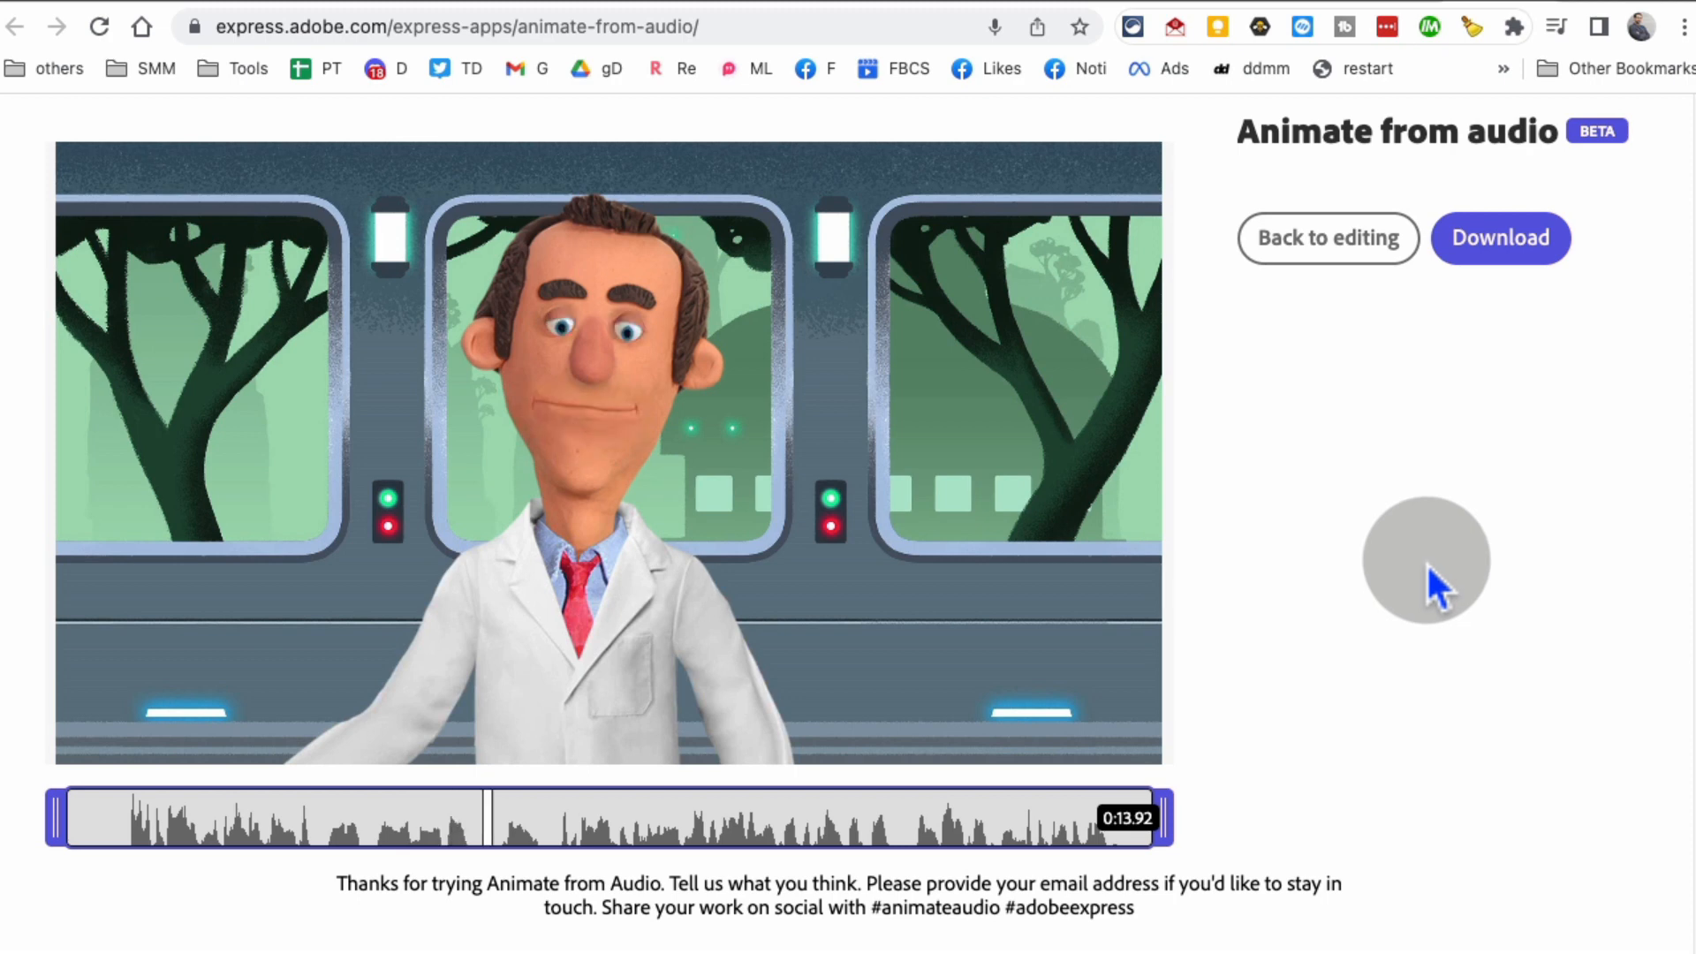
{"action": "left_click", "coordinate": [604, 470]}
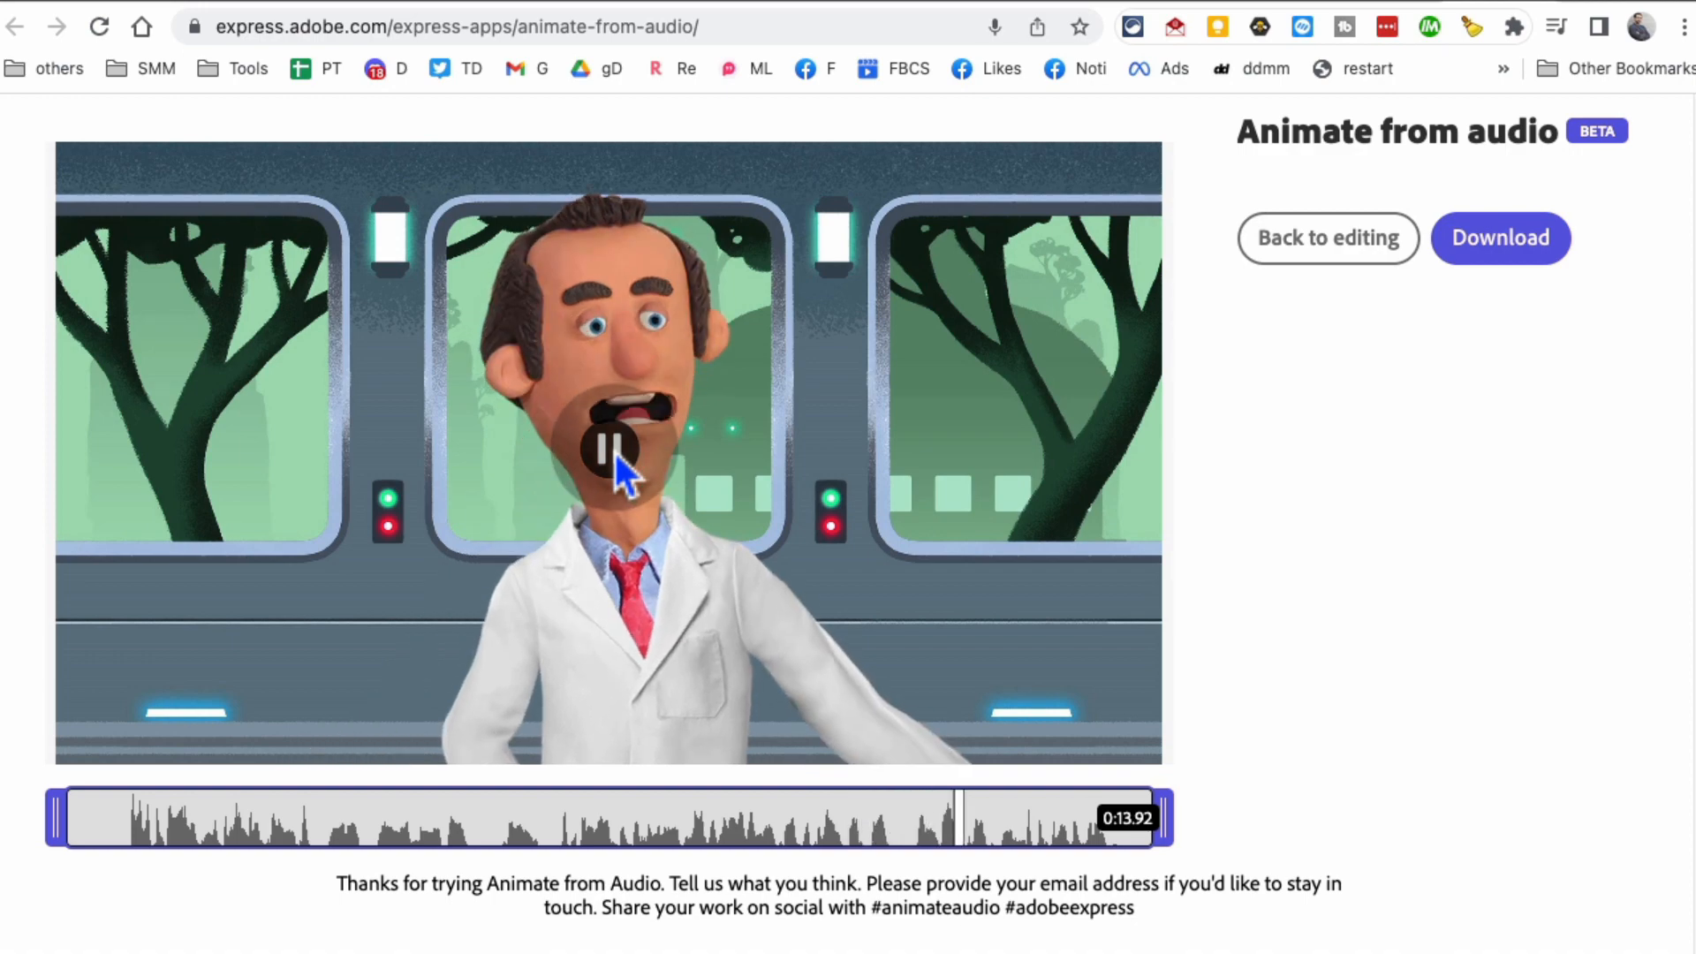
{"action": "scroll", "scroll_direction": "down", "scroll_amount": 3}
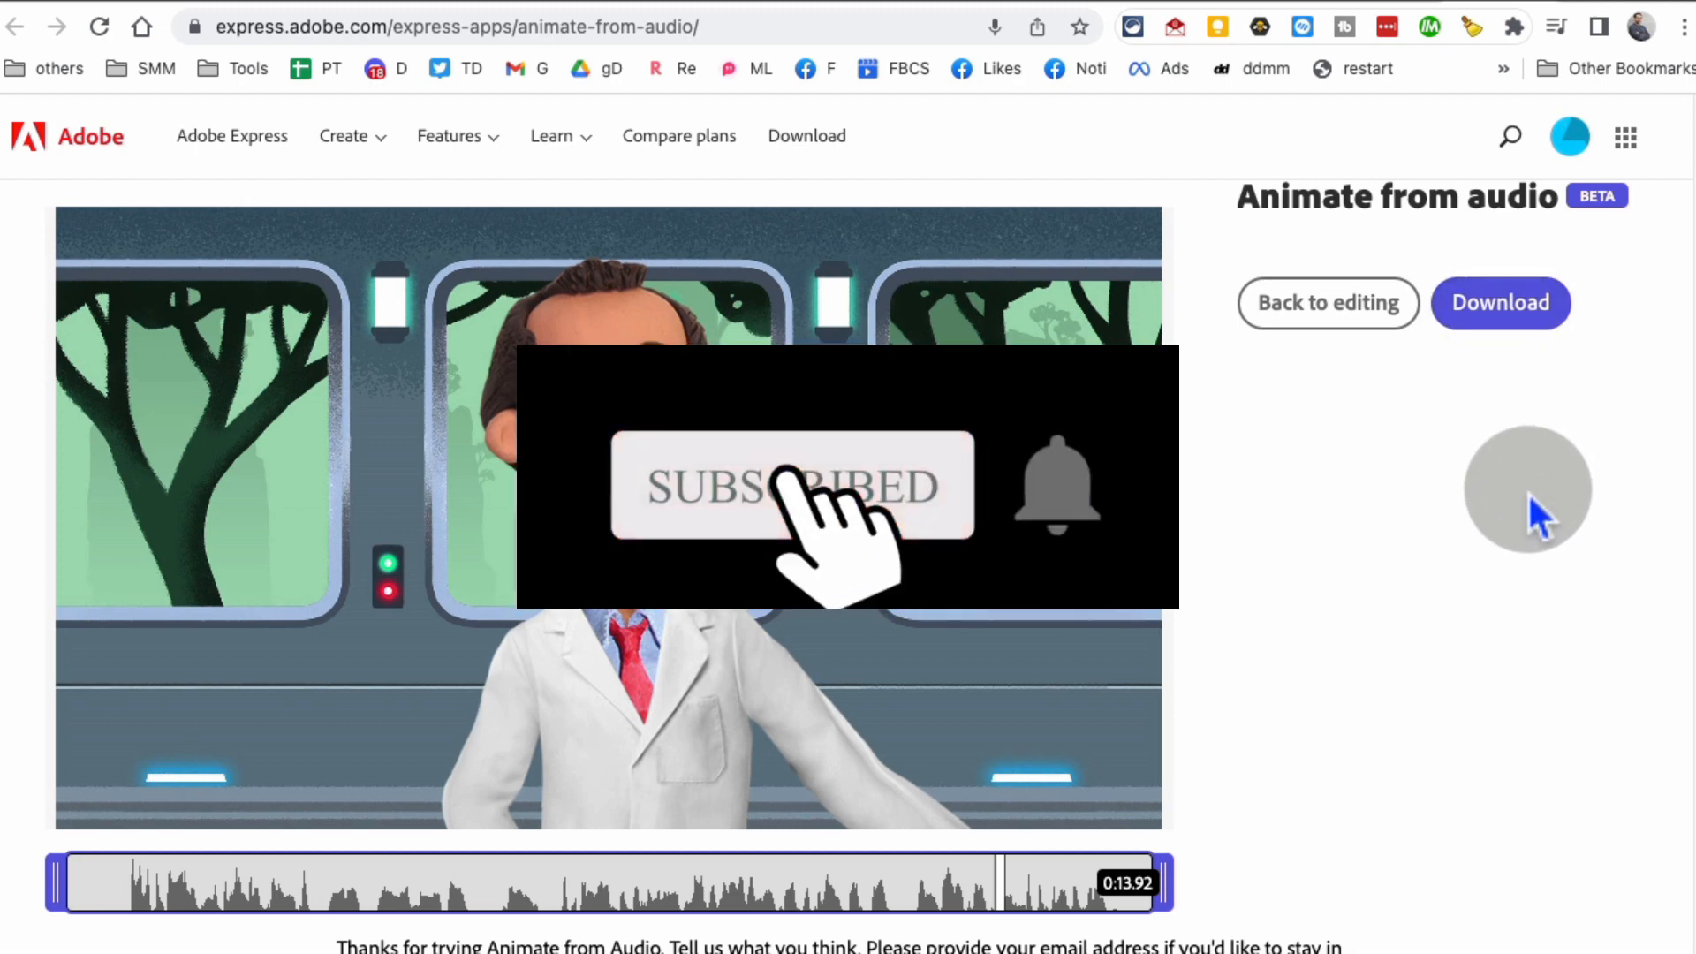
{"action": "mouse_move", "coordinate": [1582, 104]}
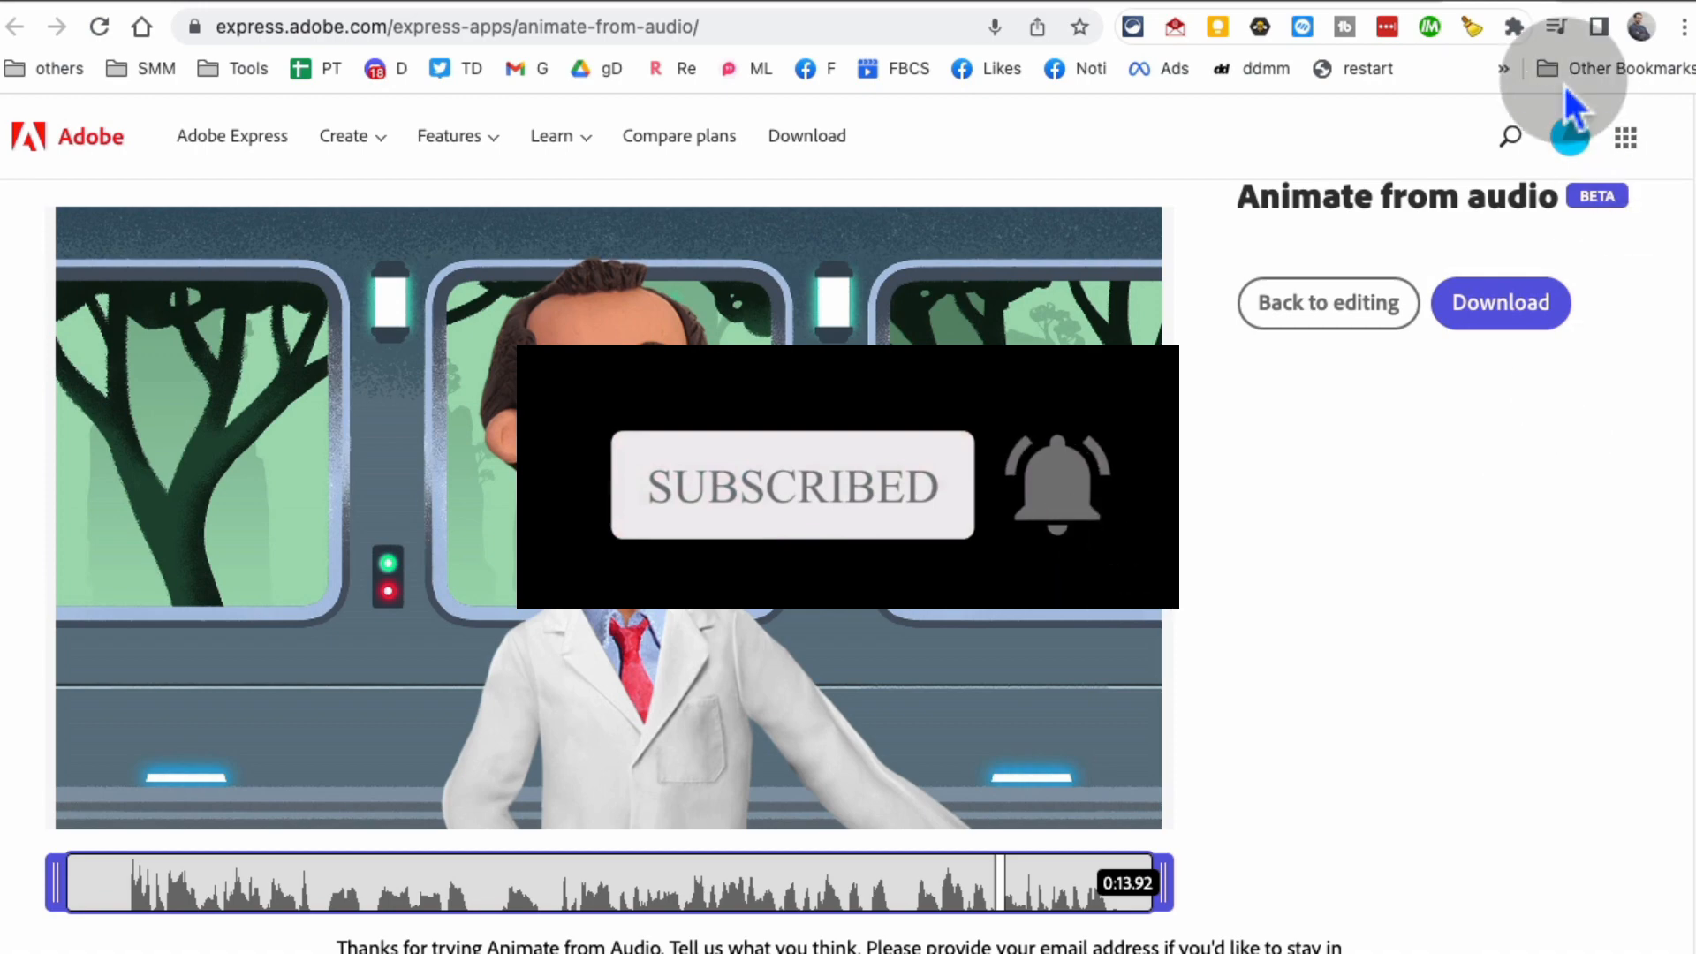